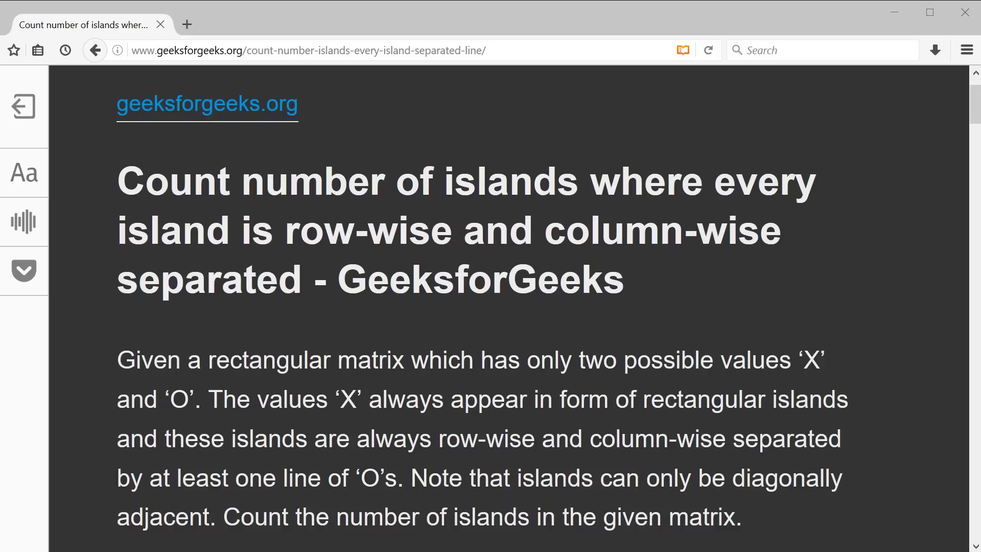
mouse_move(330, 335)
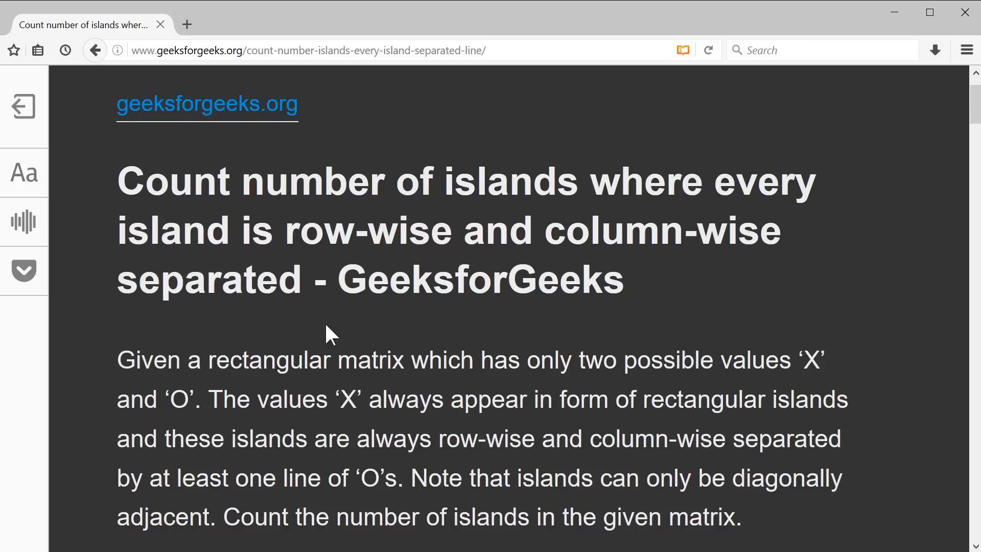
mouse_move(500, 364)
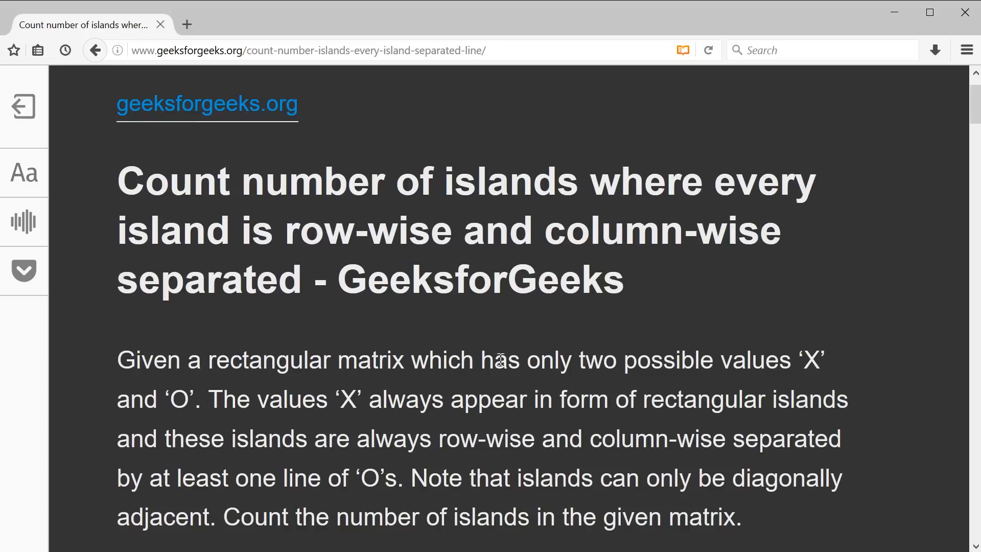
mouse_move(436, 399)
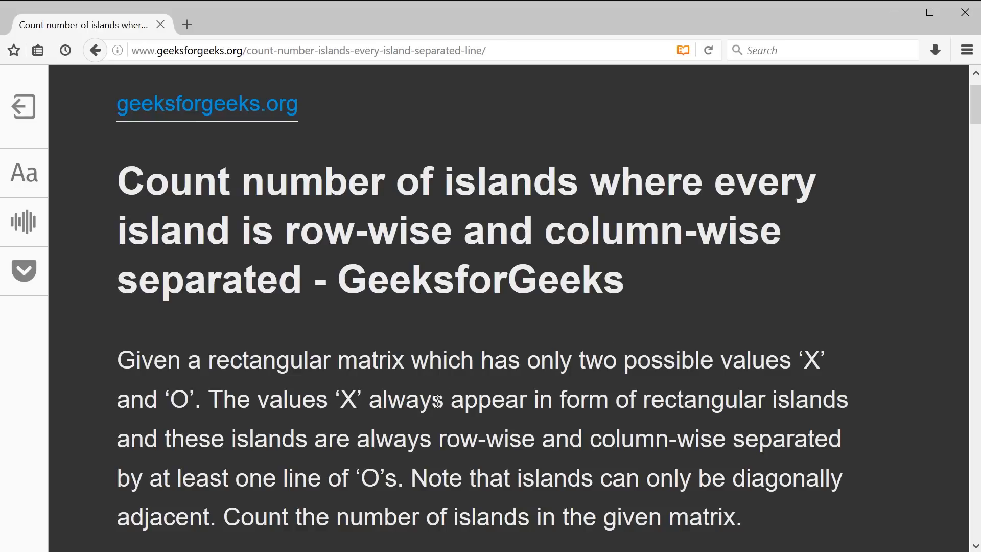
mouse_move(154, 191)
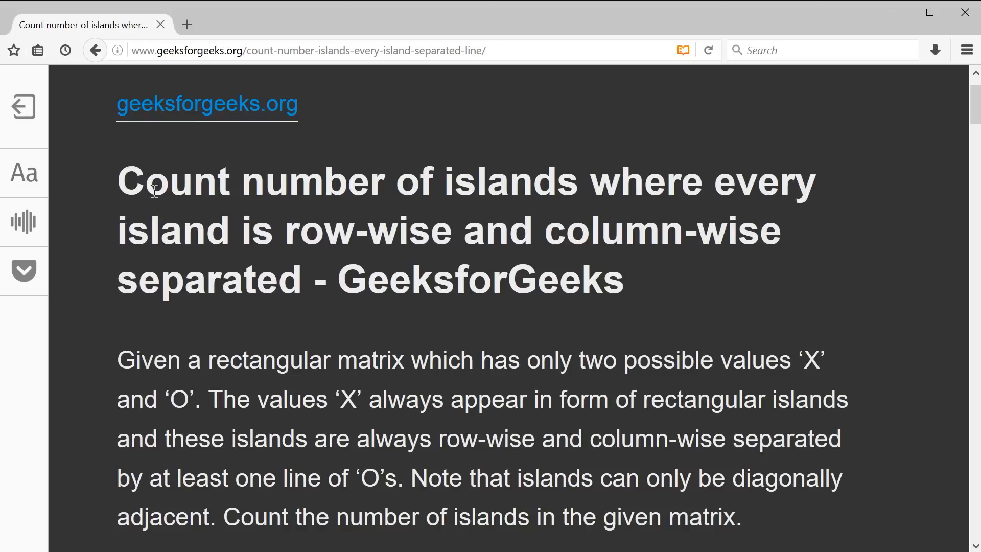
mouse_move(241, 250)
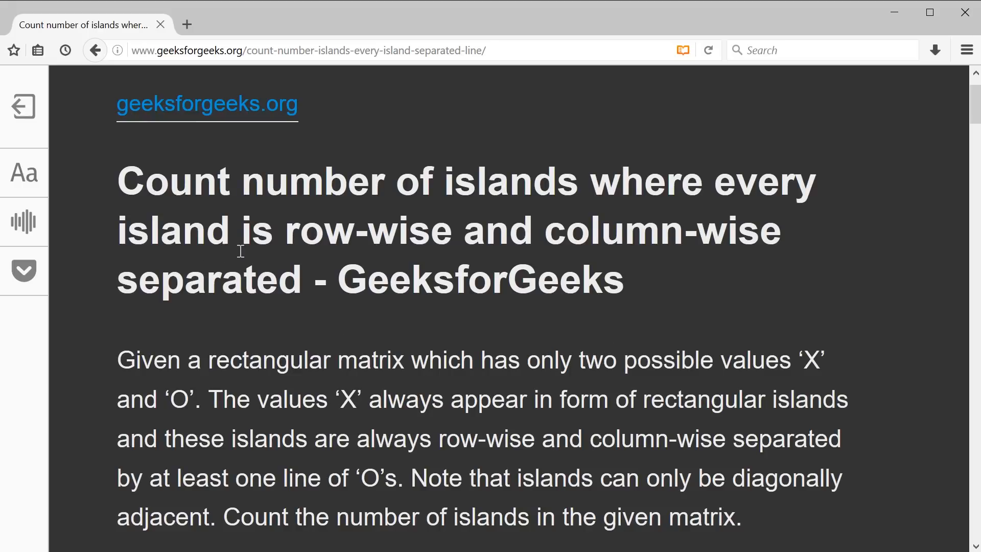
mouse_move(265, 297)
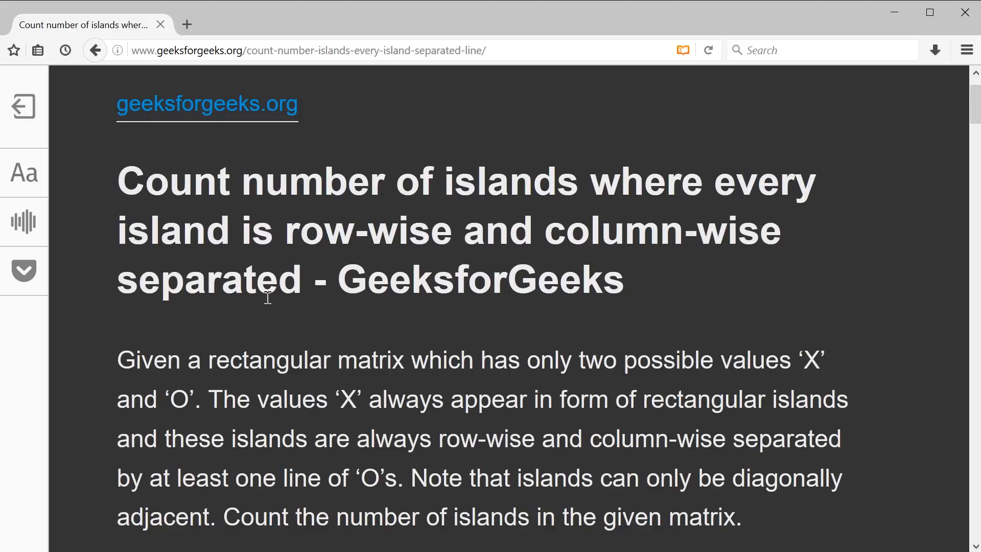
mouse_move(493, 300)
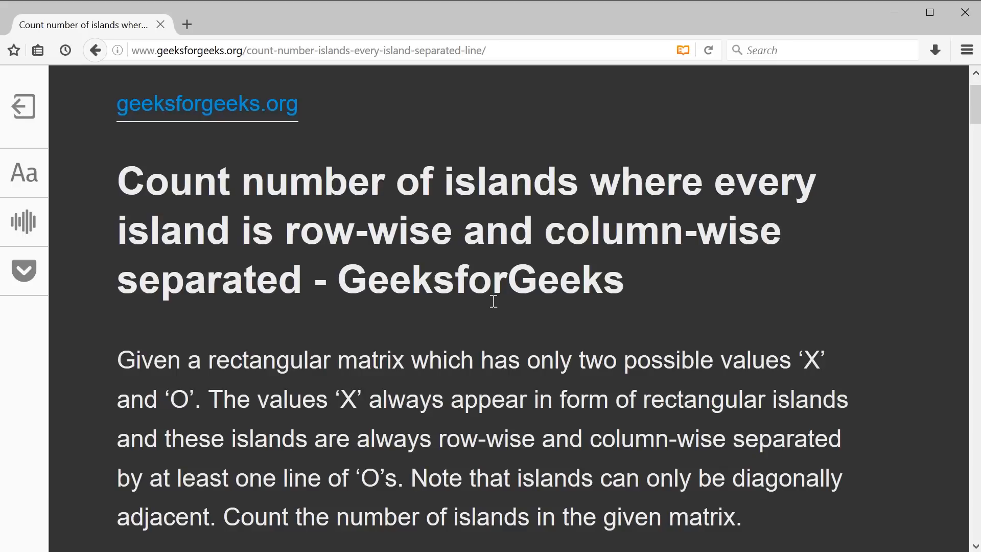
mouse_move(244, 343)
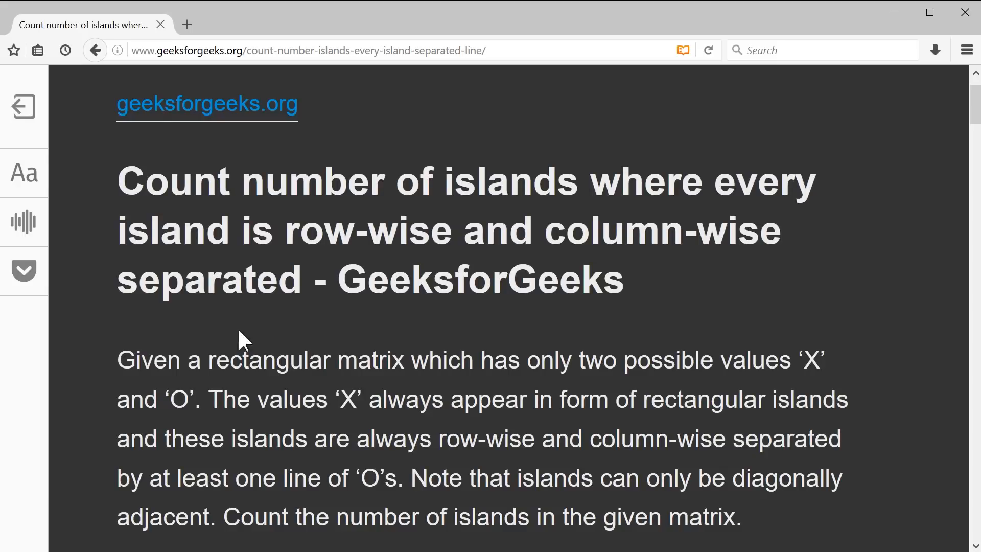
Review the Number of Islands problem statement and its example X matrix in the article
double_click(180, 399)
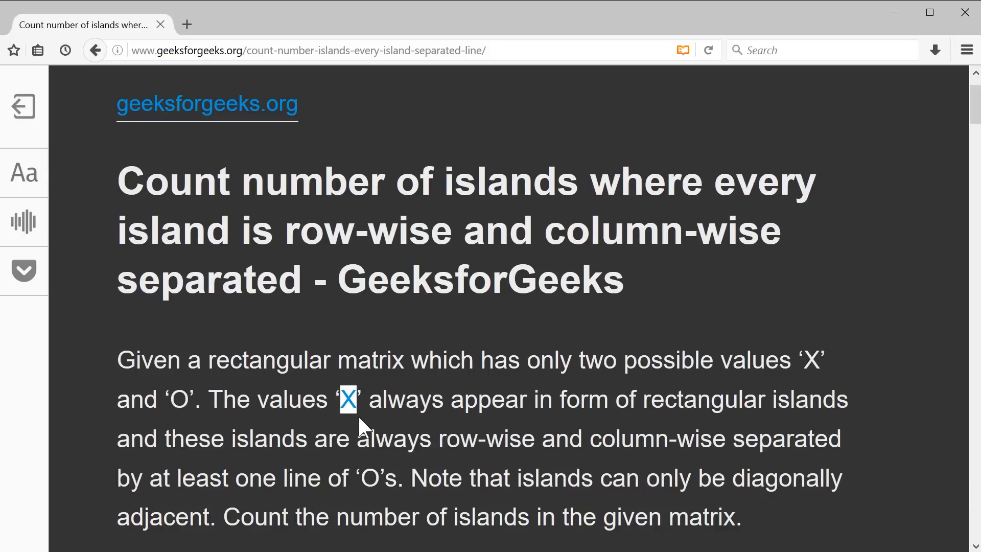
scroll(down, 3)
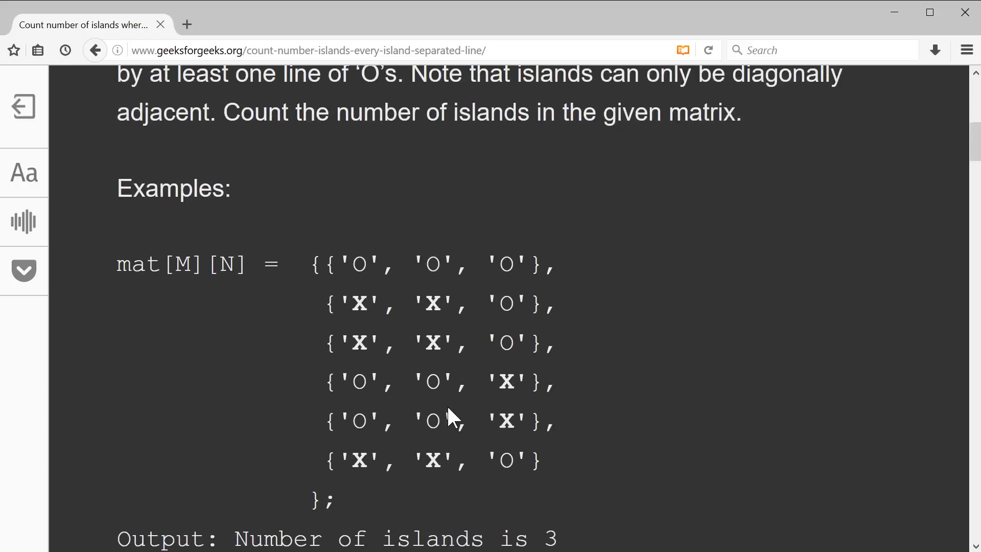
scroll(down, 3)
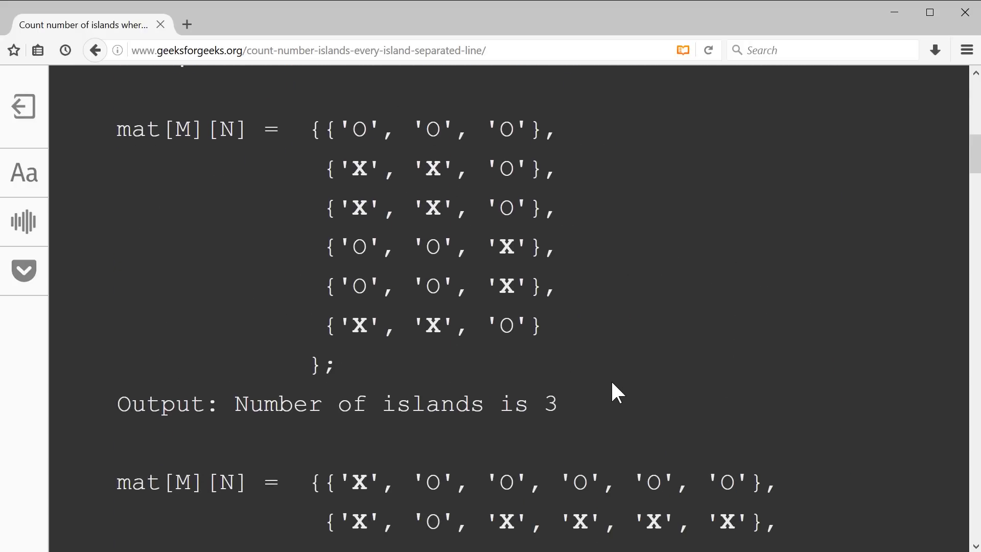
mouse_move(422, 198)
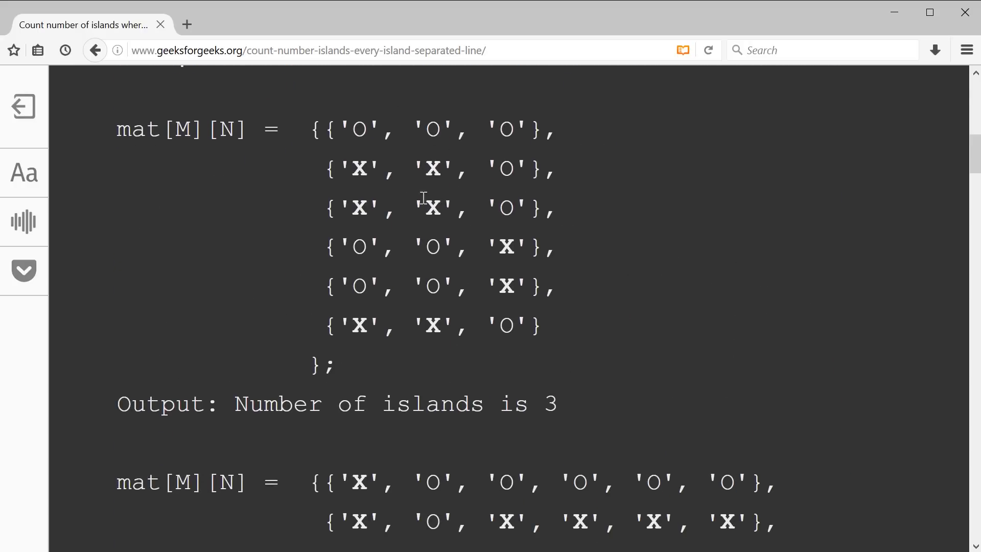
mouse_move(395, 204)
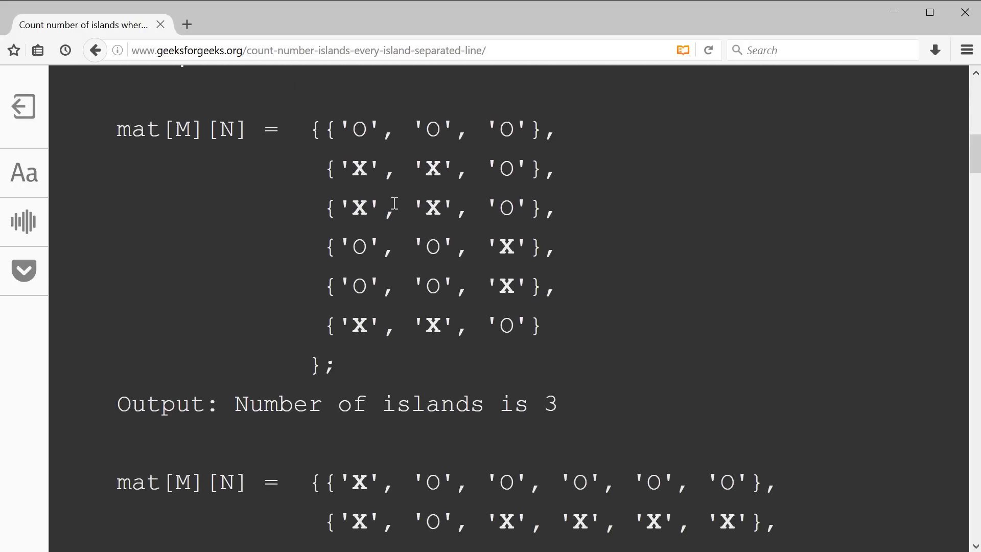
double_click(358, 168)
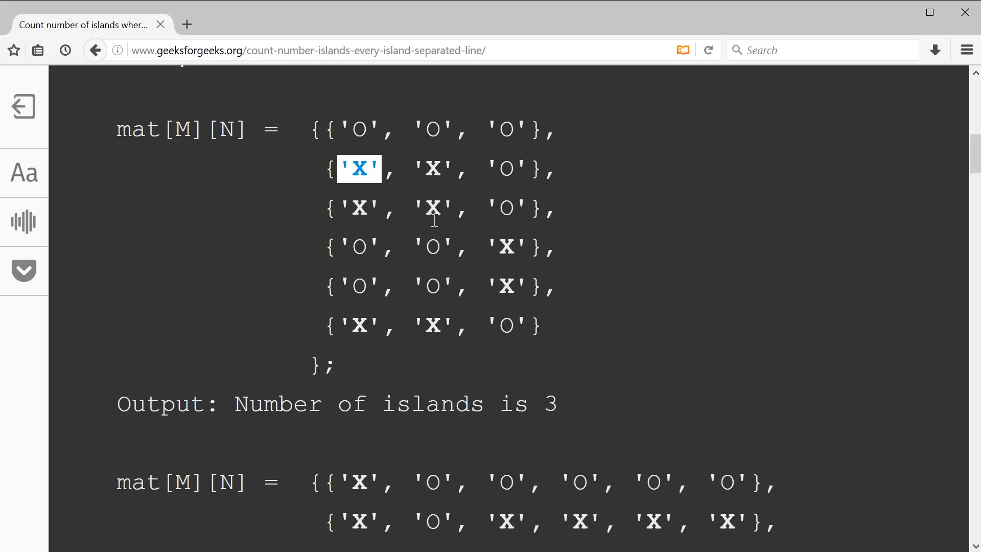
mouse_move(437, 132)
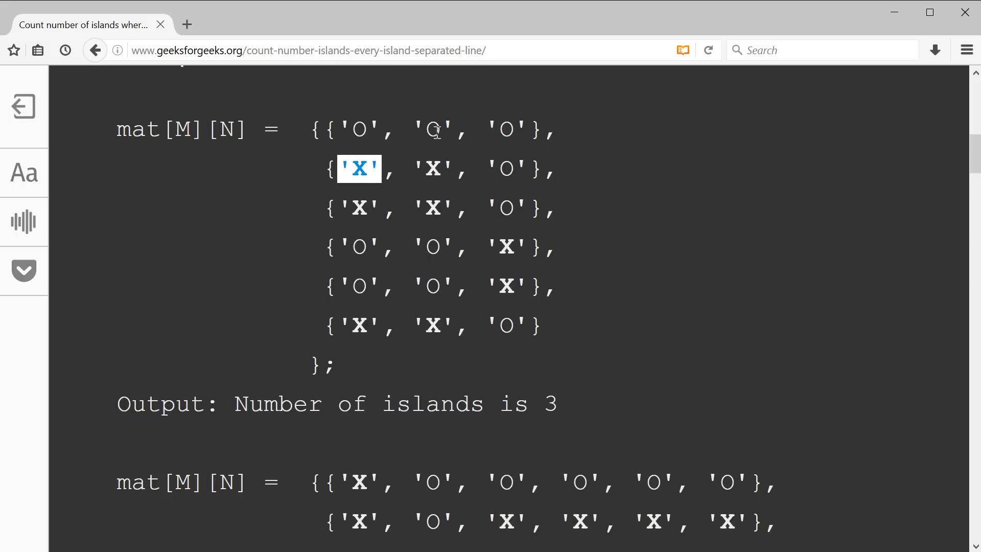
mouse_move(494, 195)
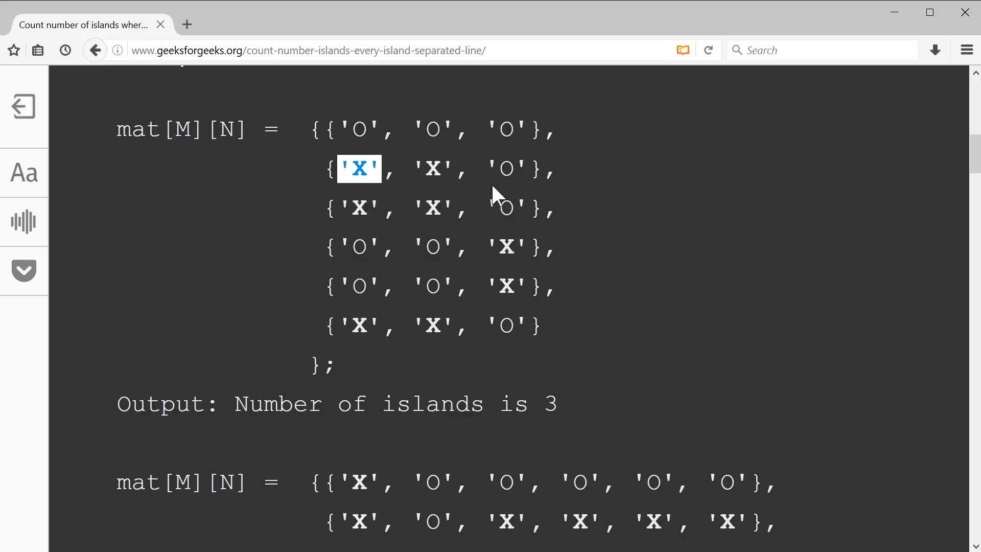
mouse_move(369, 131)
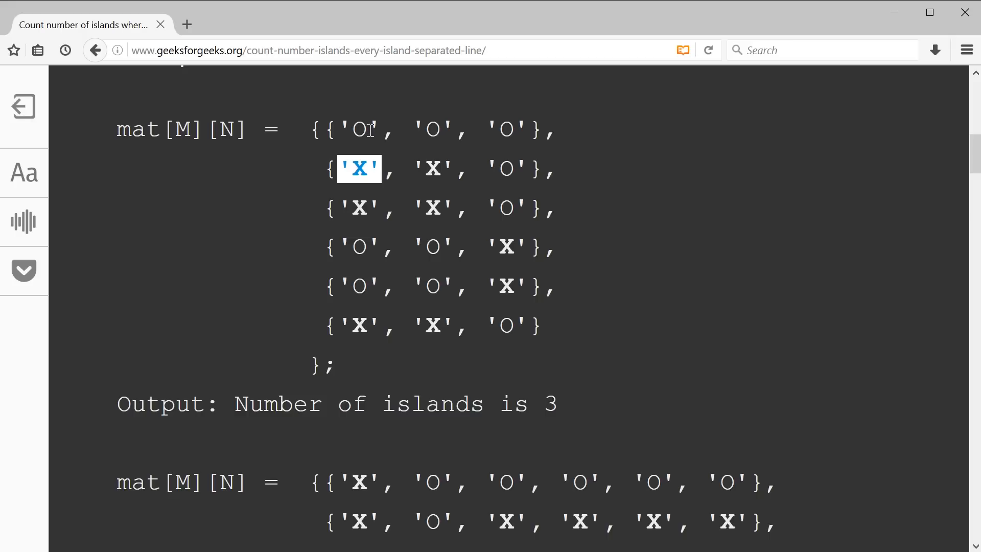
scroll(down, 3)
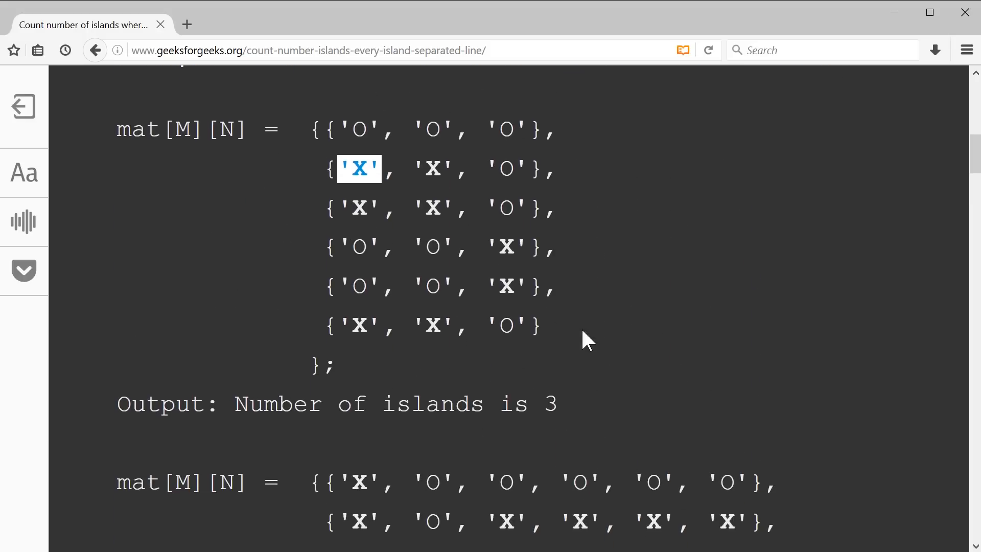
scroll(down, 3)
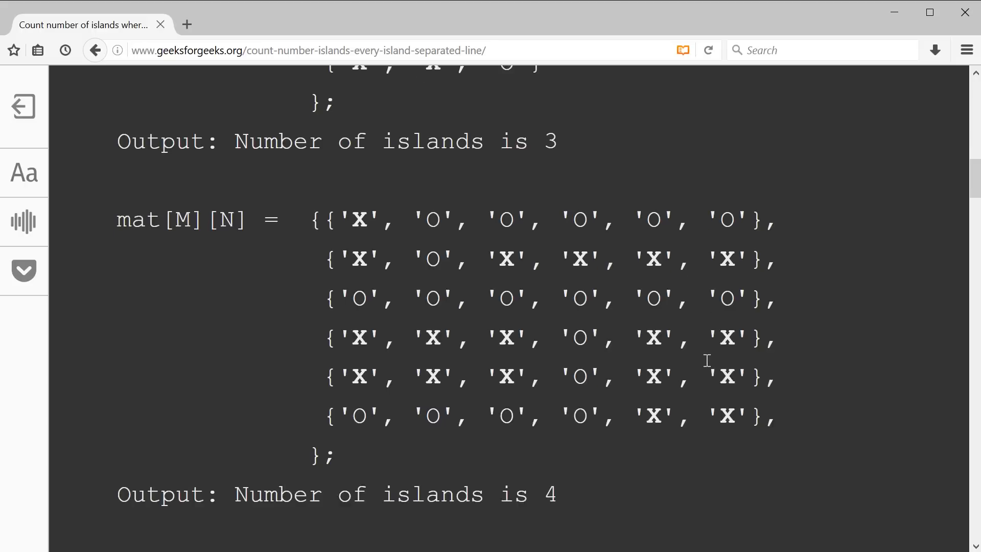
scroll(down, 3)
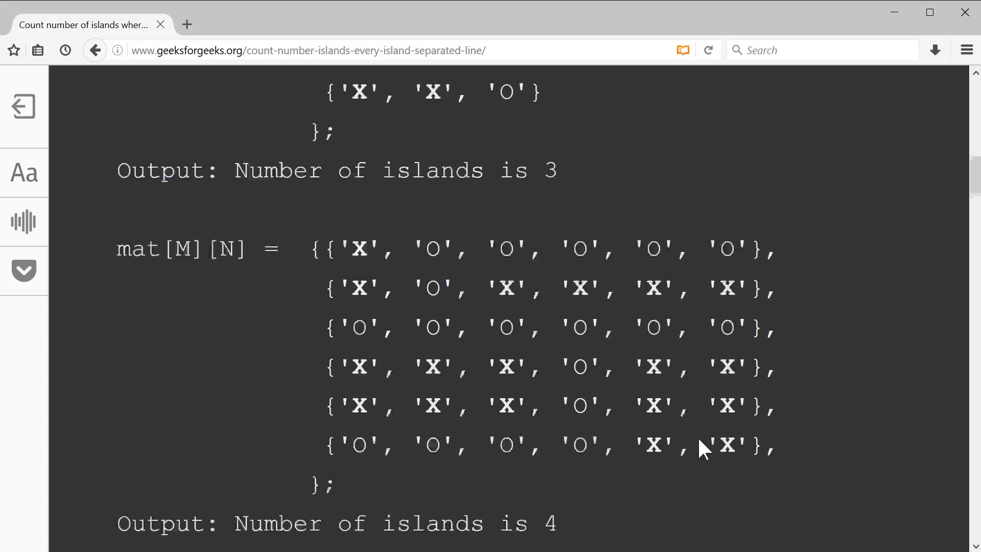
scroll(down, 3)
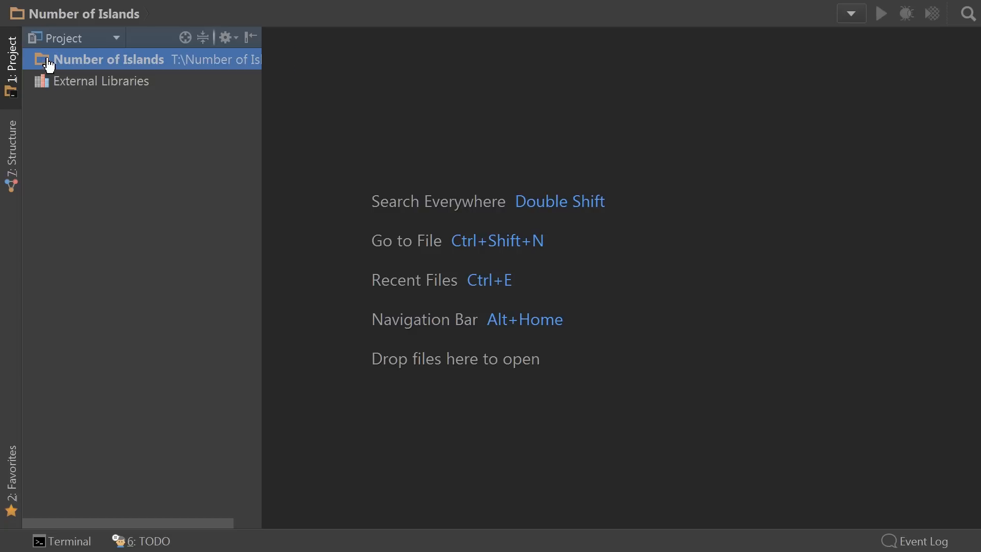
Create a src folder in the Number of Islands project with a new Islands.ts TypeScript file
right_click(109, 59)
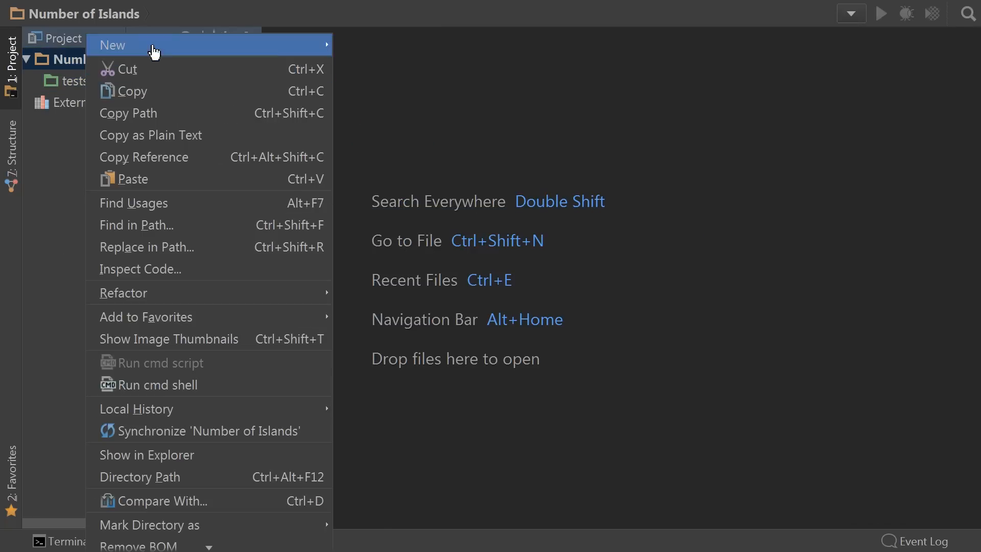
click(112, 44)
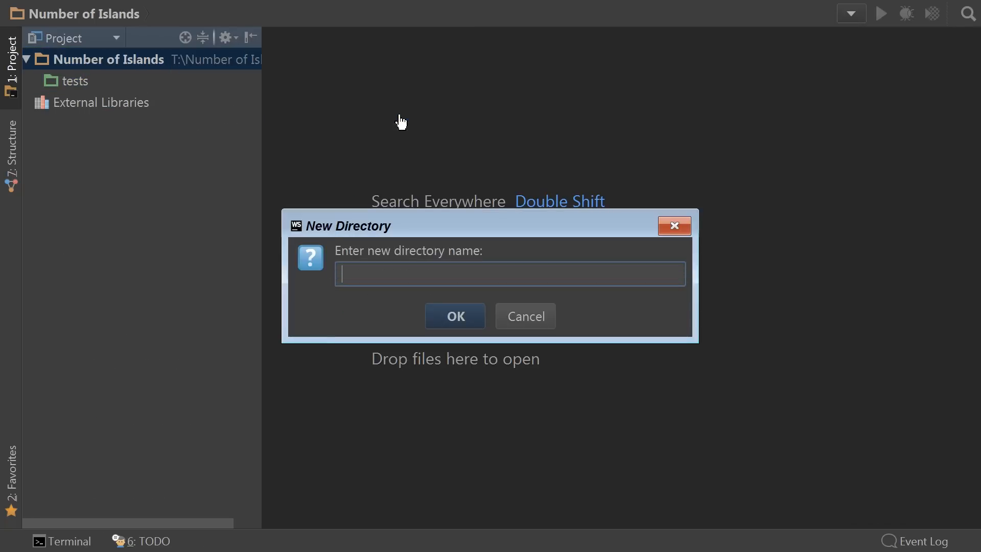
click(454, 316)
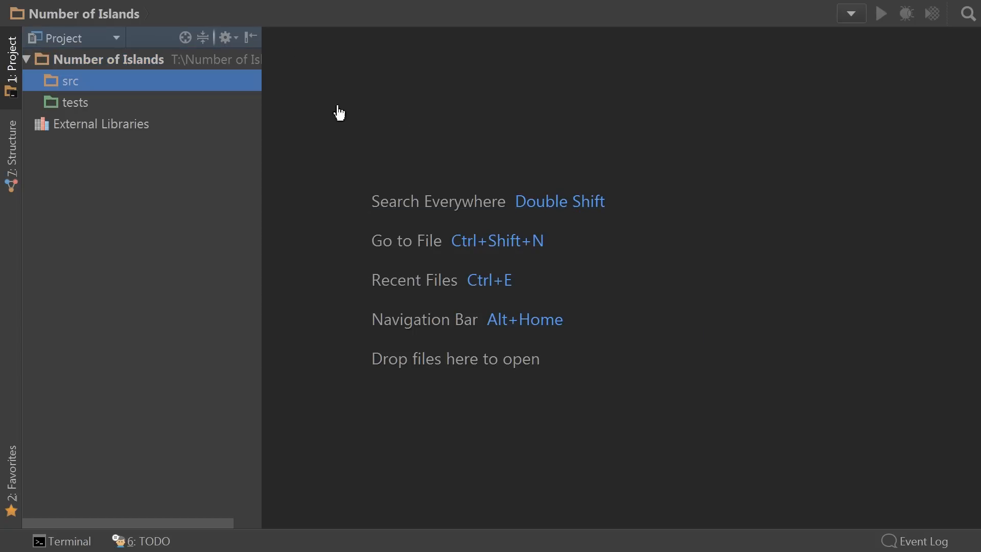
right_click(70, 81)
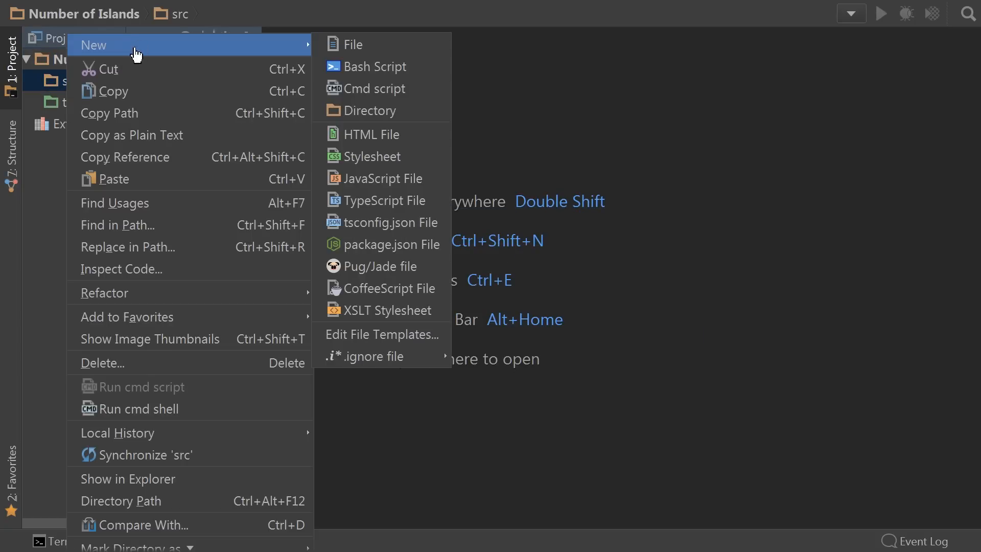
click(384, 199)
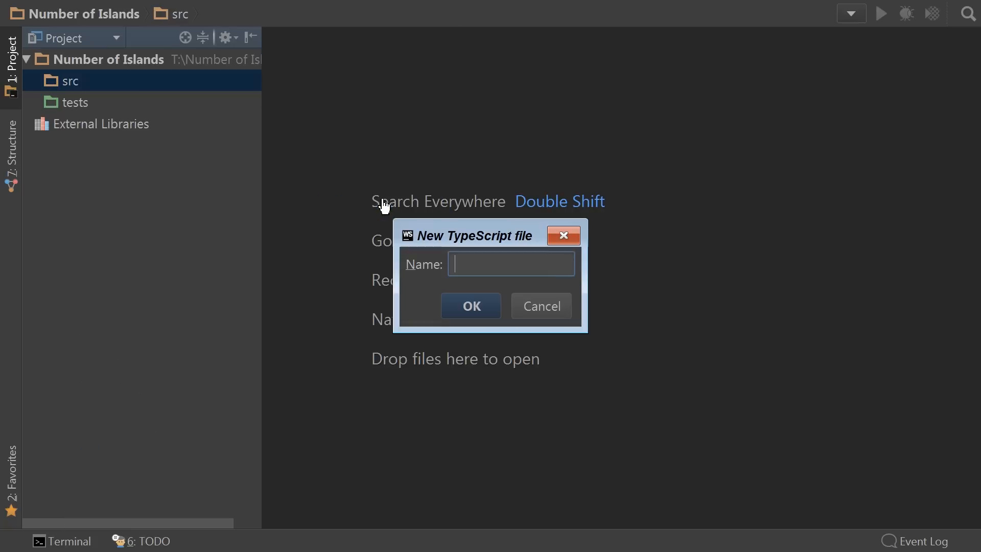
text(Isl)
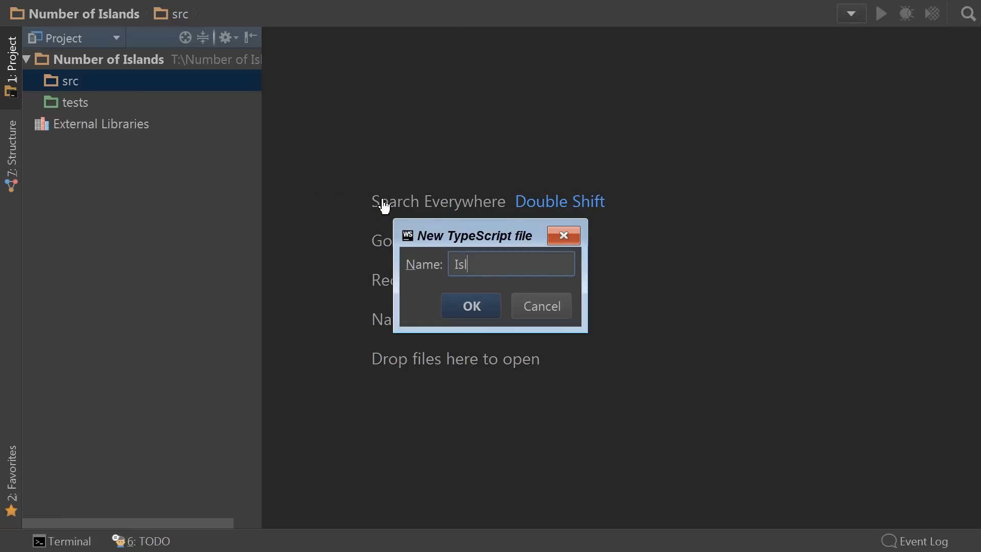
click(470, 305)
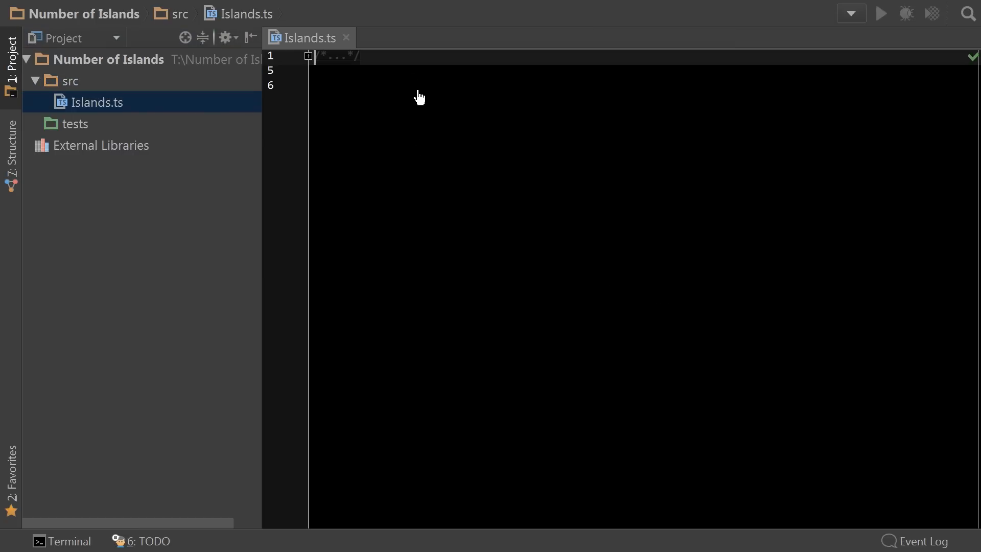
Create an empty Islands.test.ts TypeScript file in the tests folder
right_click(73, 123)
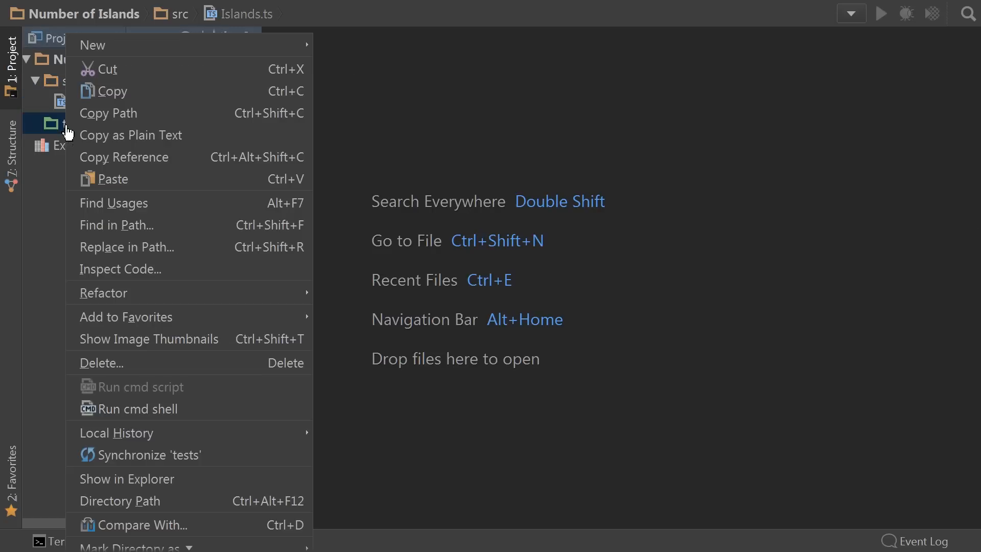
click(93, 44)
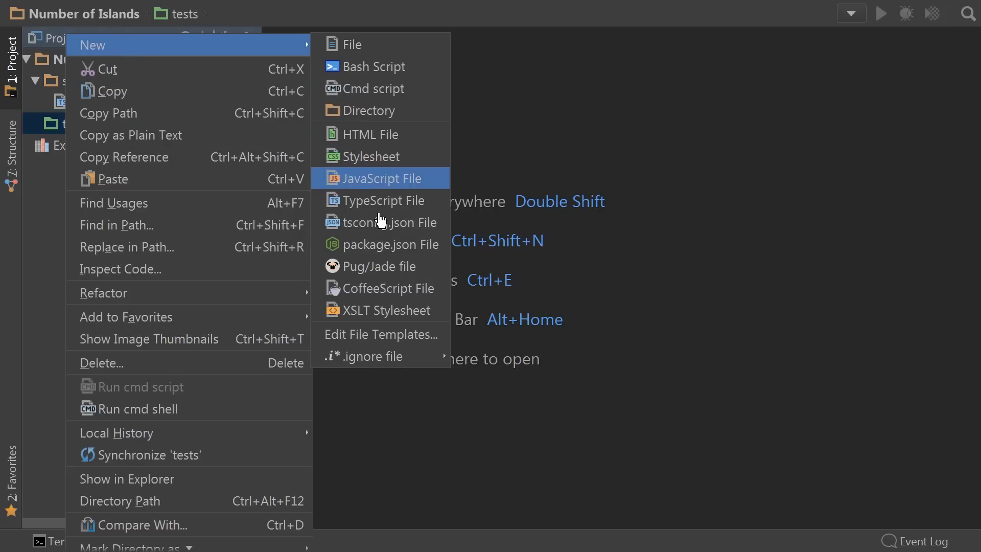
click(383, 200)
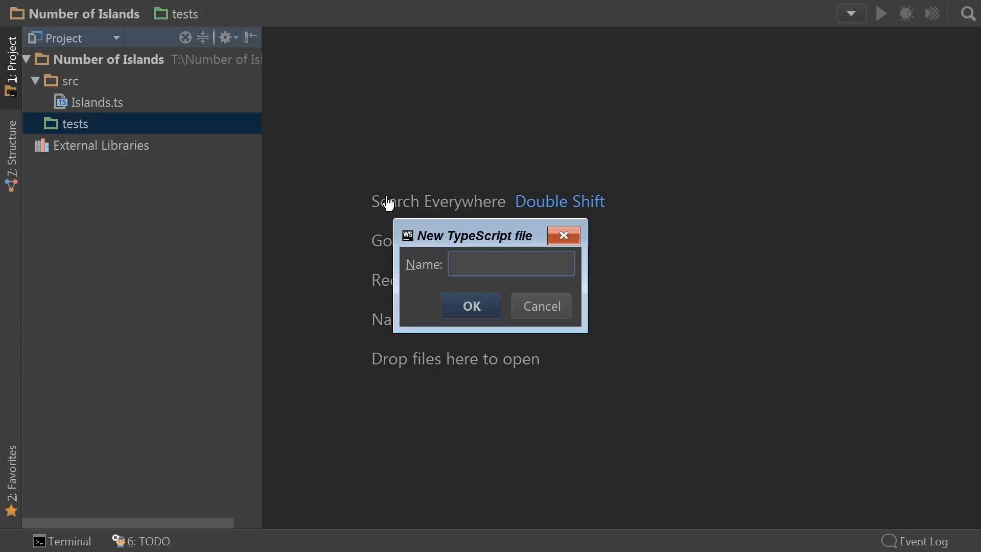
text(Islands.te)
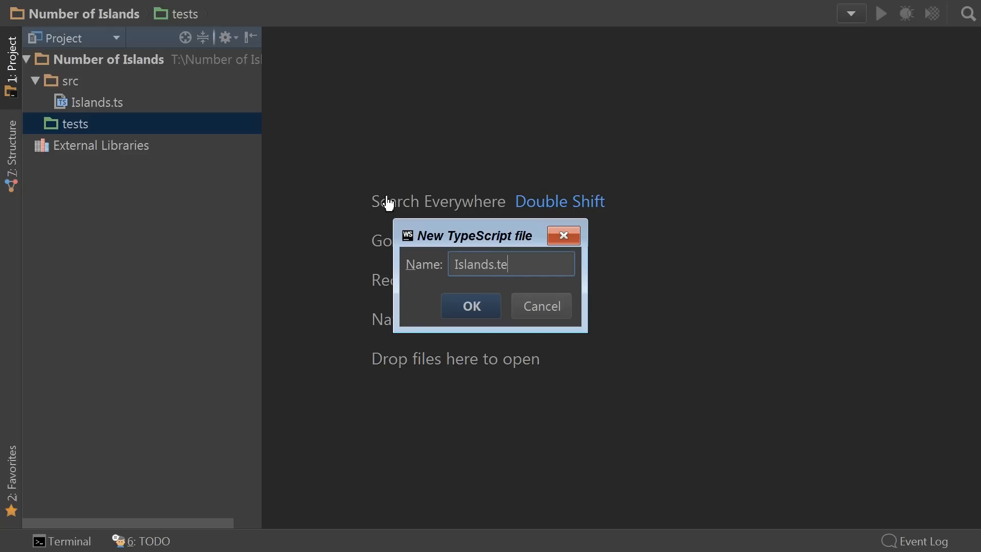
click(470, 305)
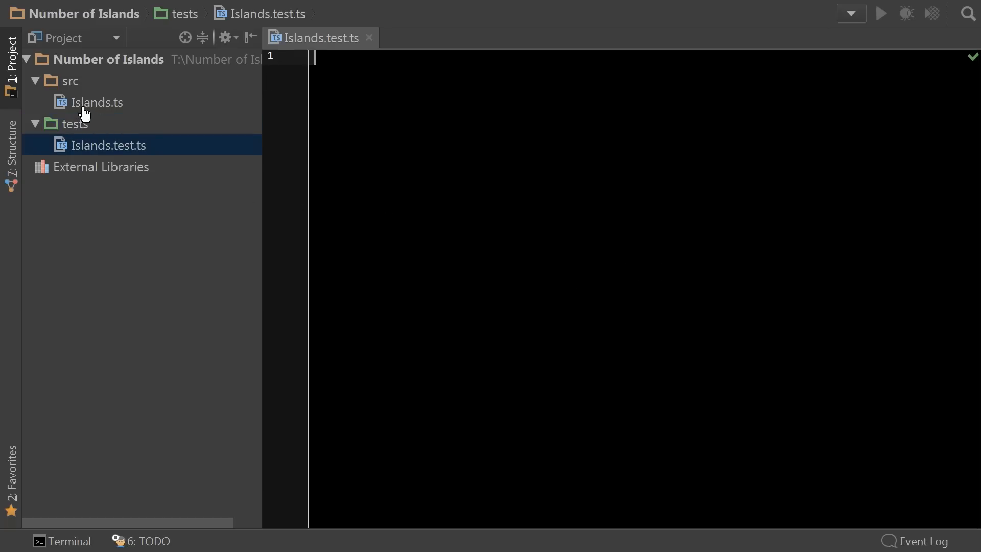
mouse_move(93, 158)
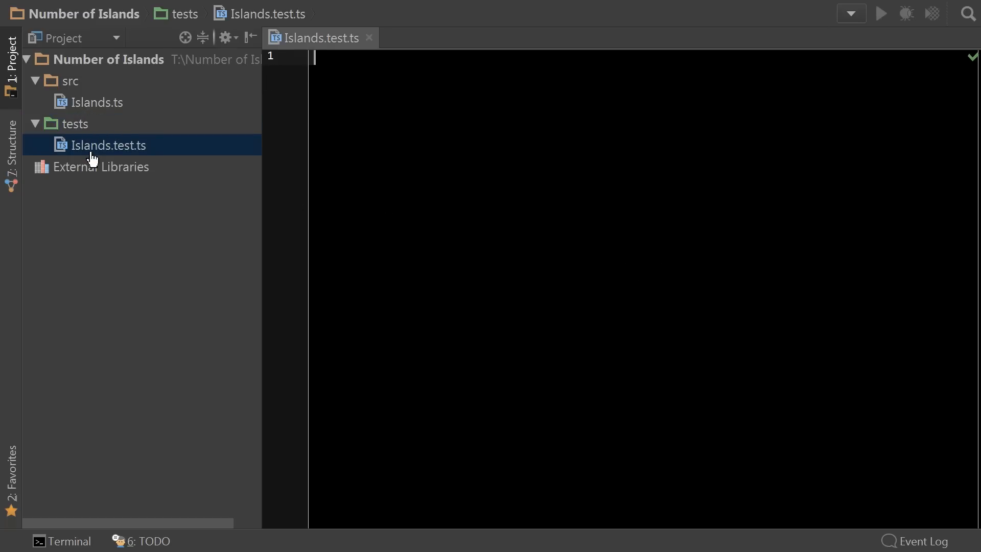
mouse_move(336, 80)
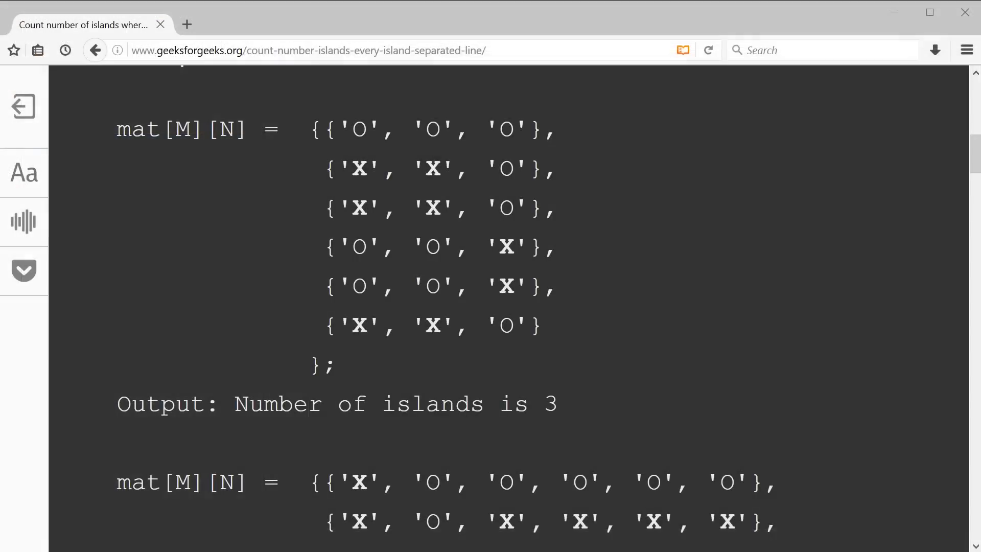
mouse_move(85, 206)
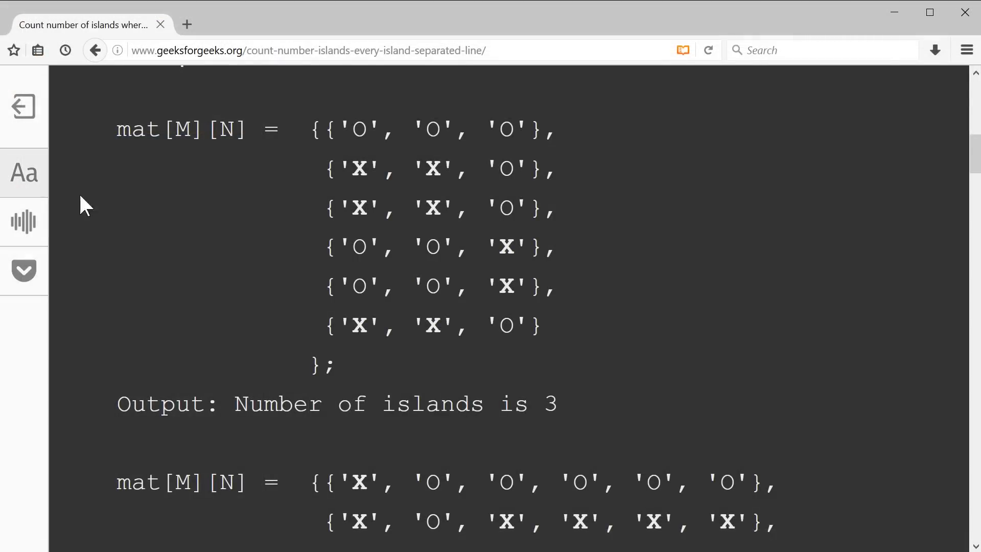
mouse_move(115, 133)
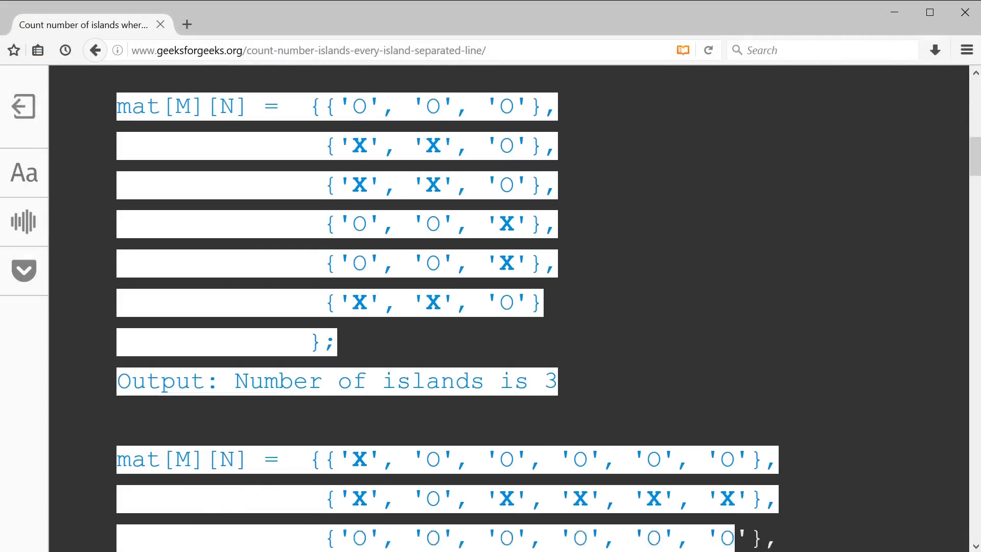
Scroll the GeeksforGeeks article down to the example island matrices
scroll(down, 3)
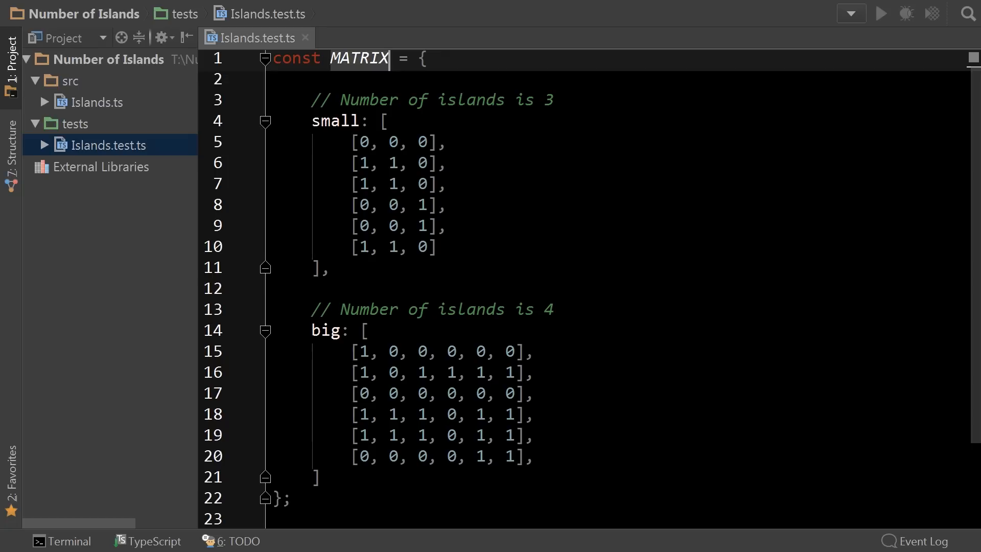
Show the terminal tool window with the finished npm install output
click(62, 540)
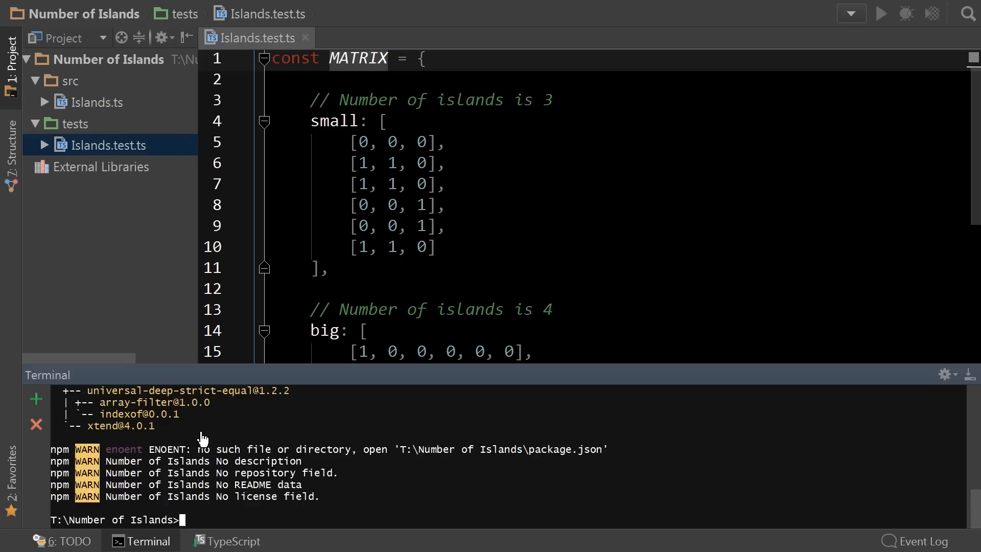
Run 'typings install dt~assert --global --save' and the dt~mocha equivalent, inspecting the assert definitions
text(typings install dt~assert --global --save)
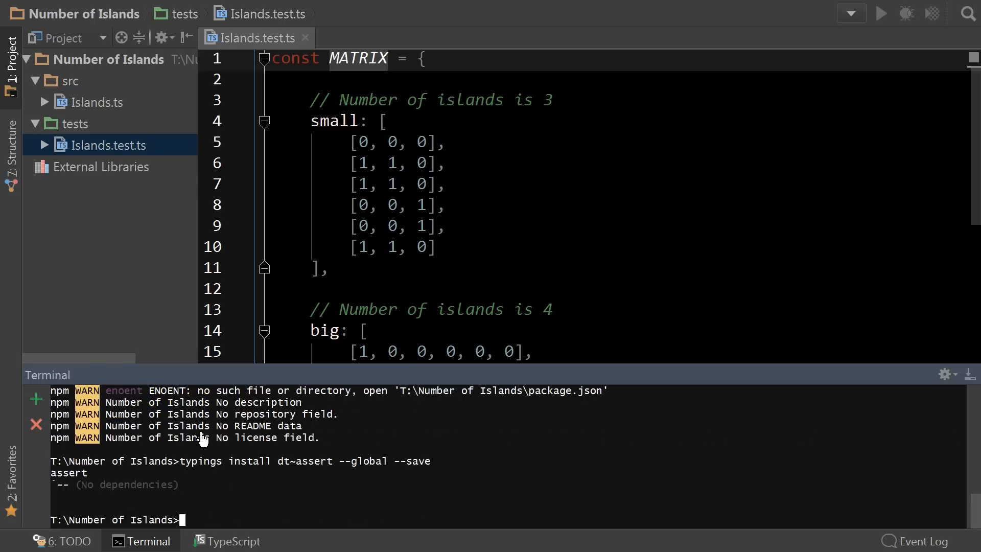
scroll(down, 3)
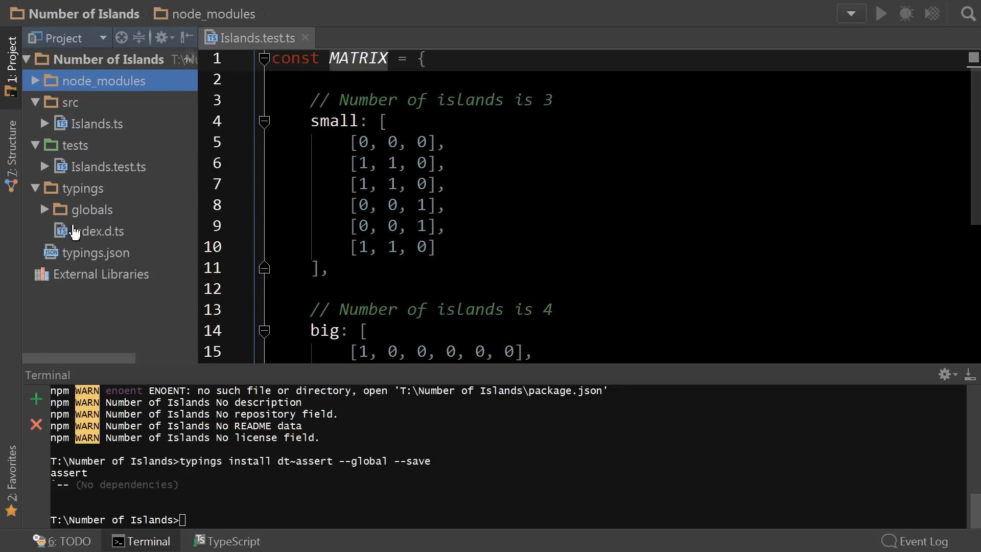
double_click(101, 230)
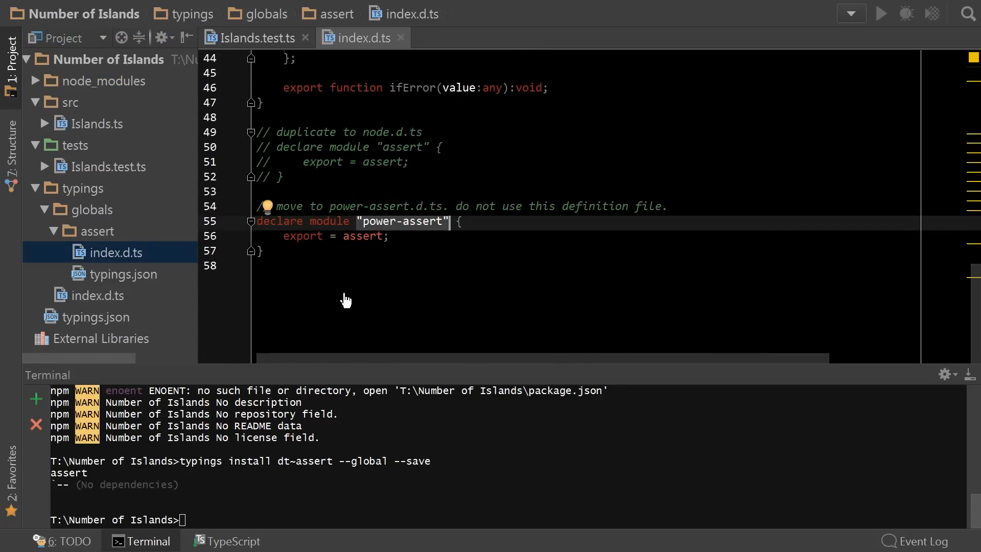
click(255, 37)
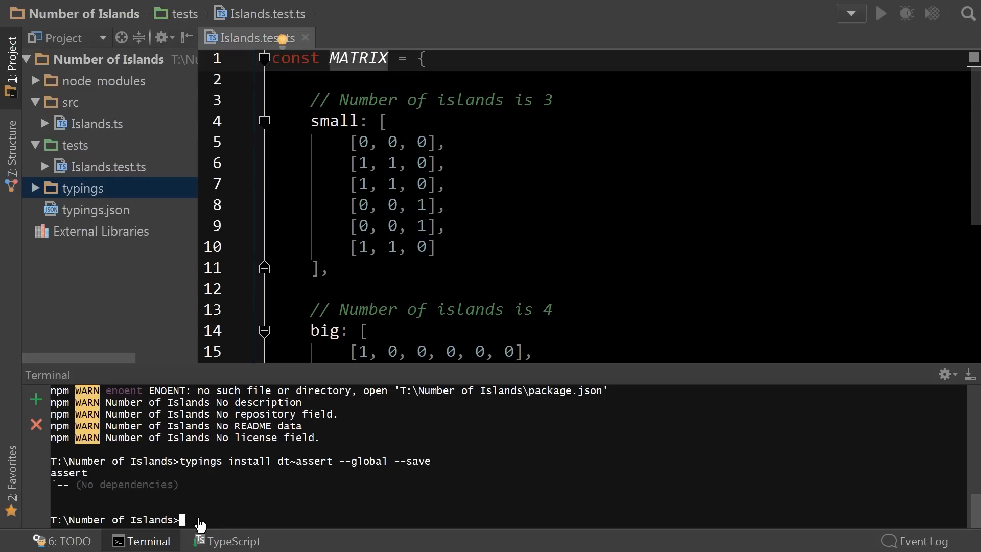
text(typings install dt~mocha --global --save)
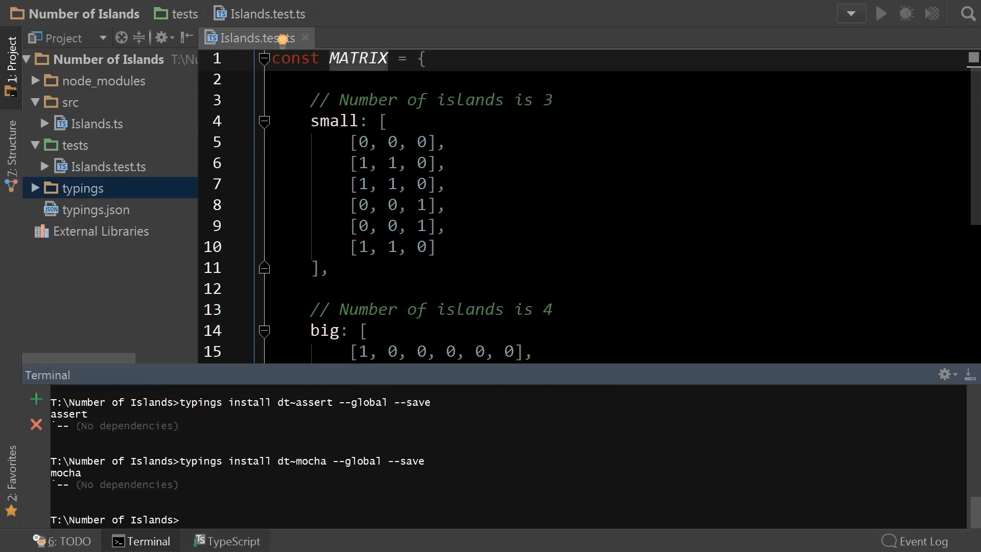
mouse_move(66, 276)
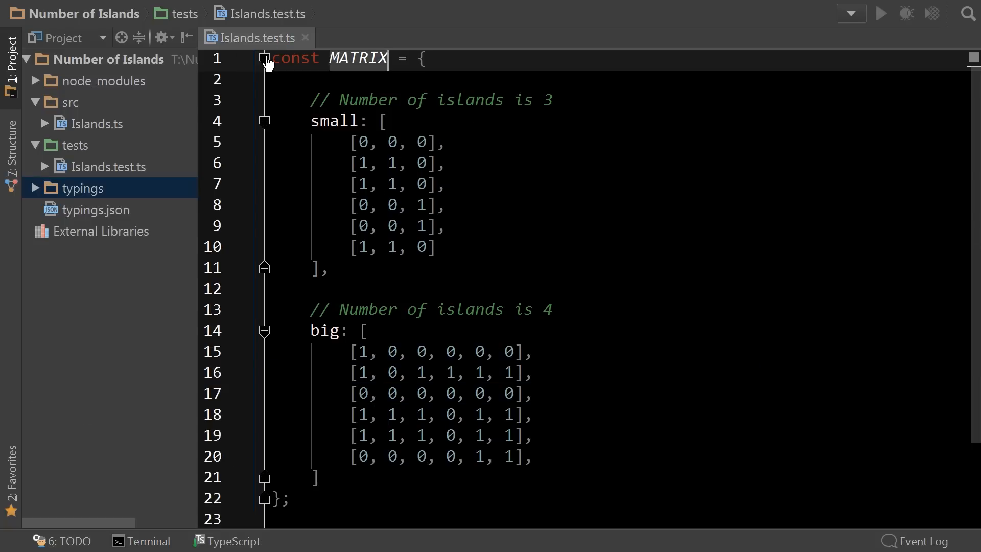
Fold MATRIX and write describe("Islands") with nested 'small matrix' and 'large matrix' describe blocks
click(265, 60)
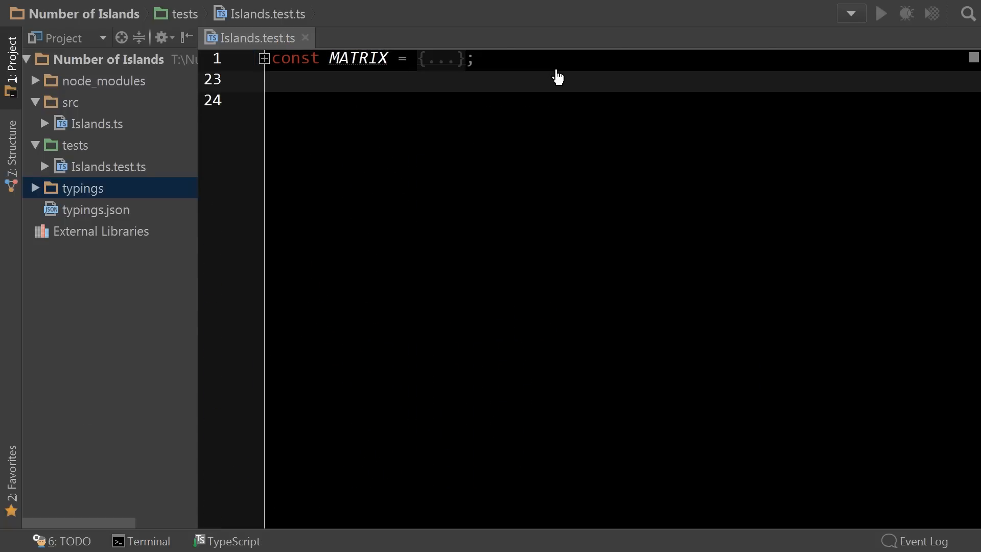
text(describe())
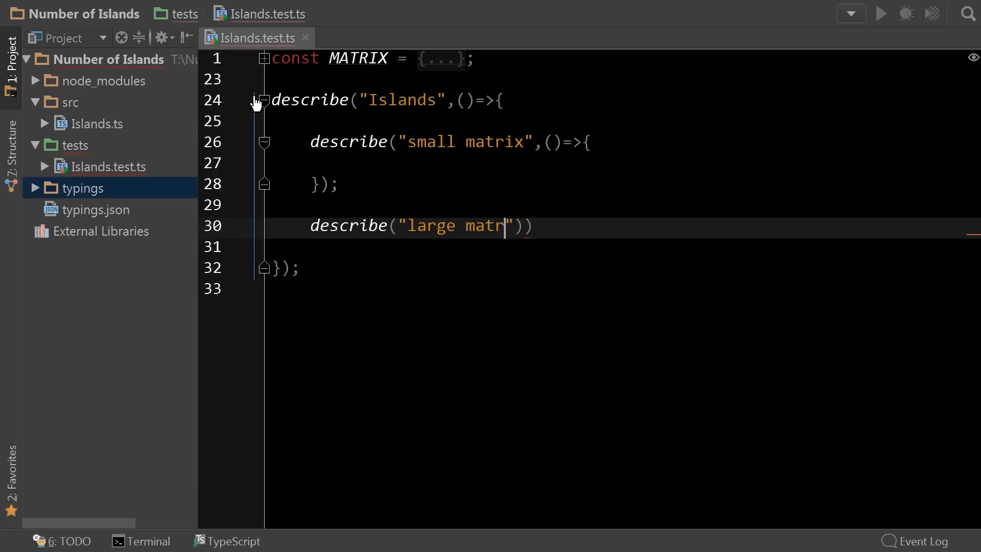
text(ix",()=>{)
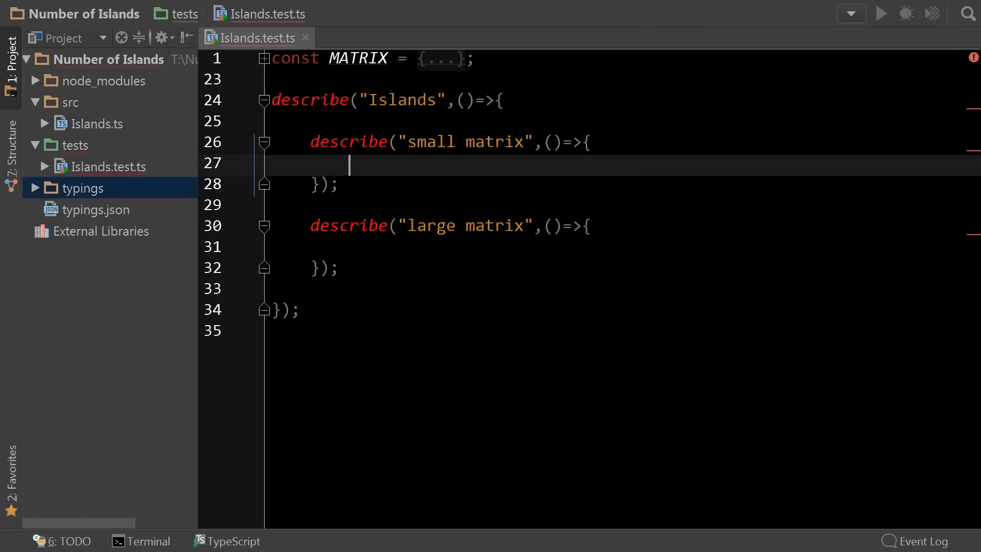
mouse_move(765, 348)
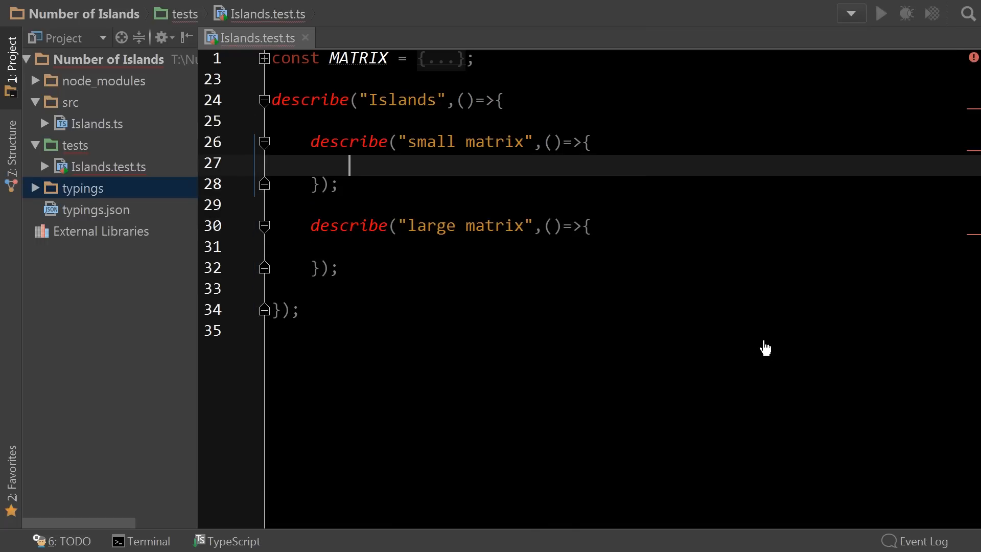
mouse_move(631, 321)
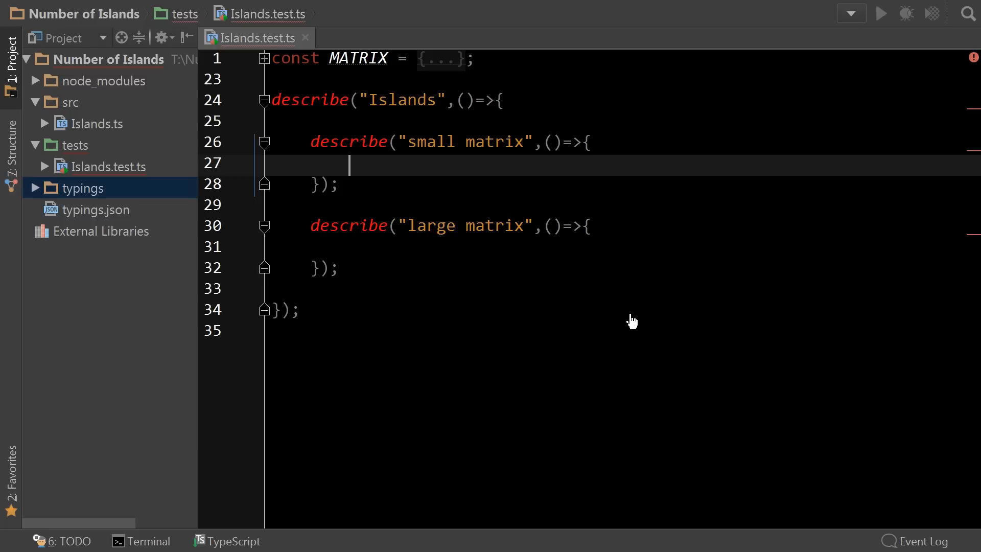
mouse_move(622, 318)
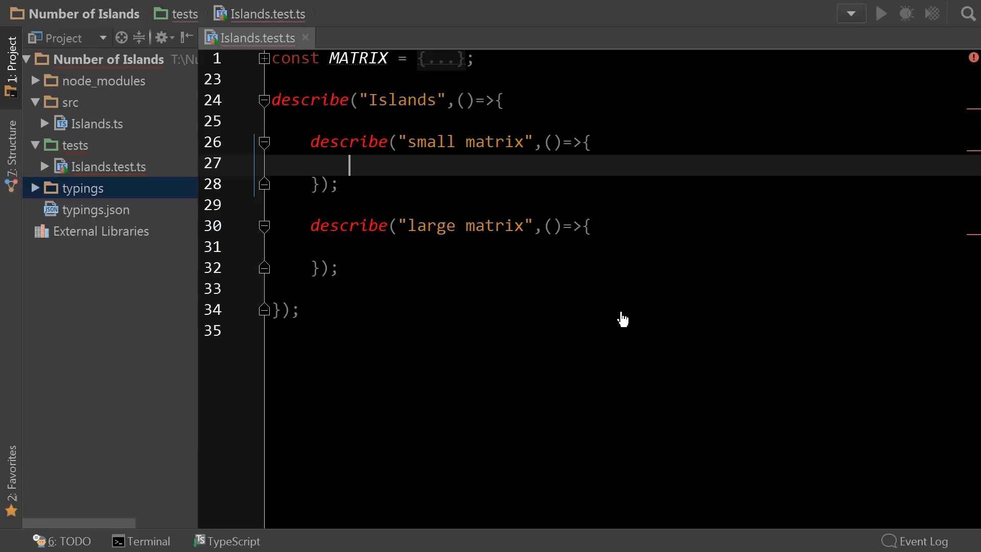
mouse_move(441, 286)
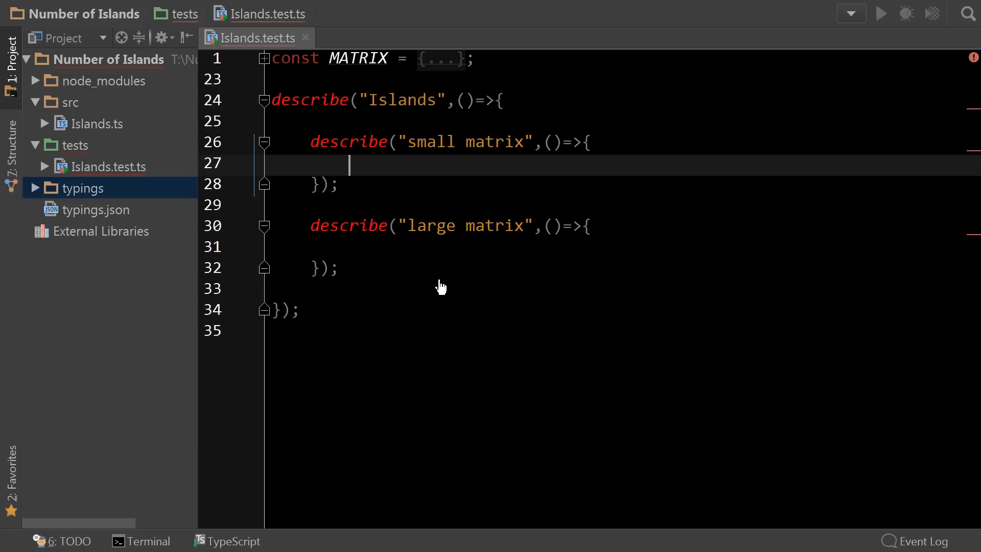
mouse_move(334, 133)
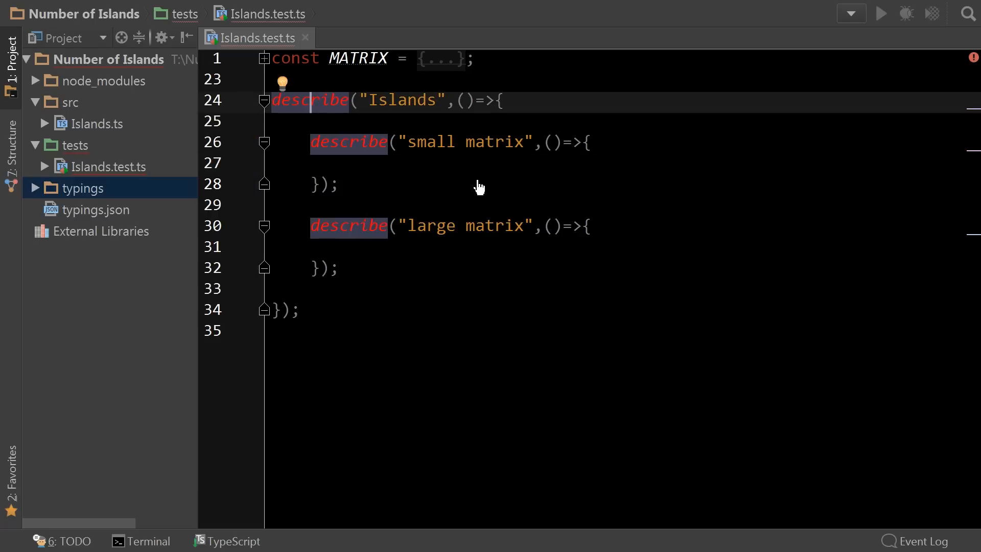
Generate a mocha reference path comment for the unresolved describe call
click(282, 82)
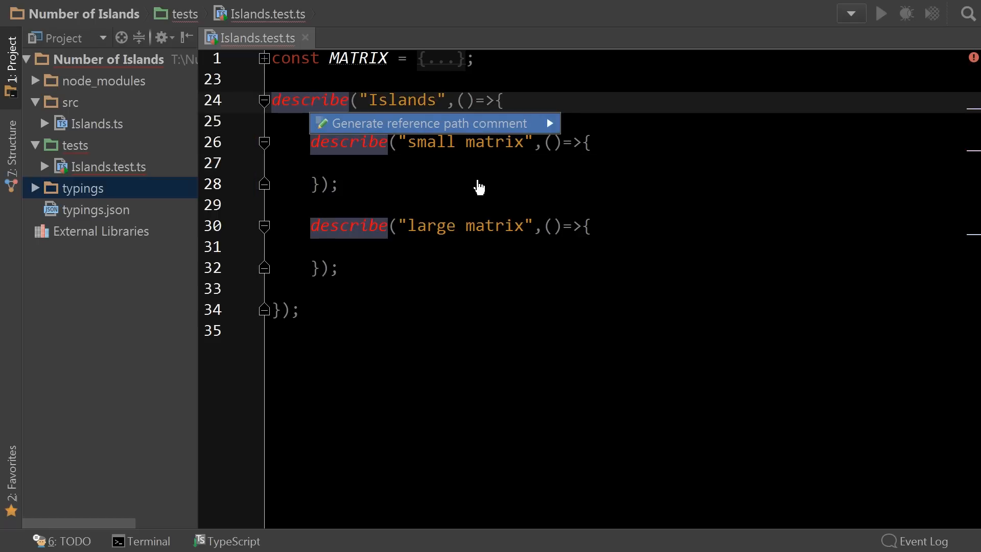
click(431, 123)
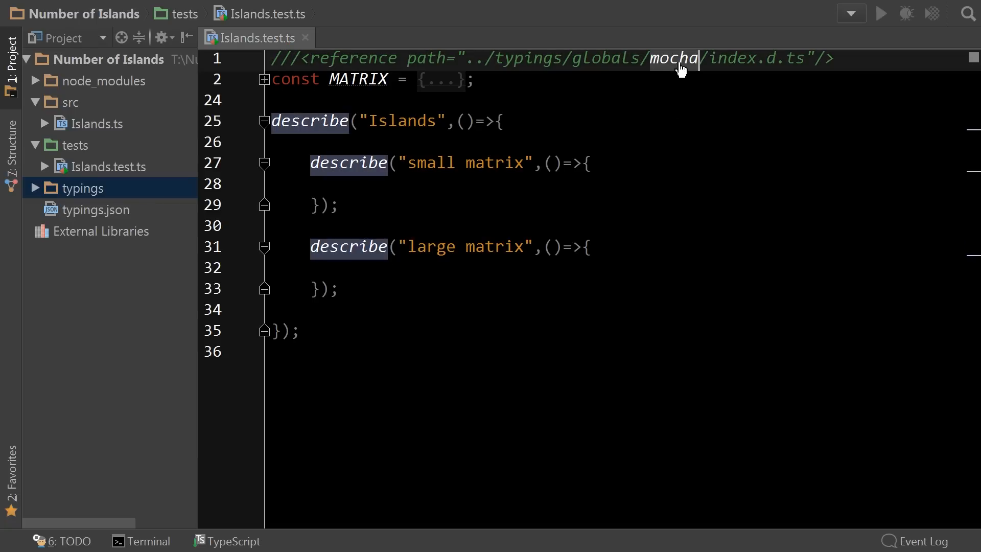
mouse_move(470, 192)
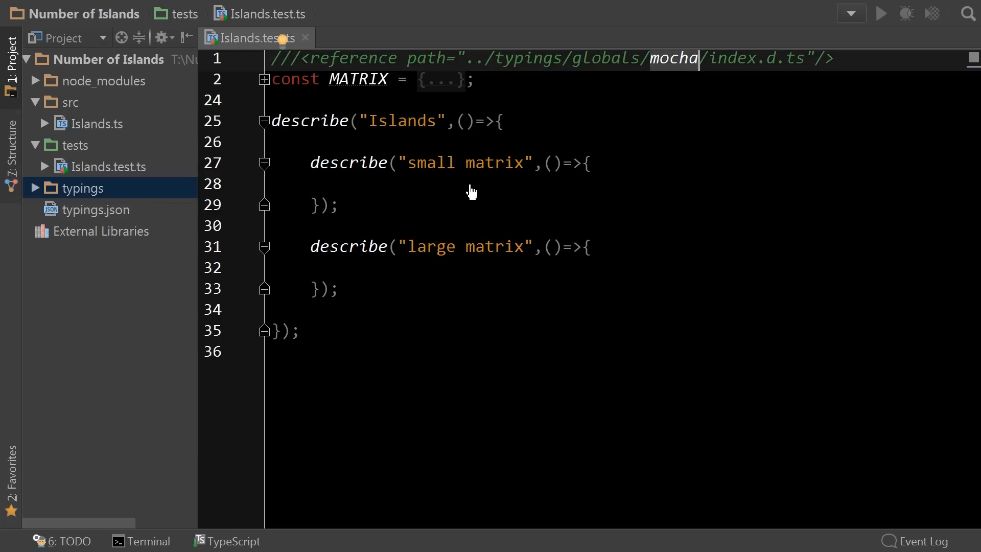
Add it("should result in a value of 3 islands") and the 4 islands case to the describe blocks
click(469, 183)
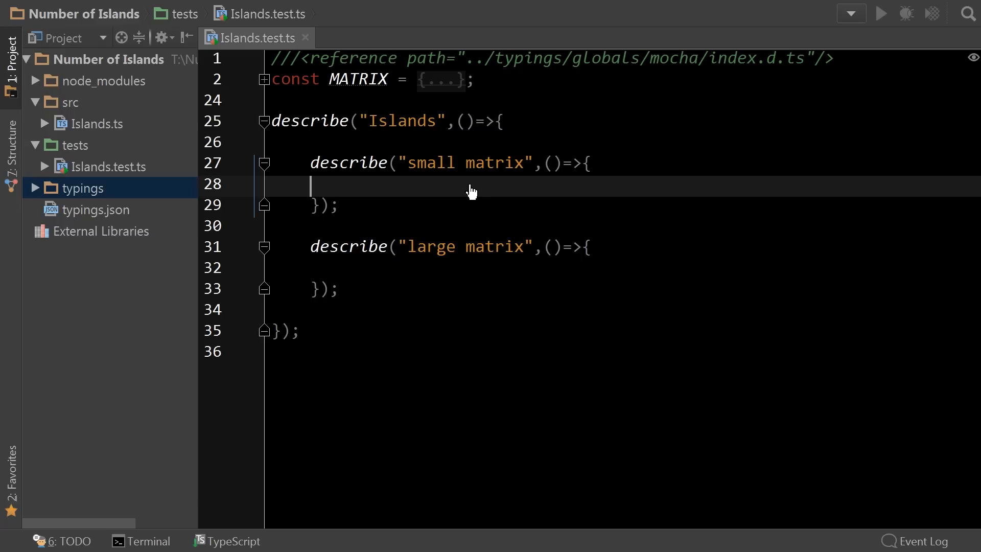
text(it("should result in a value of "))
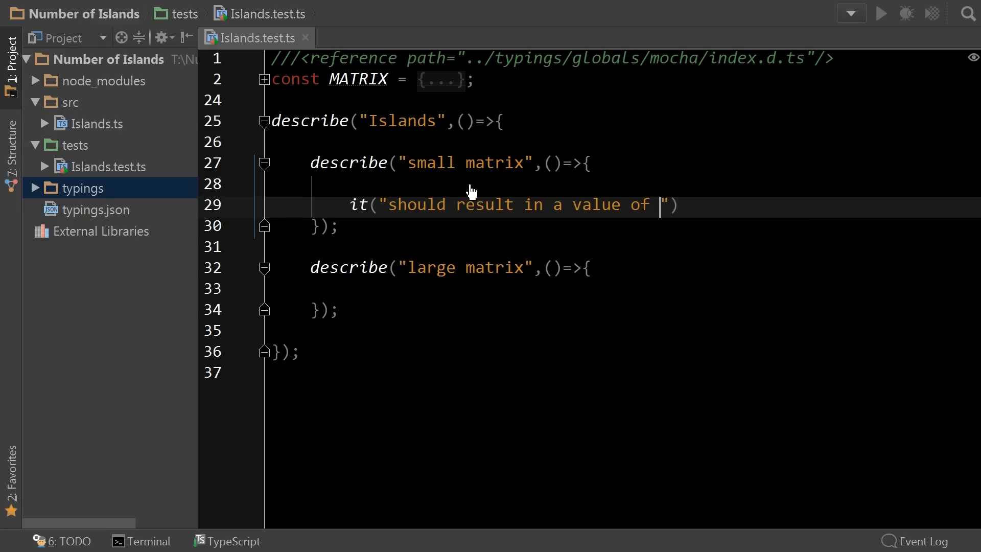
text(3 islands",()=>{)
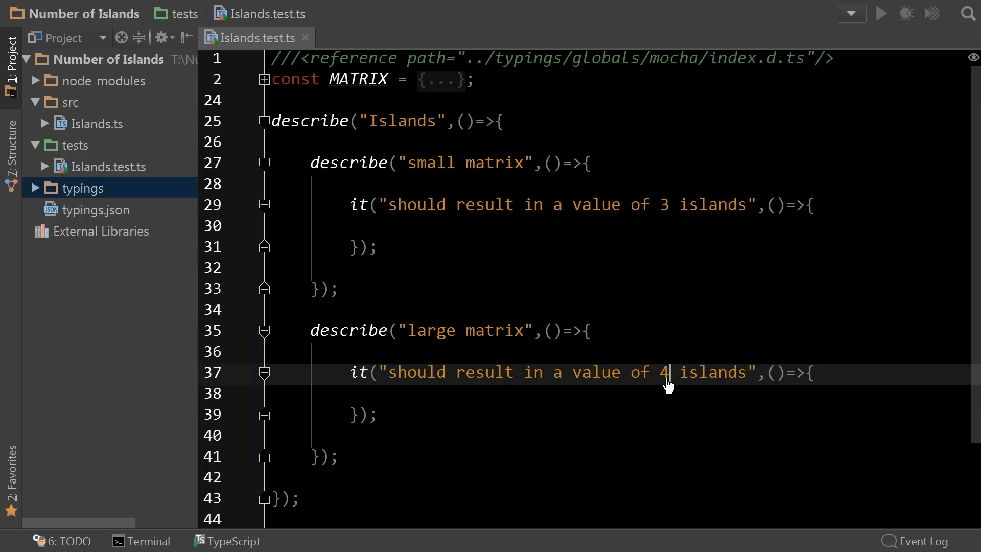
click(610, 225)
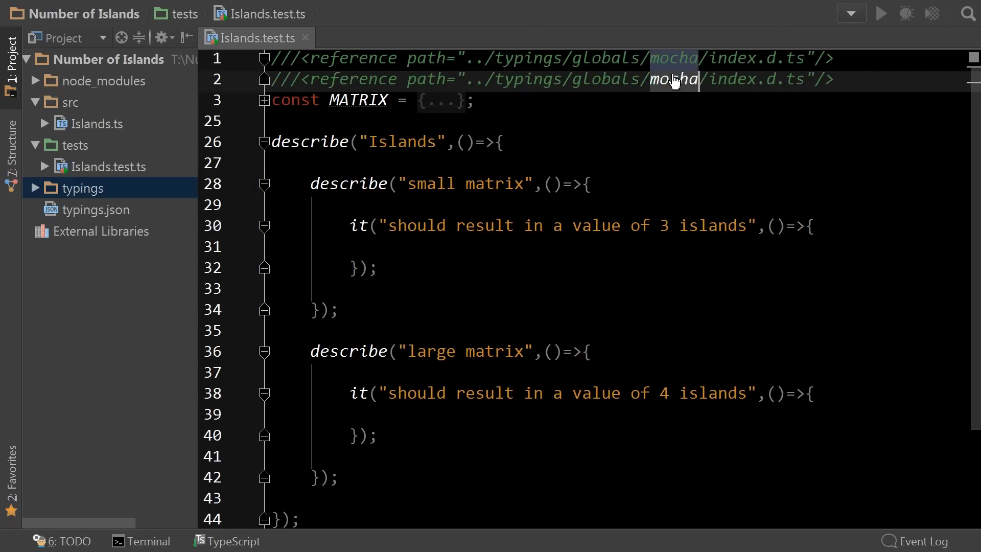
Delete the globals assert reference line so only the typings index.d.ts reference remains
text(assert)
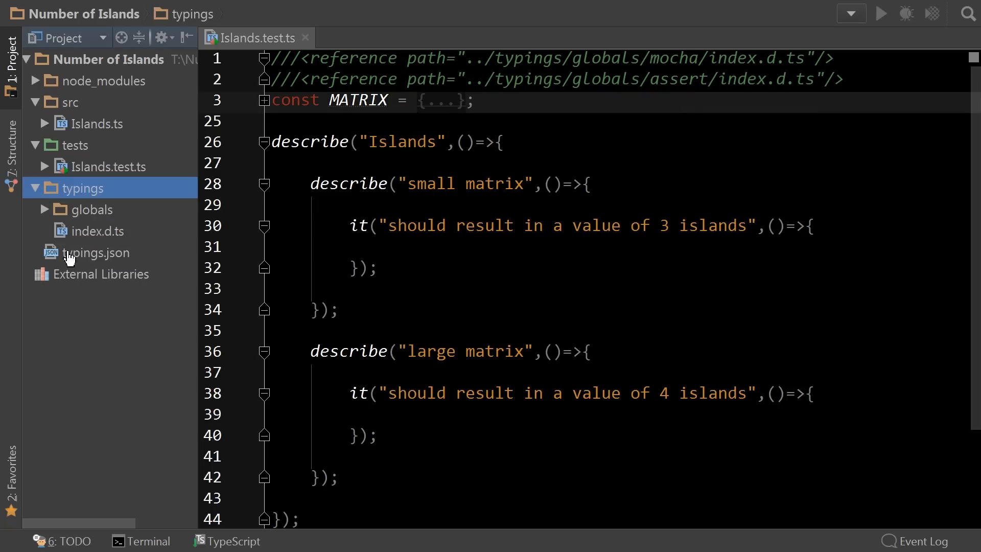
click(100, 229)
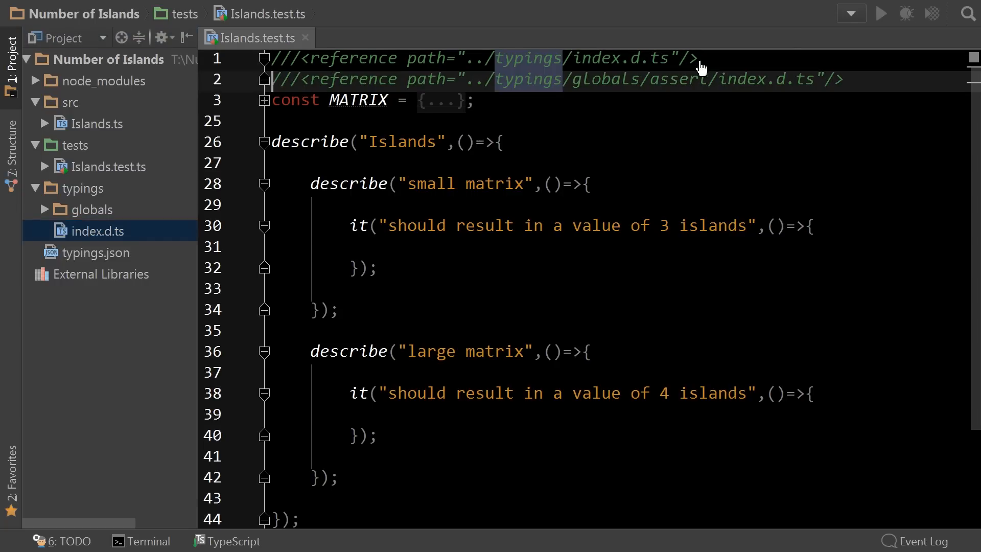
click(263, 80)
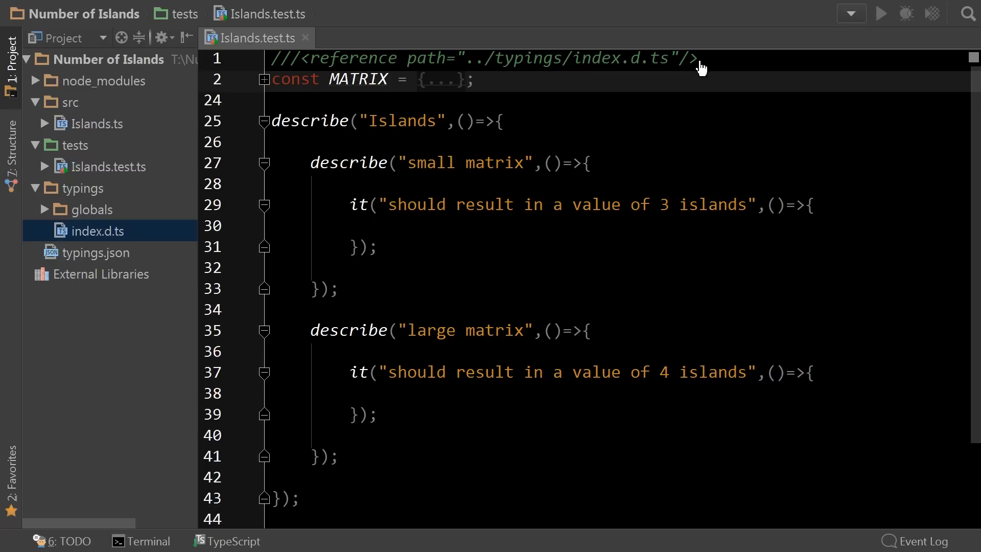
mouse_move(88, 208)
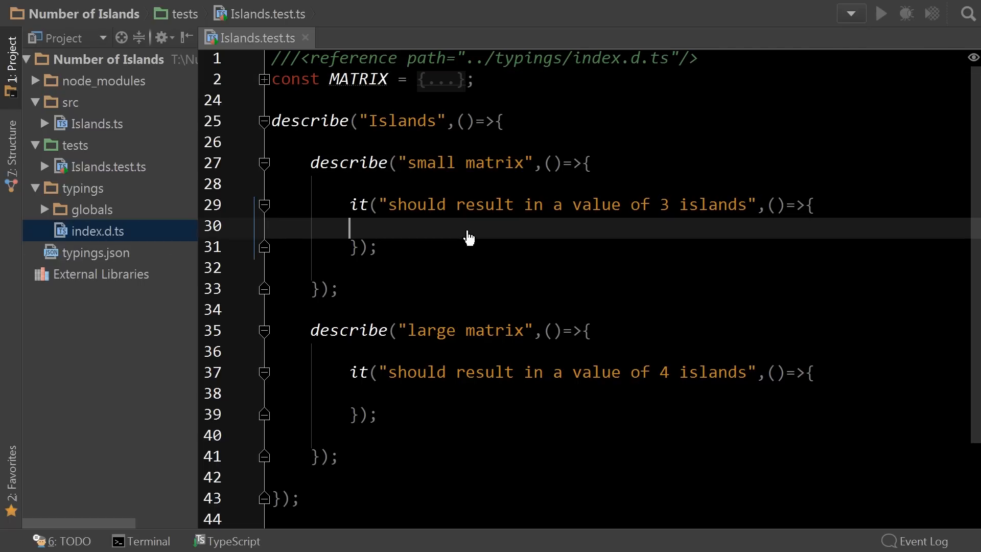
Write assert.ok(true); in the 3-islands test and import * as assert from "power-assert"
text(assert.ok)
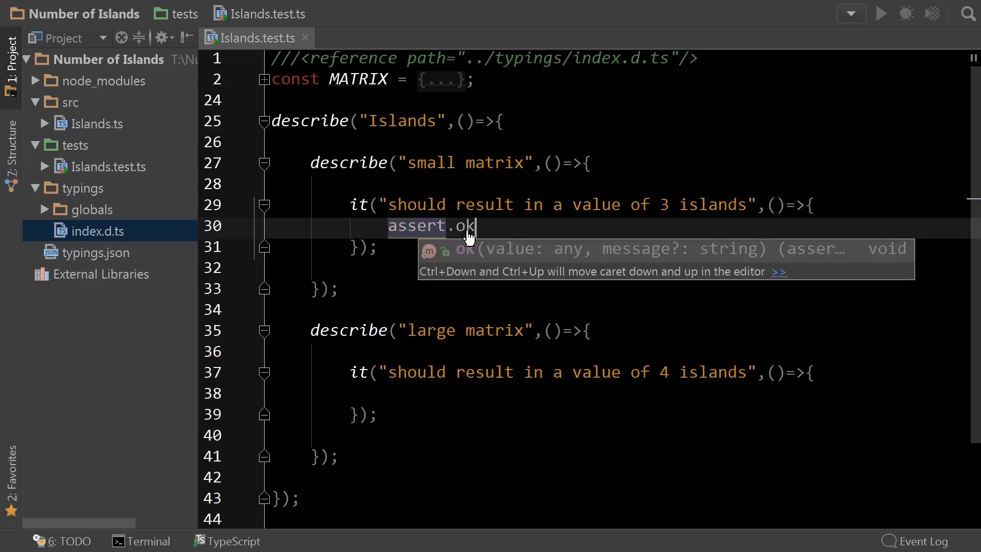
text((true);)
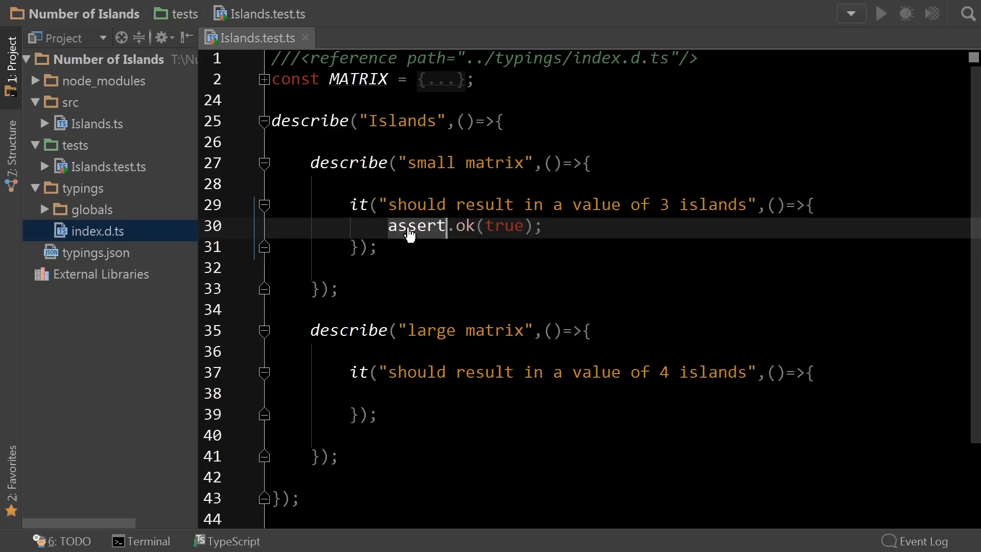
mouse_move(394, 266)
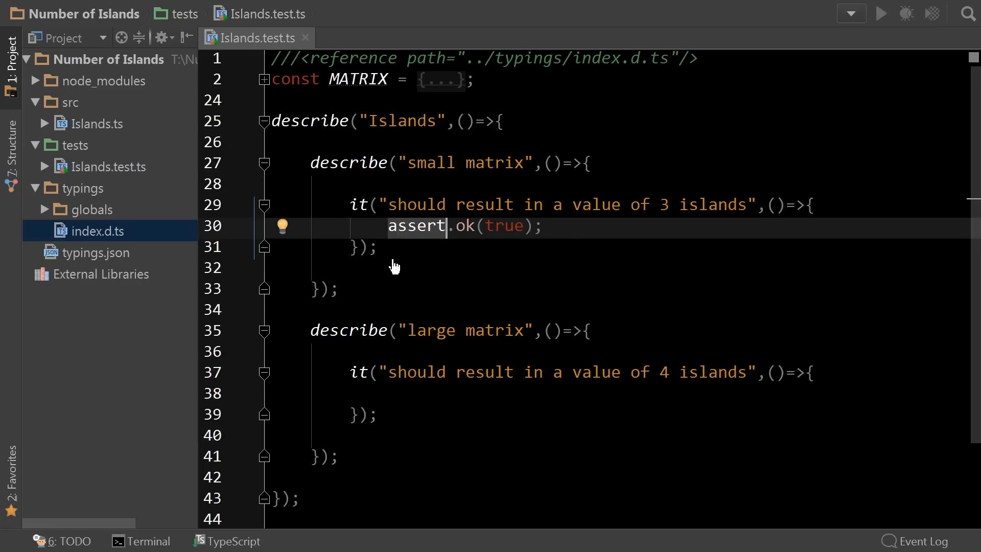
click(731, 59)
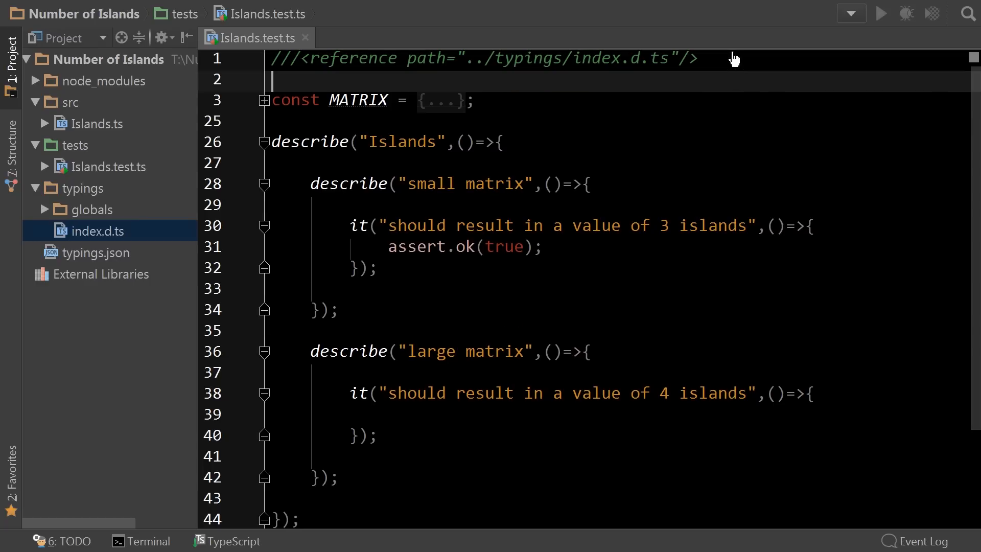
text(import * as)
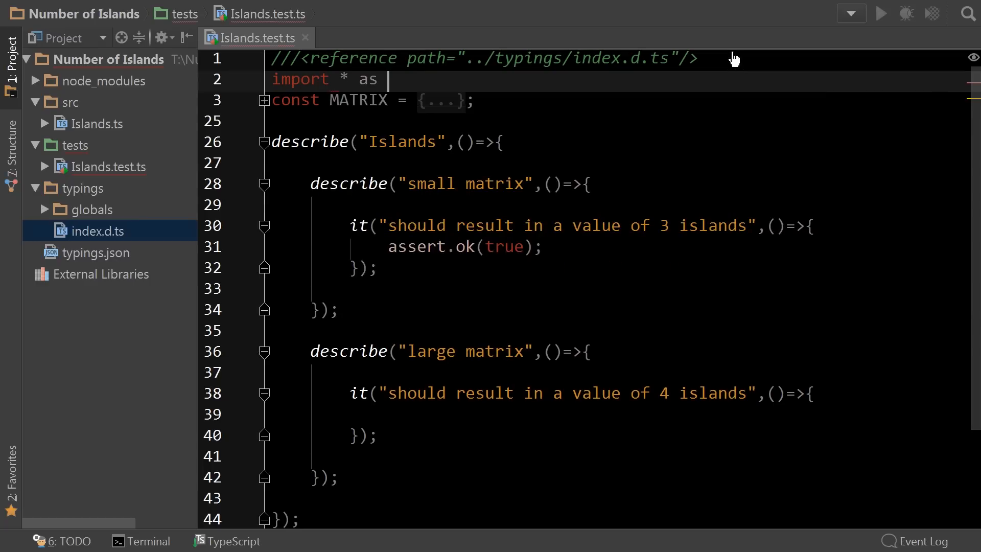
text(assert from "power-assert)
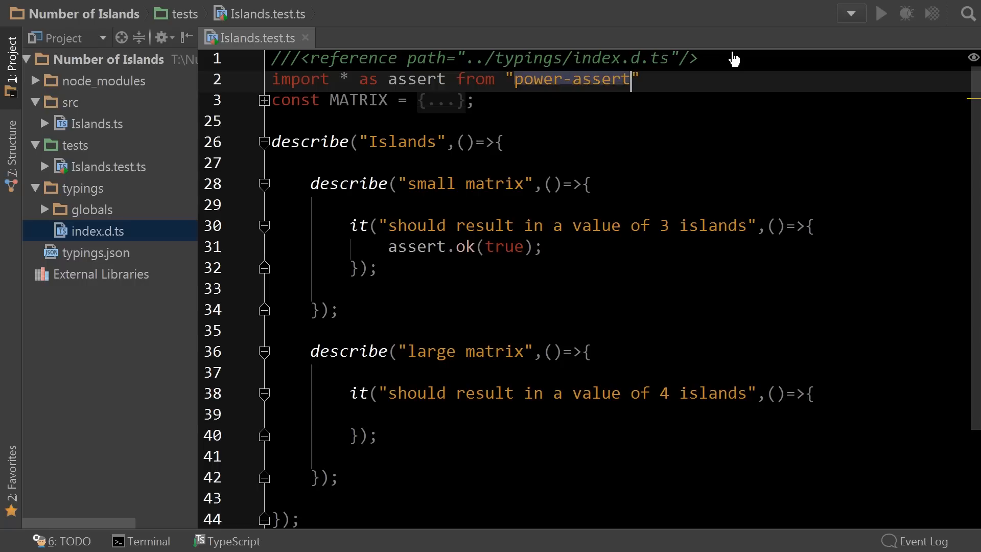
text(;)
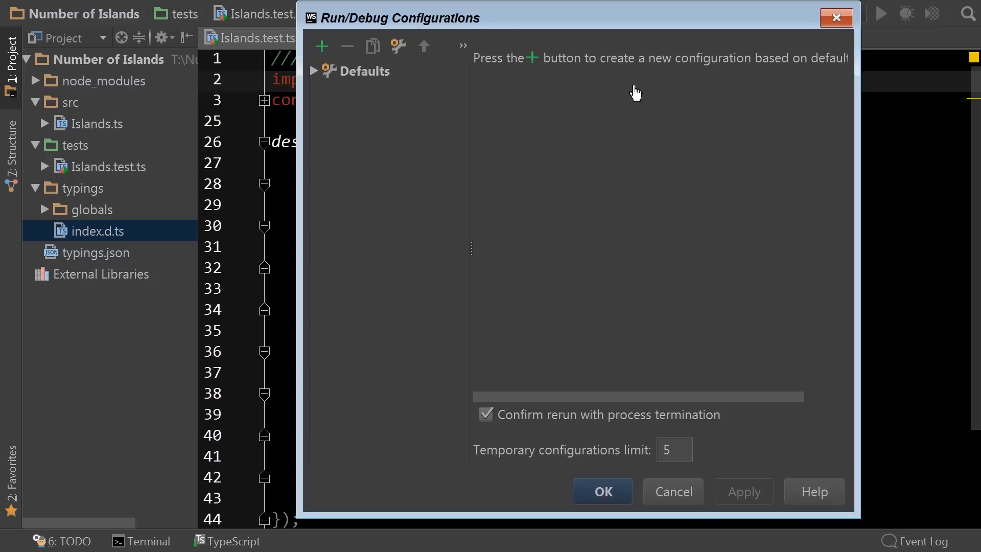
Add a Mocha configuration named 'Mocha Tests' with test directory T:\Number of Islands\tests and save it
click(321, 46)
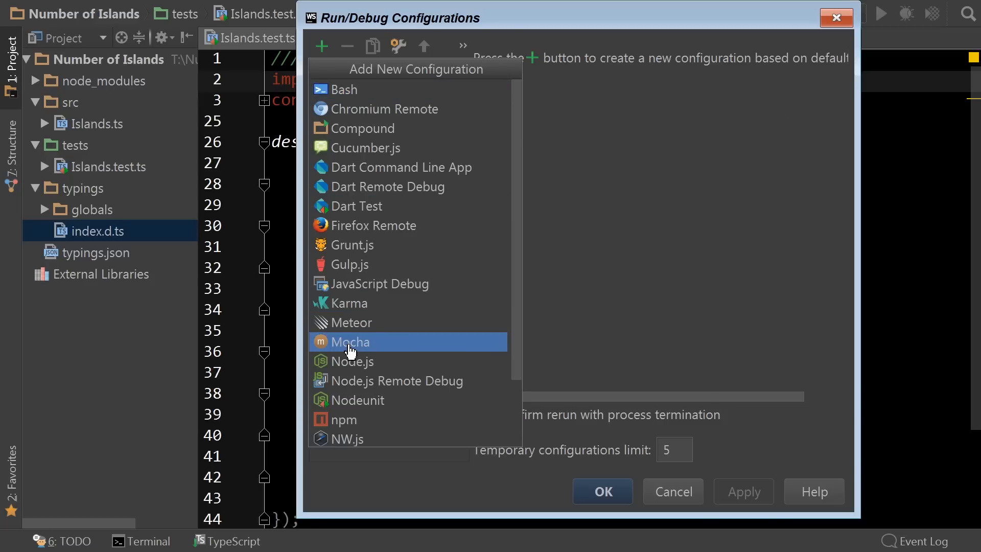
click(350, 341)
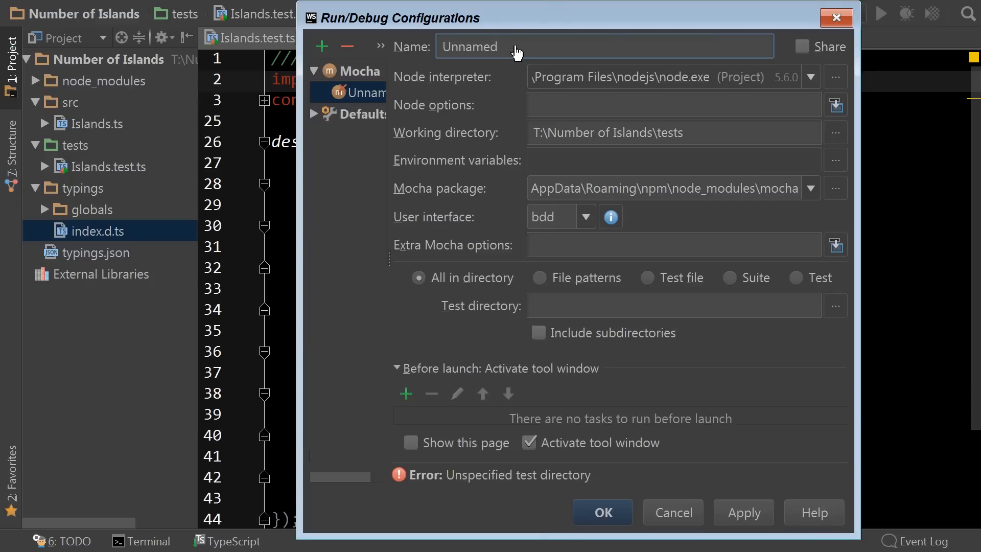
text(Mocha)
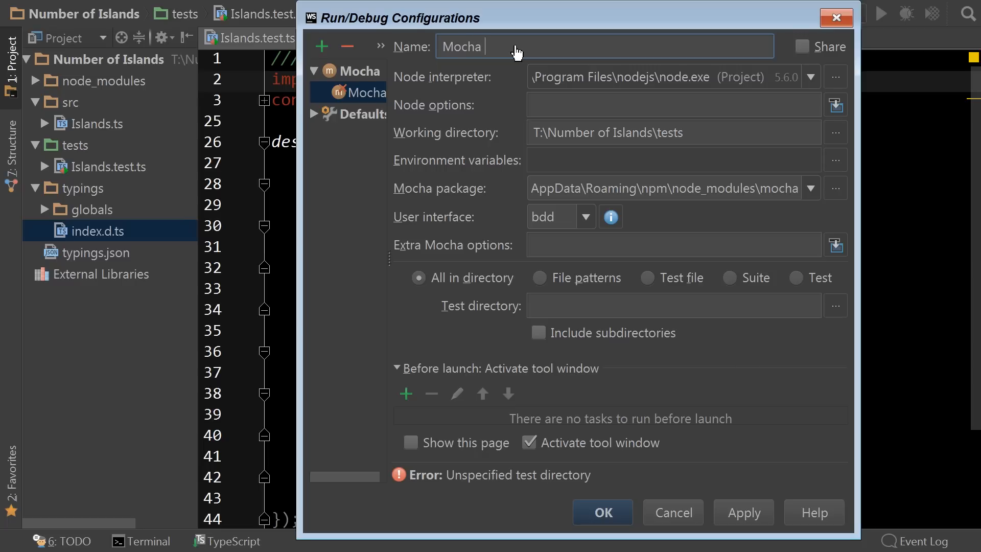
text(Tests)
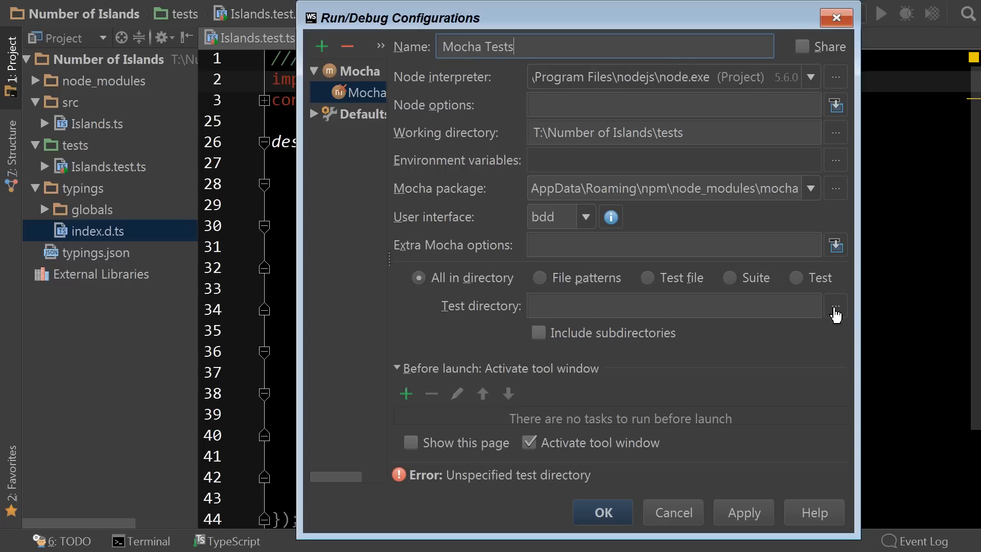
click(834, 305)
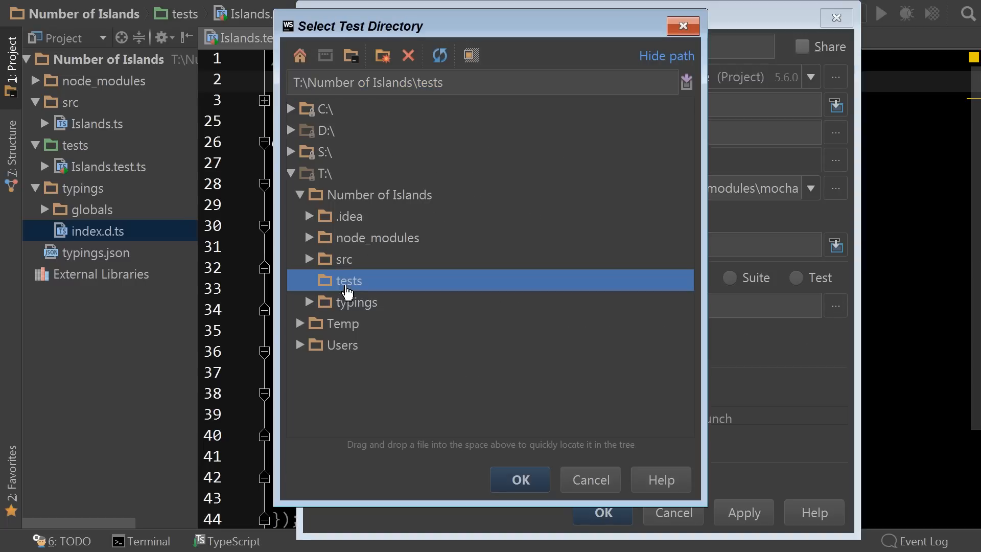
click(519, 479)
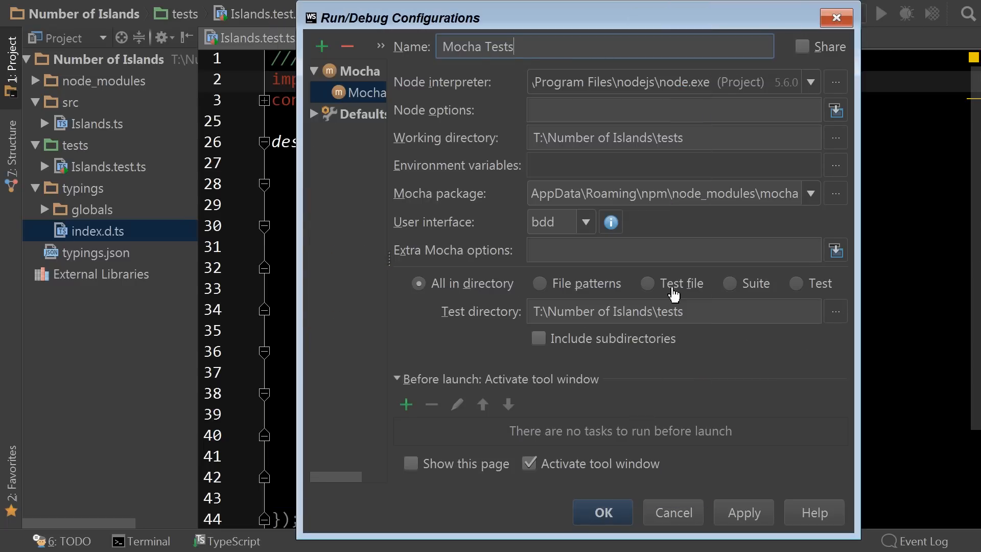
click(601, 512)
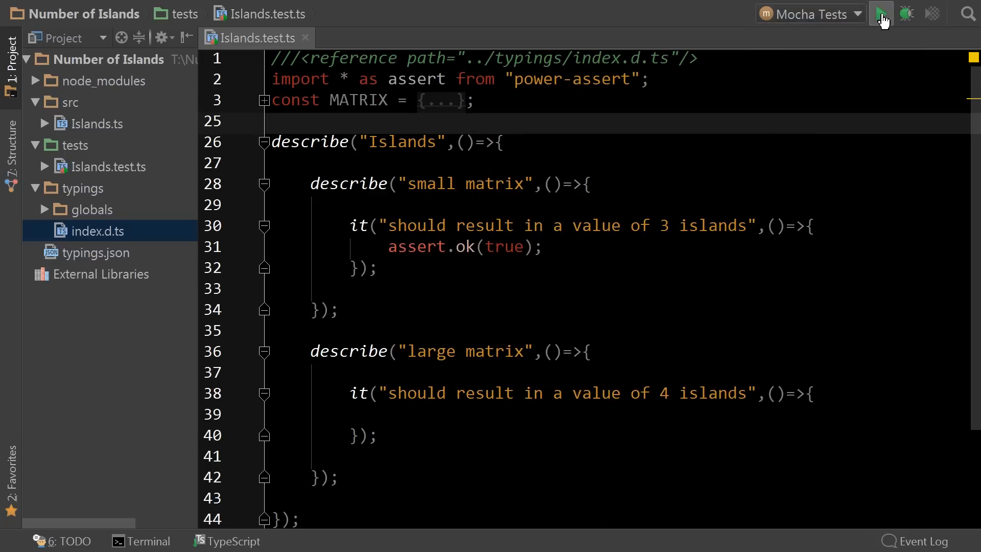
Run the Mocha Tests configuration, review the passing results, and bring up actions for Islands.test.js
click(881, 14)
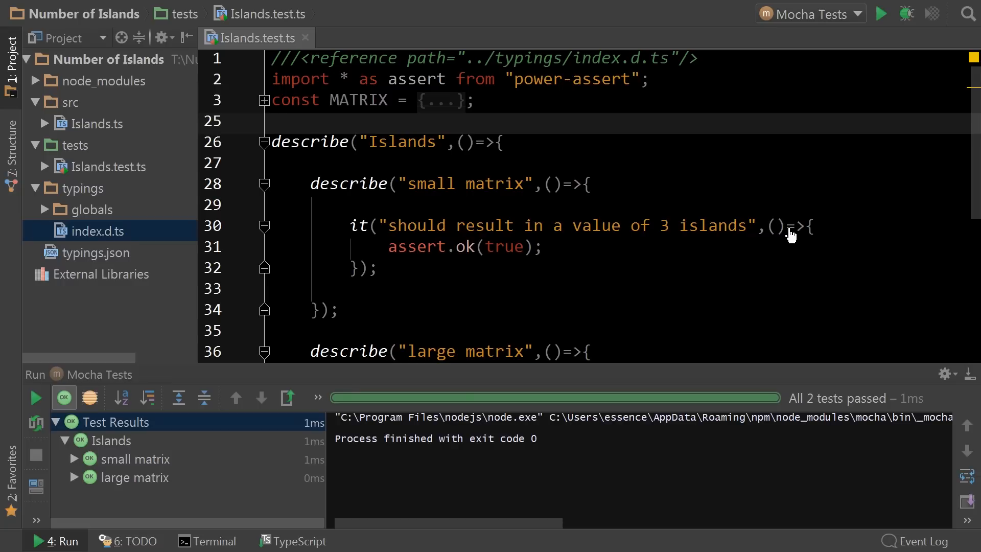
mouse_move(132, 497)
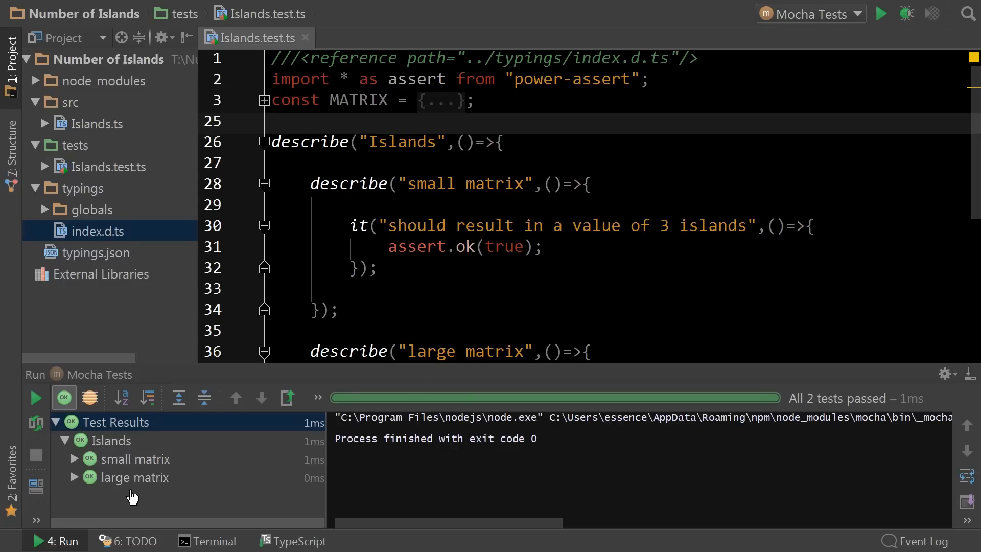
mouse_move(200, 374)
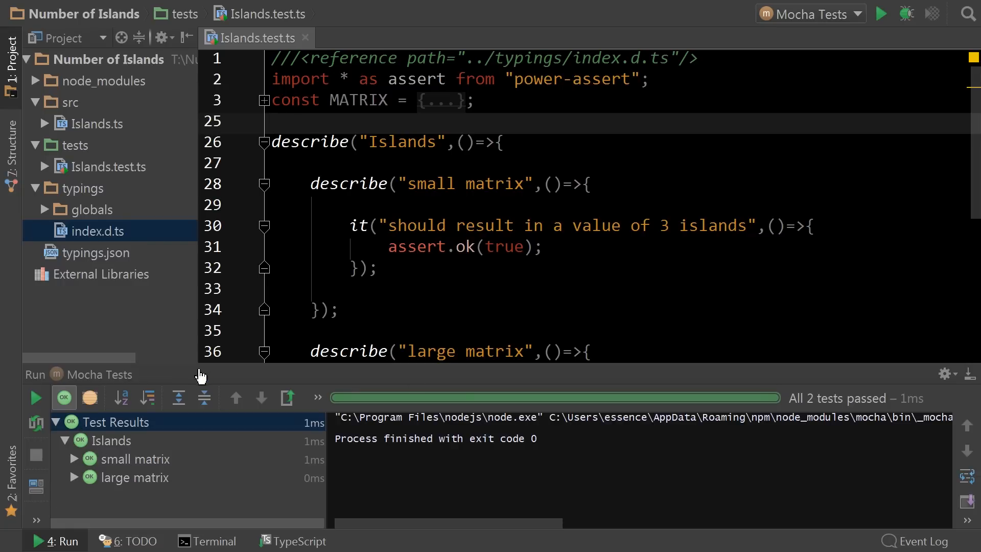
click(73, 477)
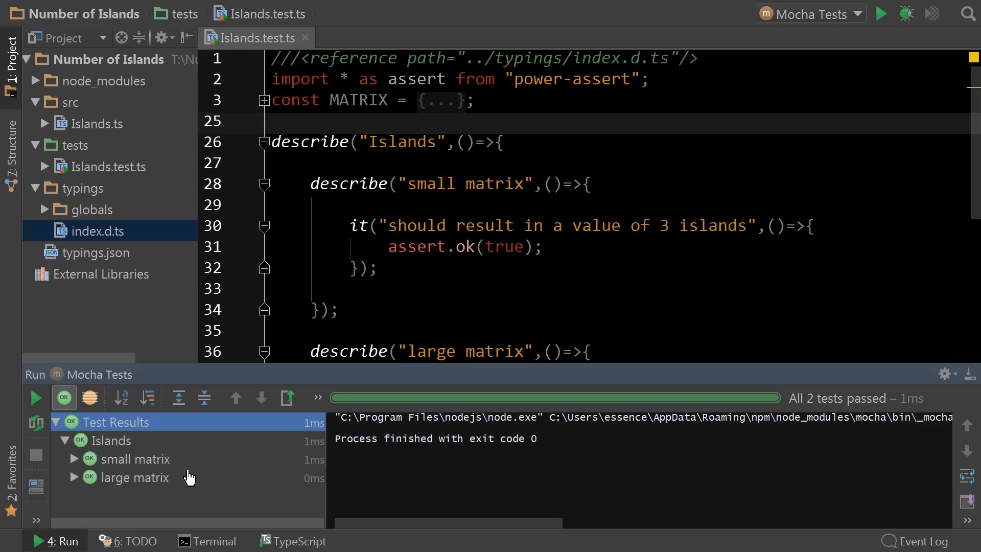
mouse_move(386, 356)
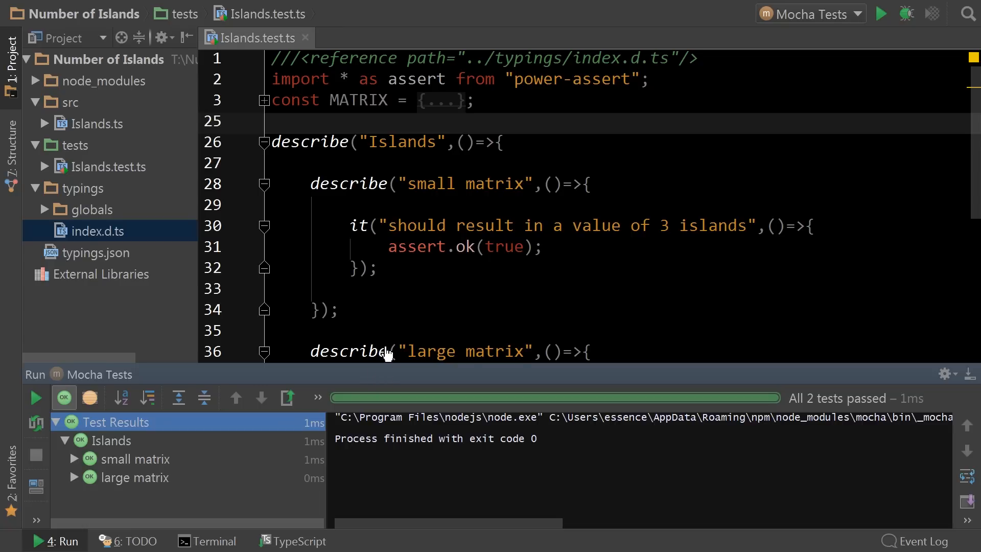
mouse_move(179, 471)
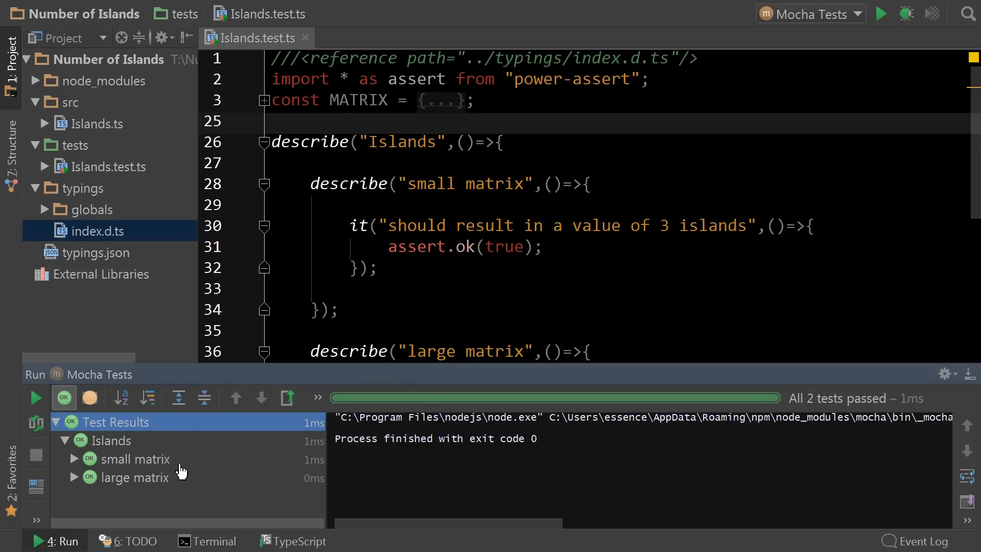
mouse_move(150, 471)
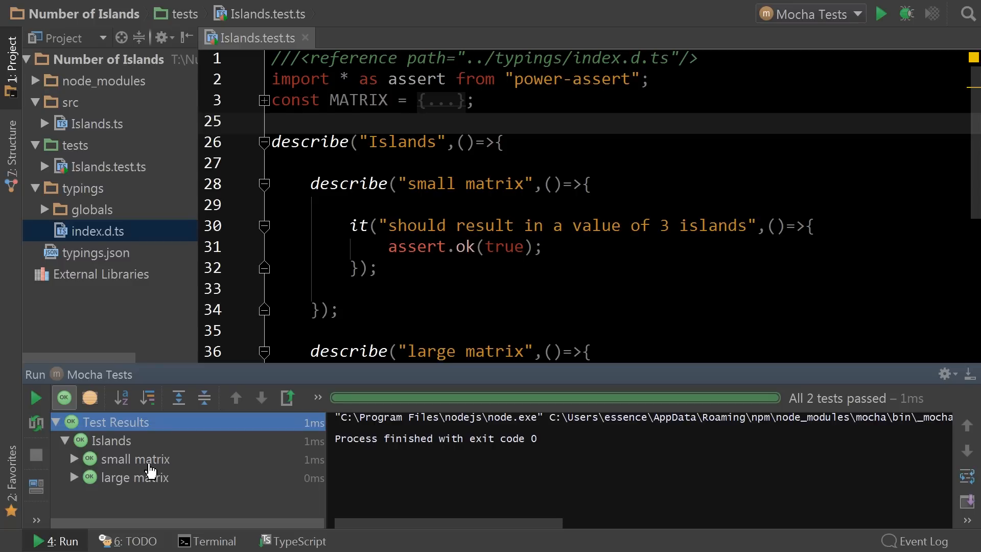
mouse_move(736, 261)
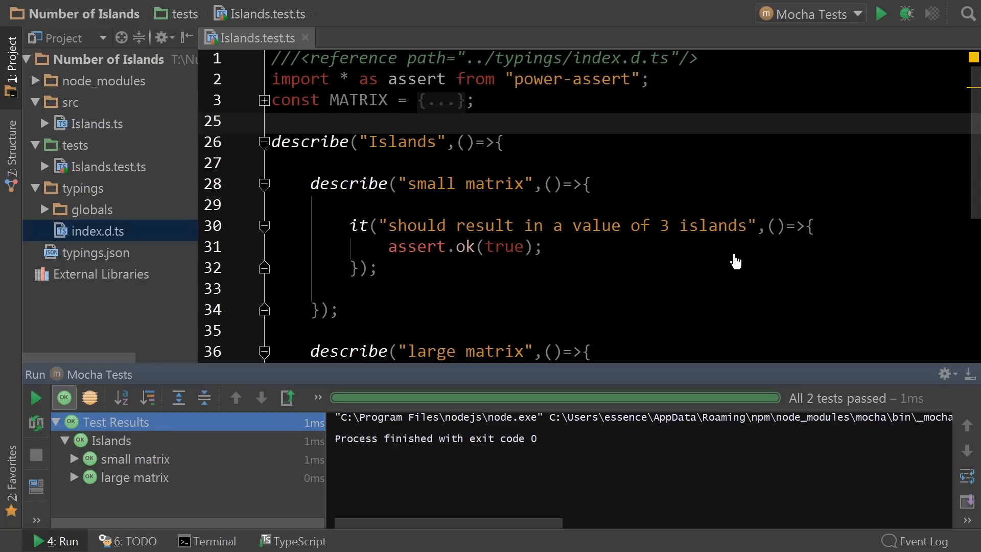
mouse_move(301, 88)
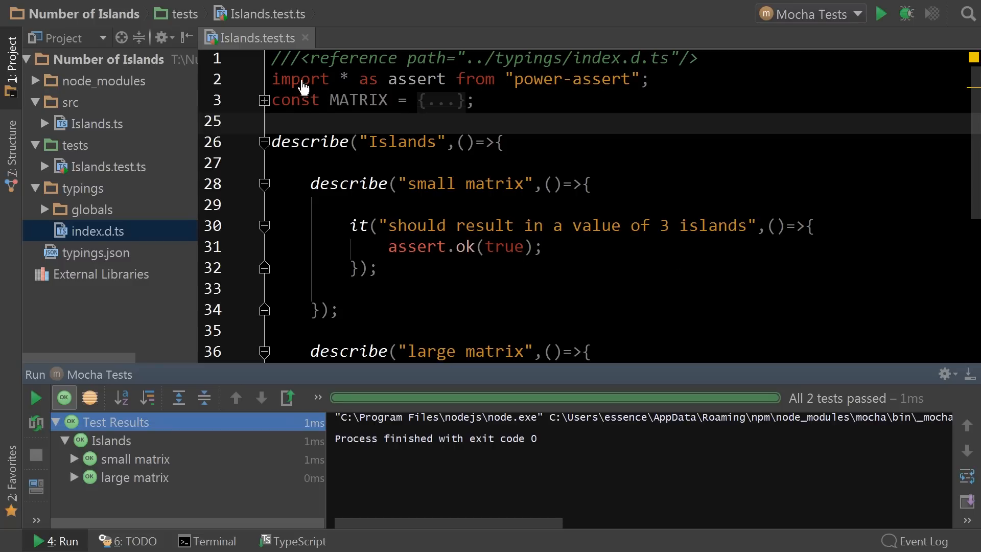
mouse_move(460, 235)
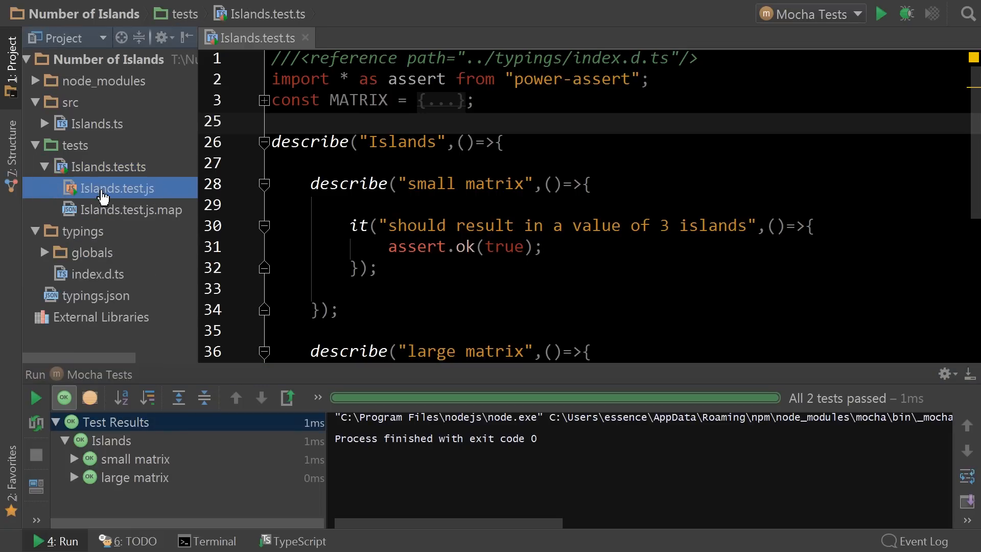
right_click(114, 188)
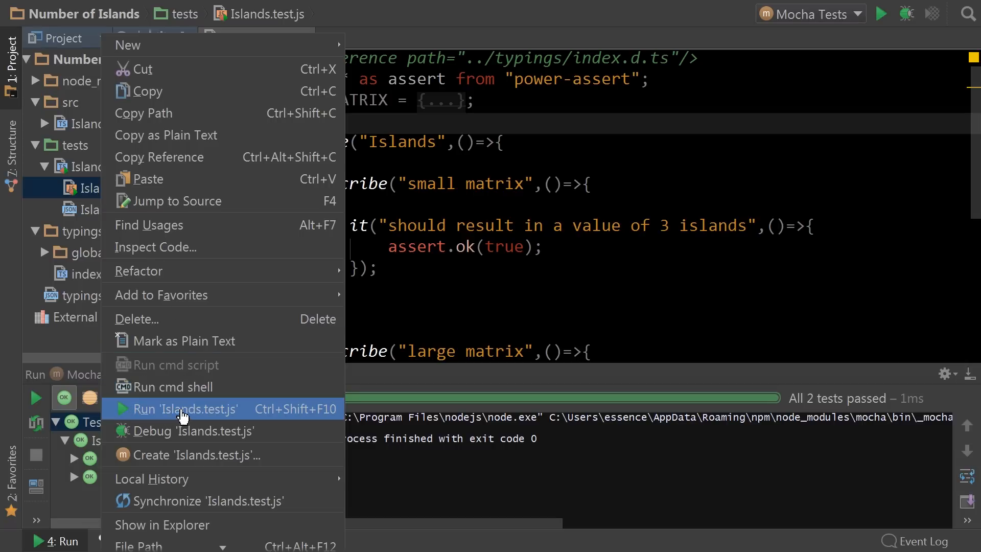
mouse_move(225, 416)
text(e)
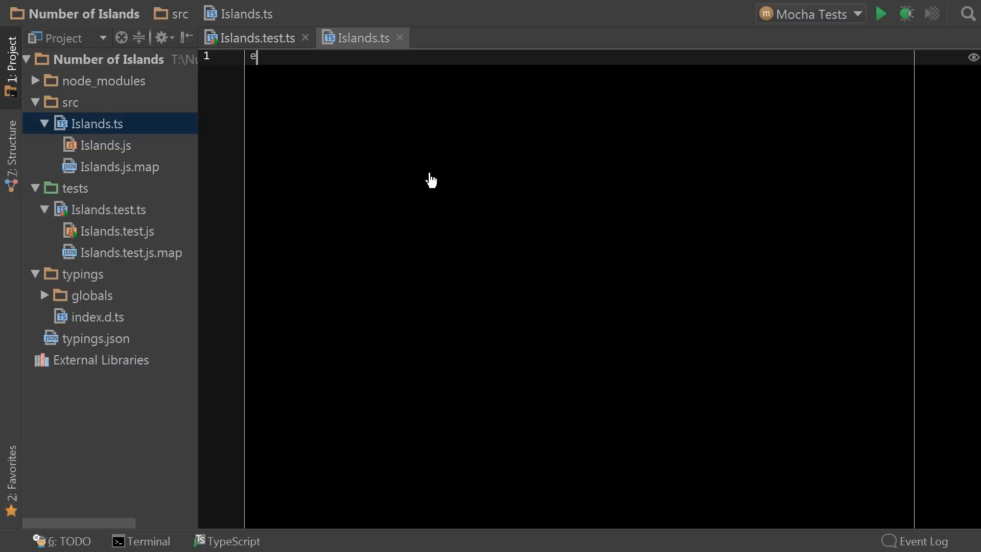
Export a countIslands function from Islands.ts whose body simply returns 0
text(xport function)
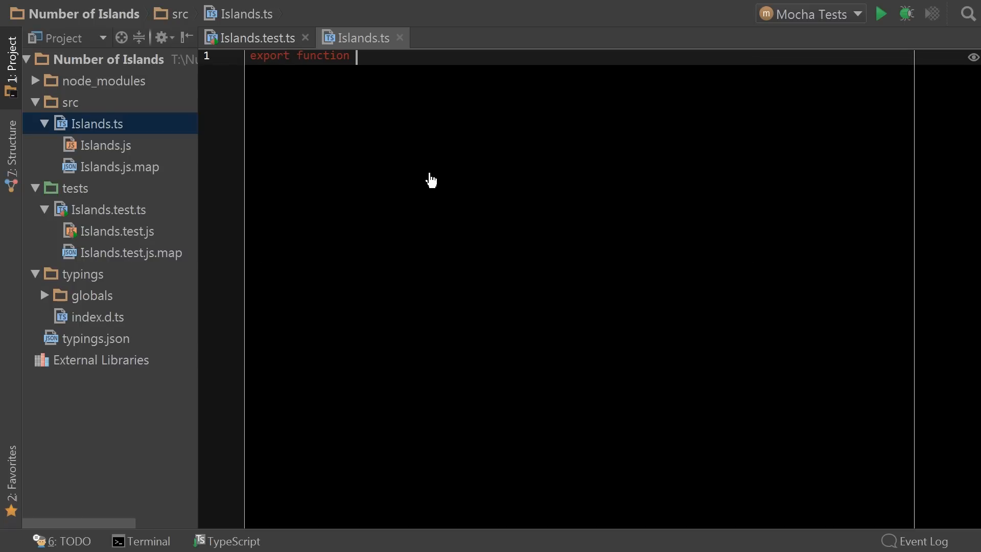
text(countIslands(matrix:number[][]):number {)
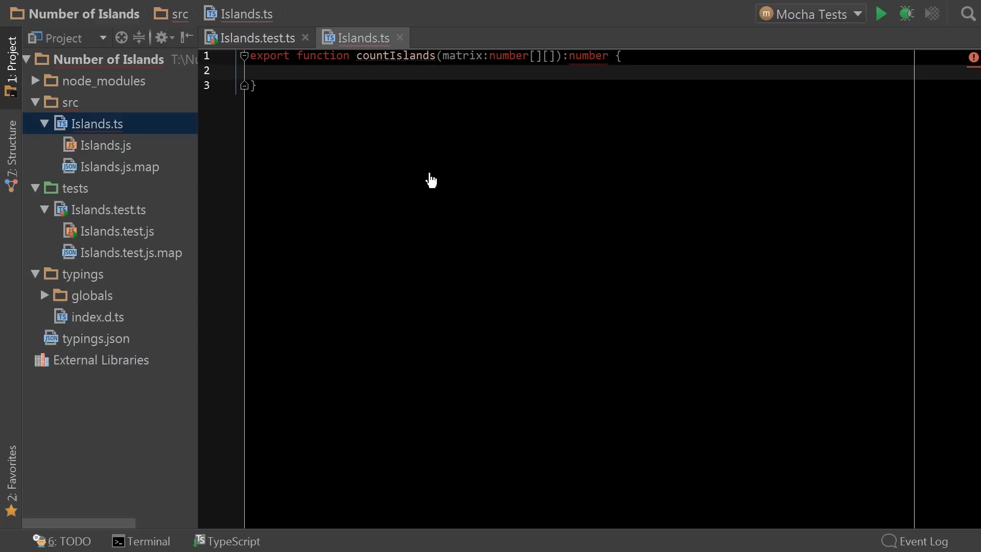
click(277, 70)
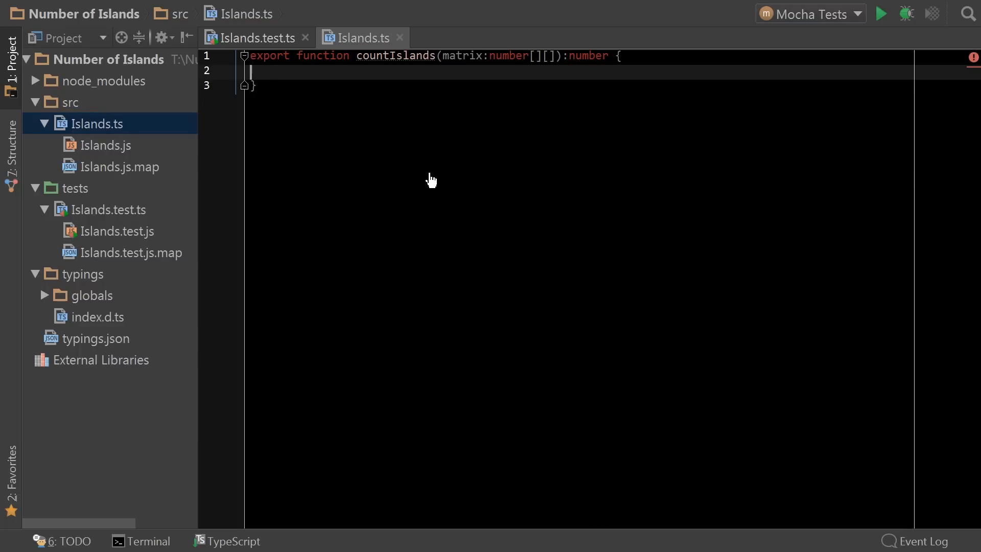
text(return 0;)
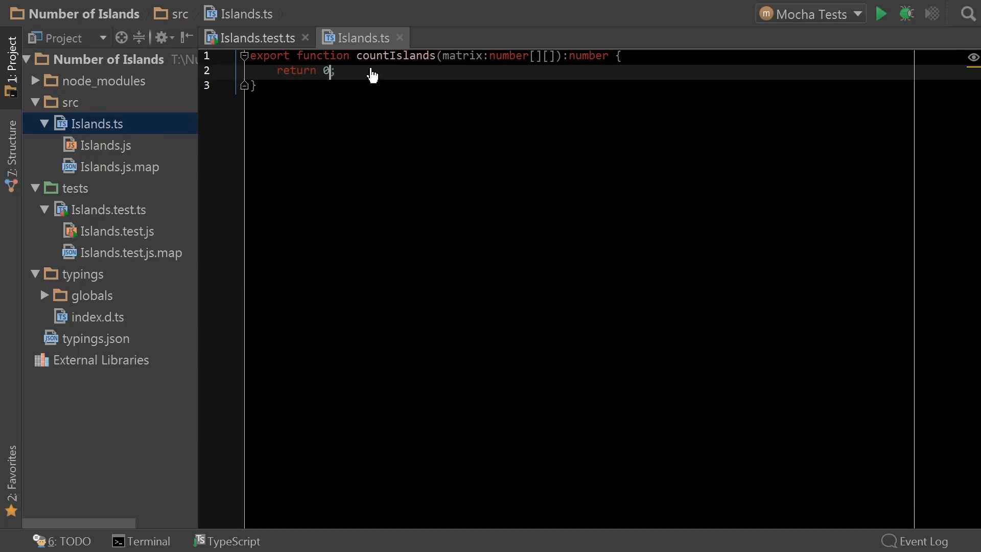
mouse_move(461, 185)
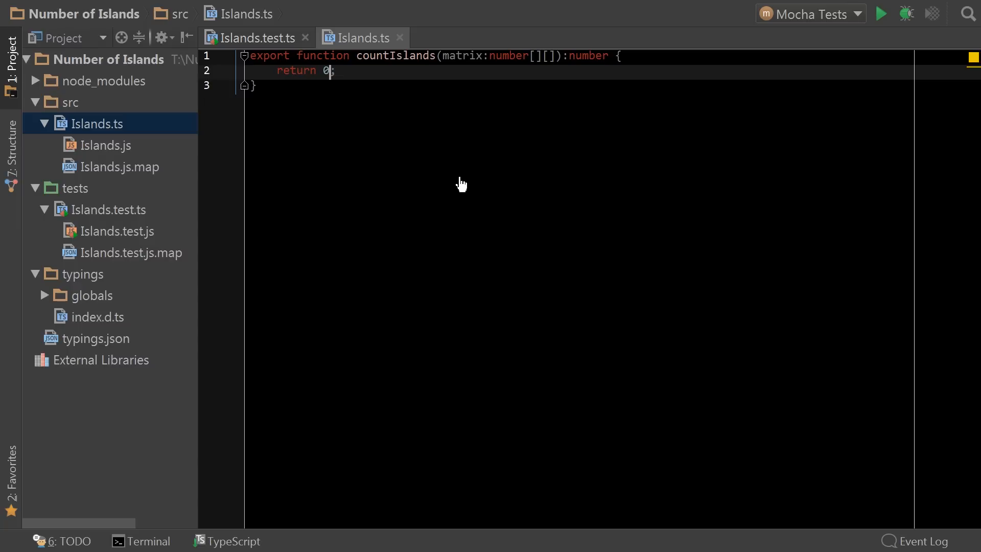
click(254, 37)
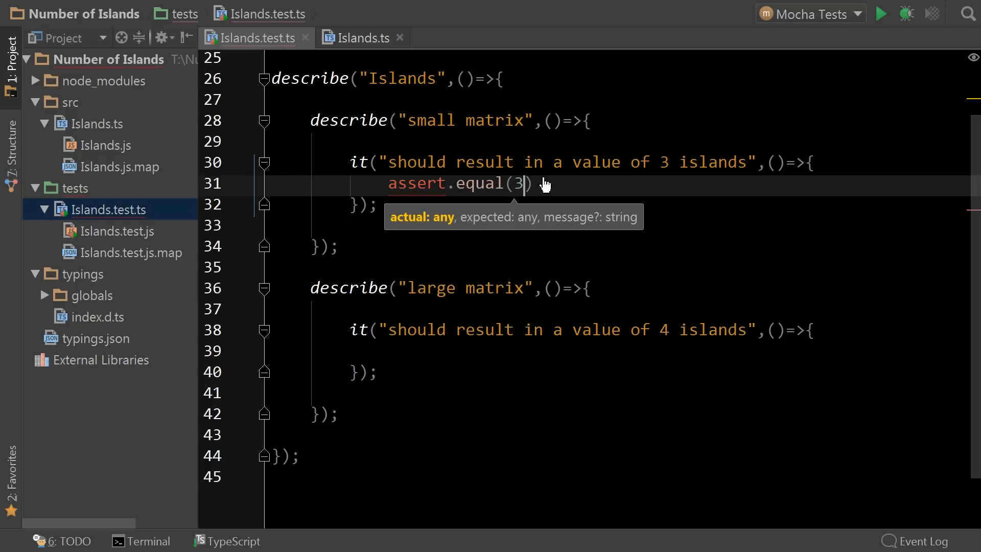
Assert countIslands(MATRIX.small) equals 3 and countIslands(MATRIX.big) equals 4 in the two tests
text(,)
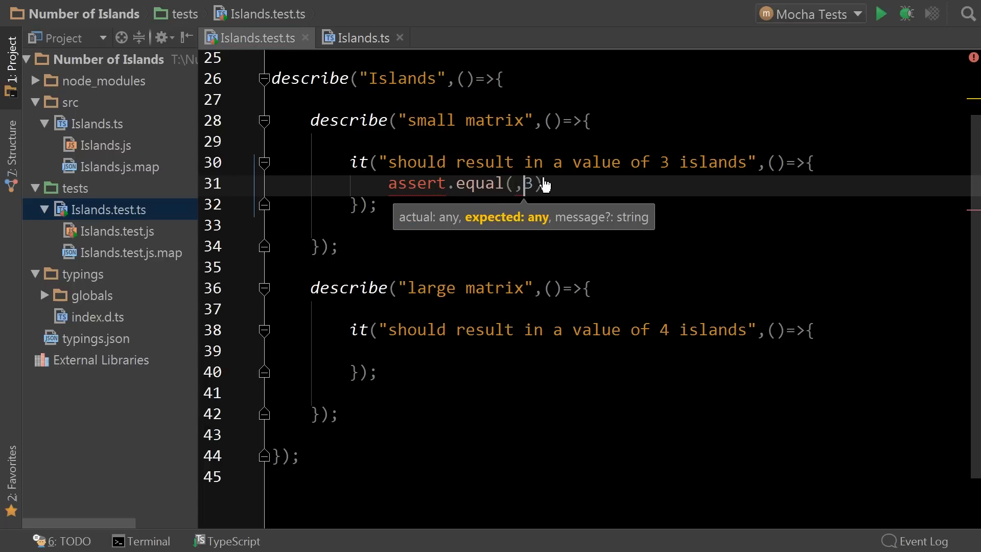
text(countIslands)
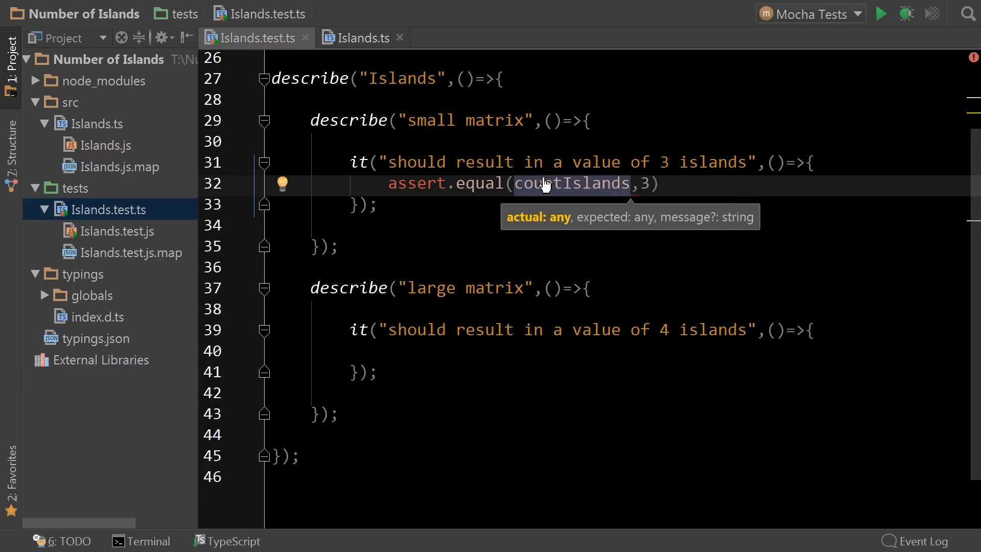
text((MATRIX))
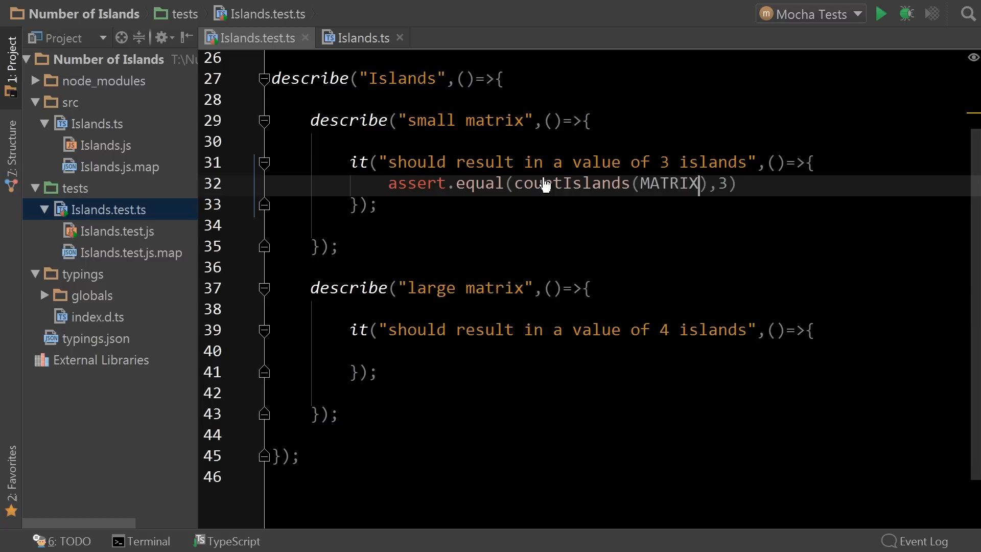
text(.small)
click(617, 351)
text(assert.equal(countIslands(MATRIX.big),4);)
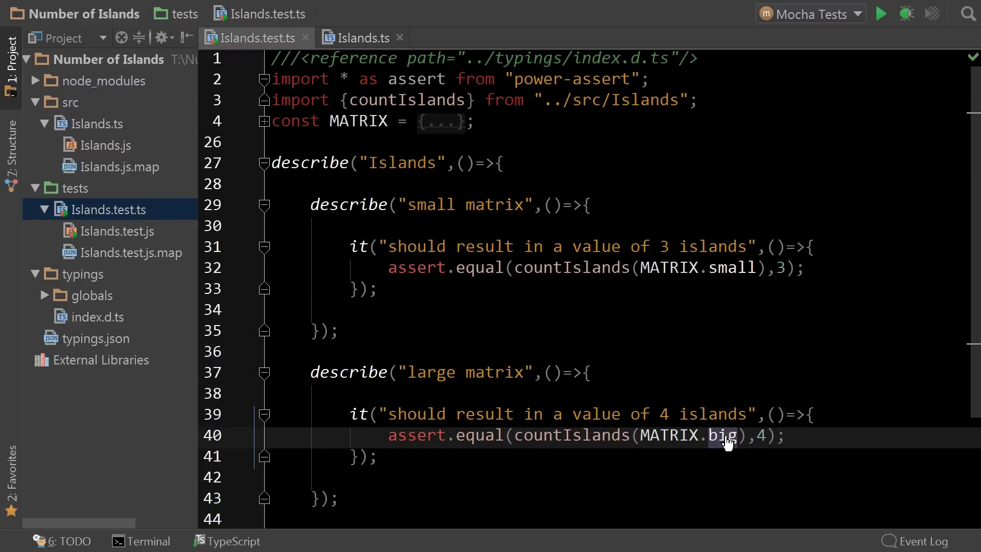
mouse_move(771, 324)
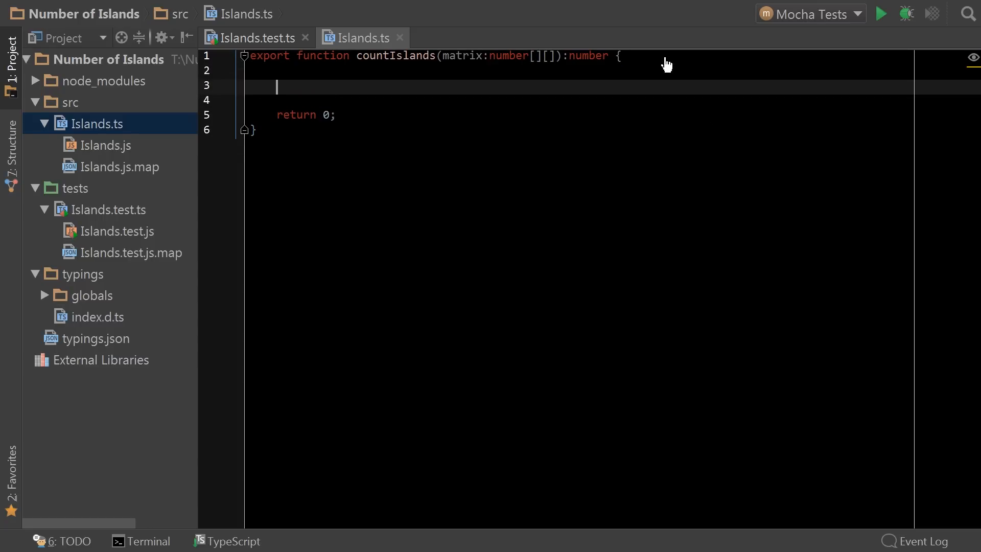
Add var count = 0 and nested for loops over rows and columns reading let value = row[x]
text(var count = 0;)
text(for()
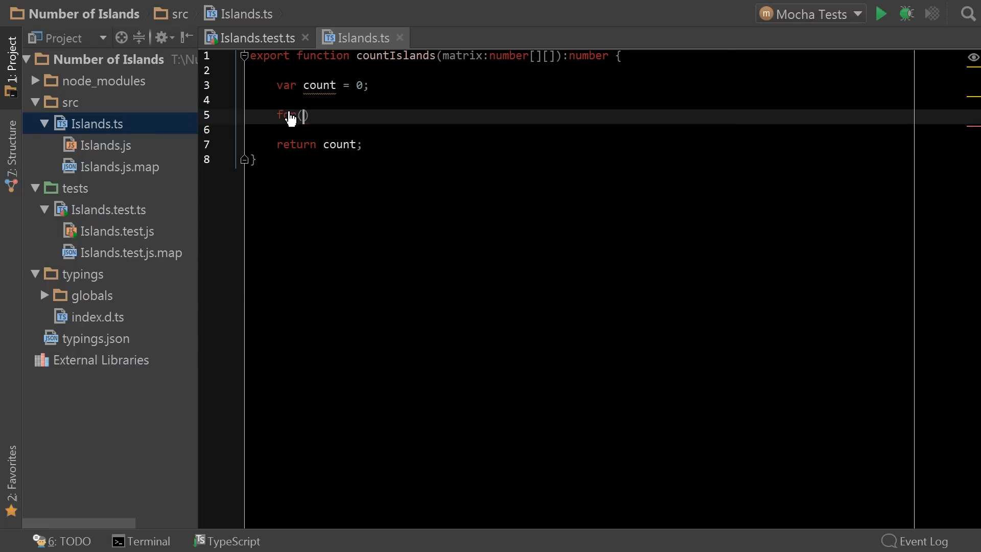
text(let y=0;y<matrix.length;y++)
text(for(let x=0;)
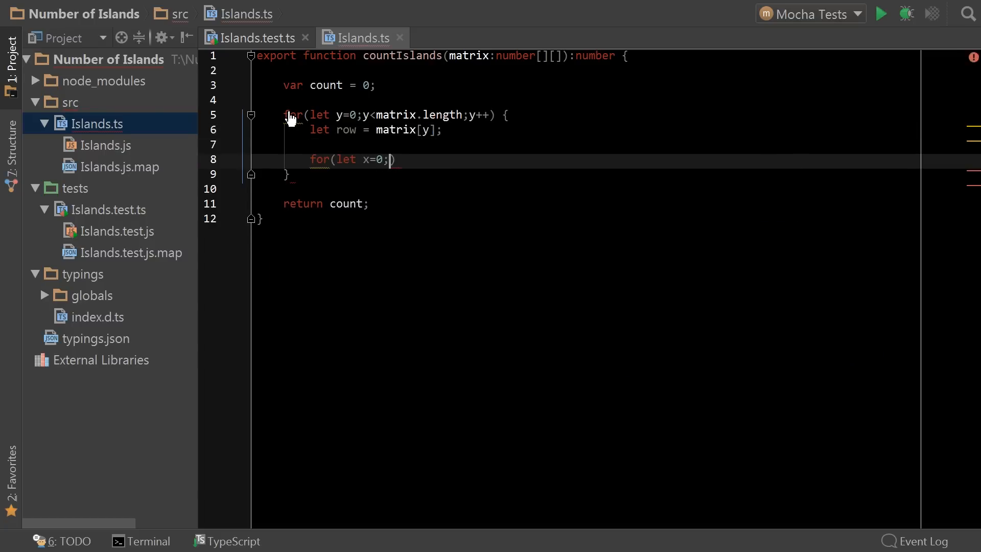
text(x<row.length;x++) {)
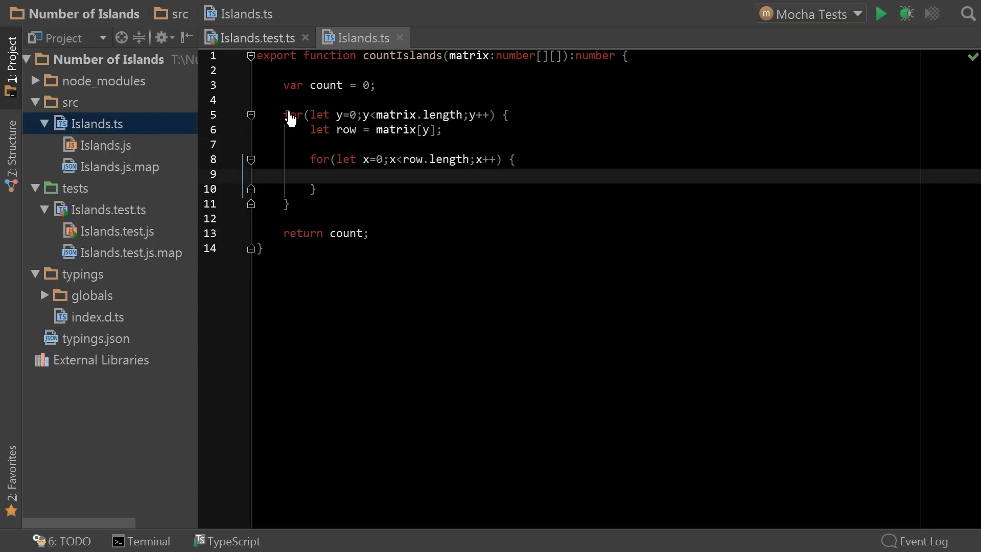
text(let value = row[x];)
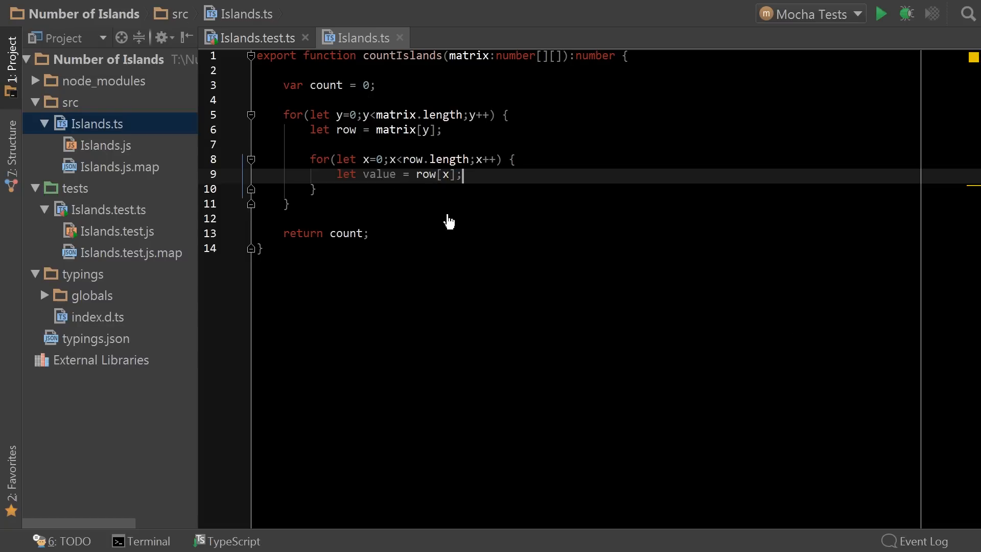
mouse_move(400, 227)
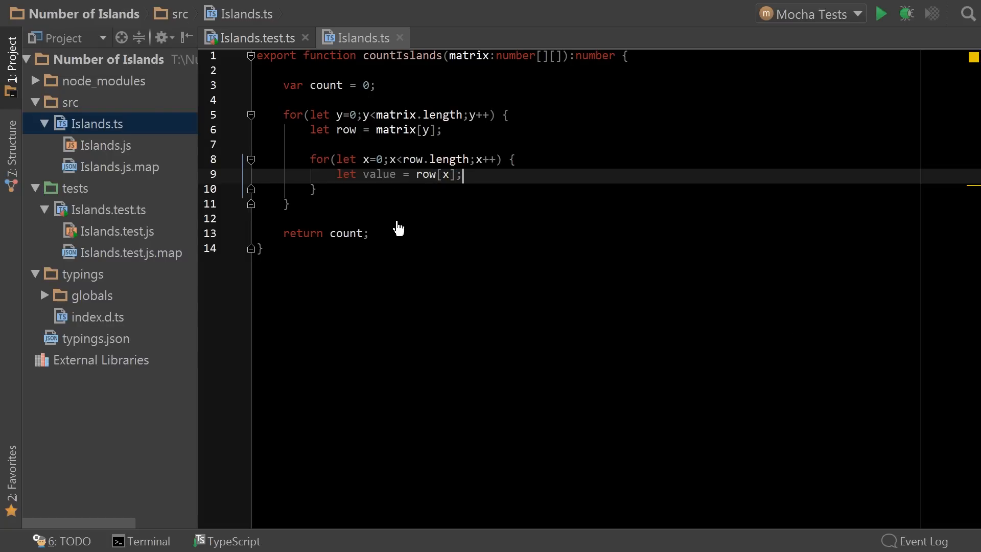
Add an empty nested function check() stub below the loops and select the value variable
key(enter)
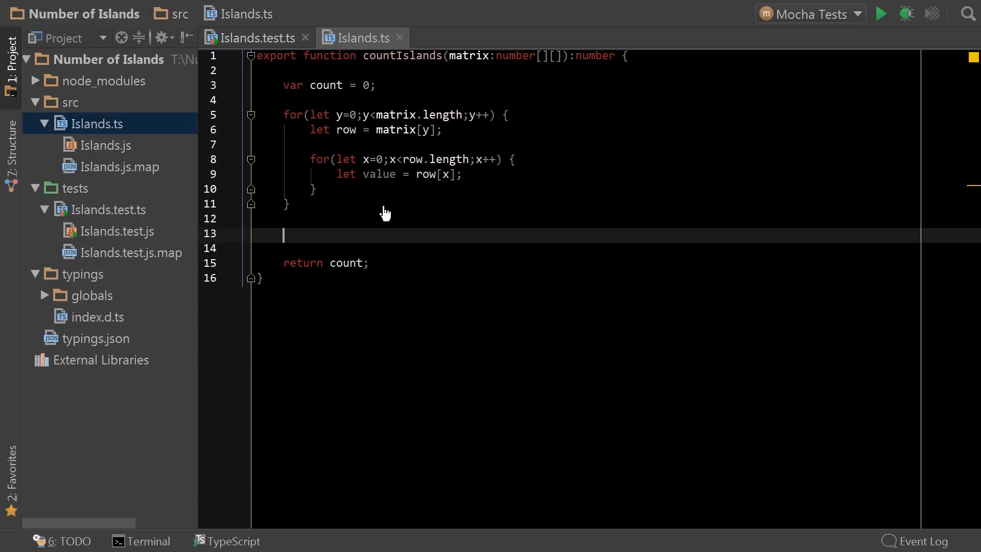
mouse_move(330, 188)
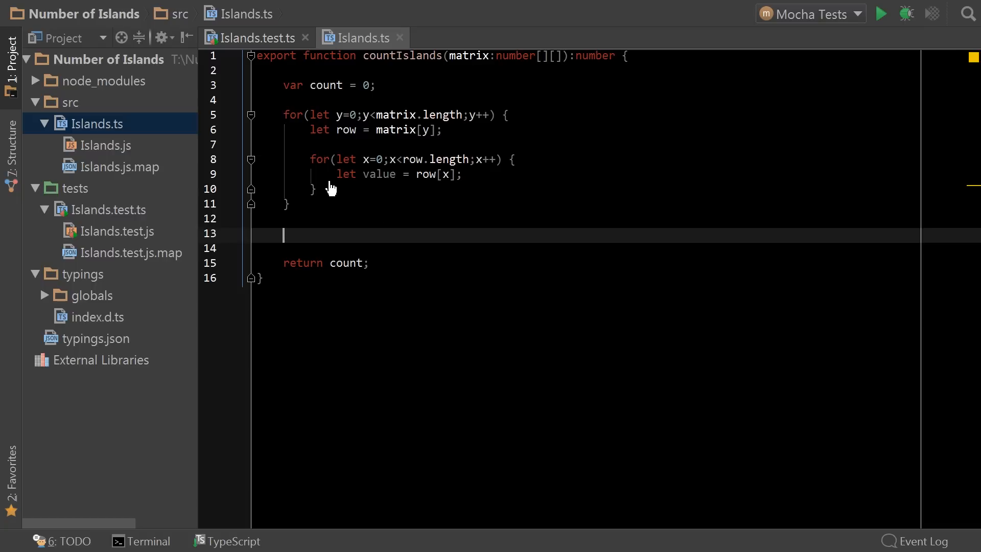
text(function check()
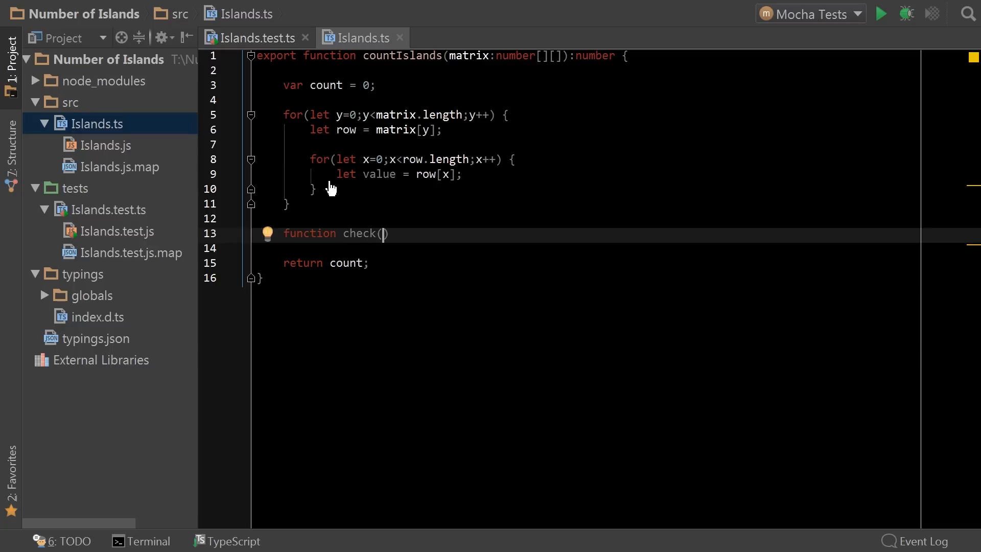
text() {)
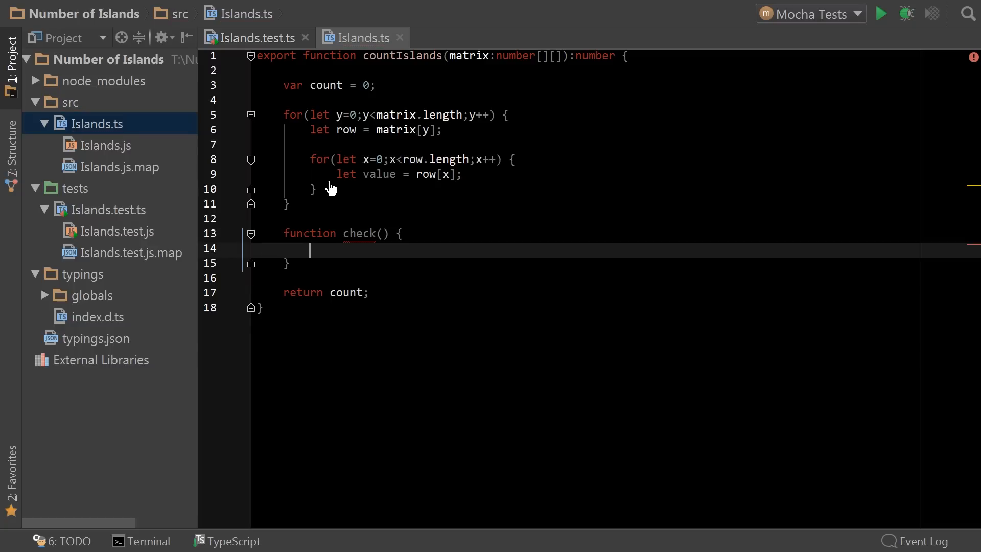
mouse_move(374, 179)
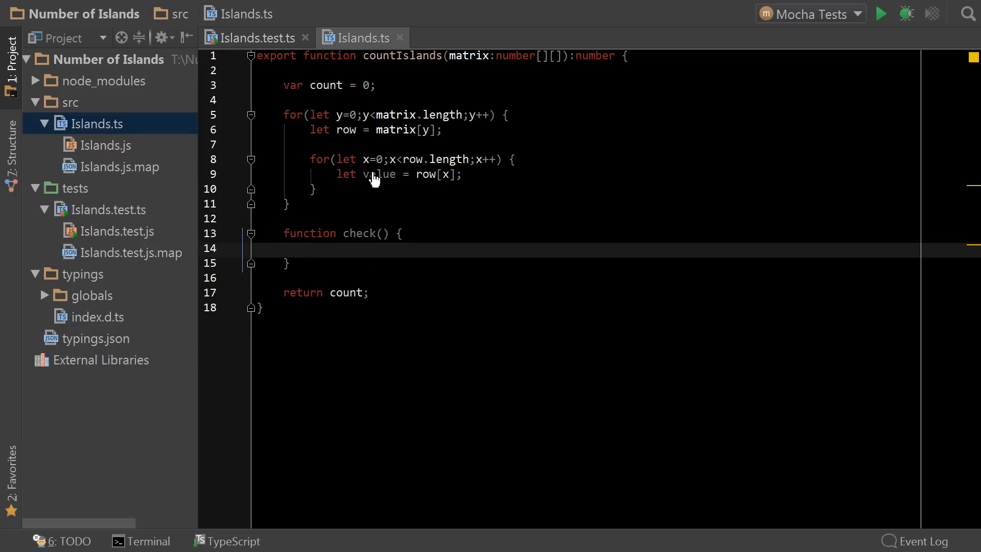
double_click(379, 174)
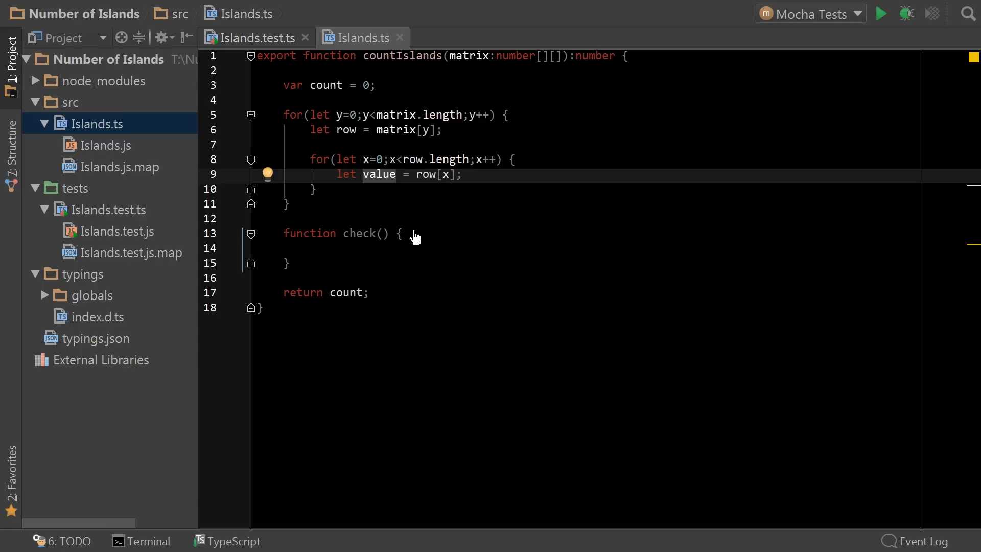
mouse_move(357, 199)
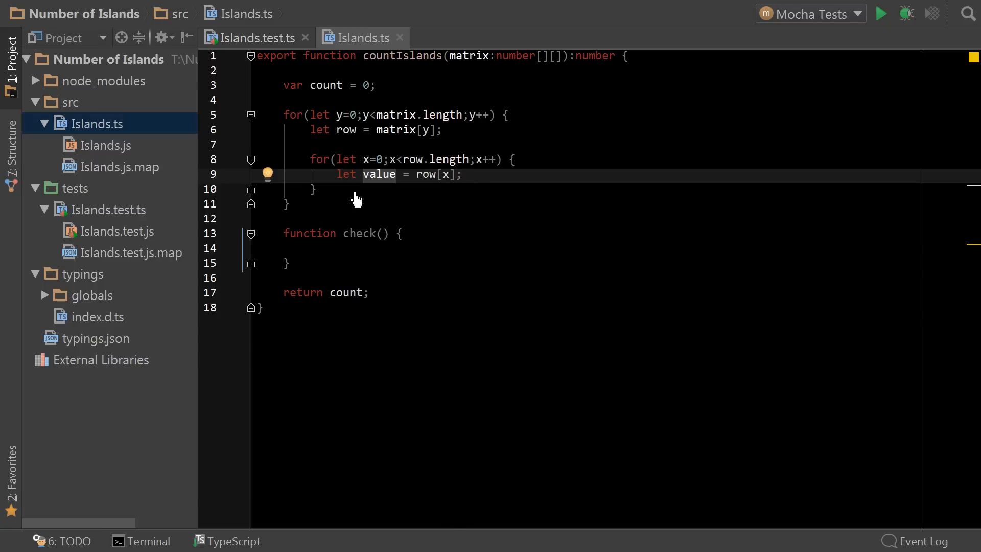
mouse_move(389, 153)
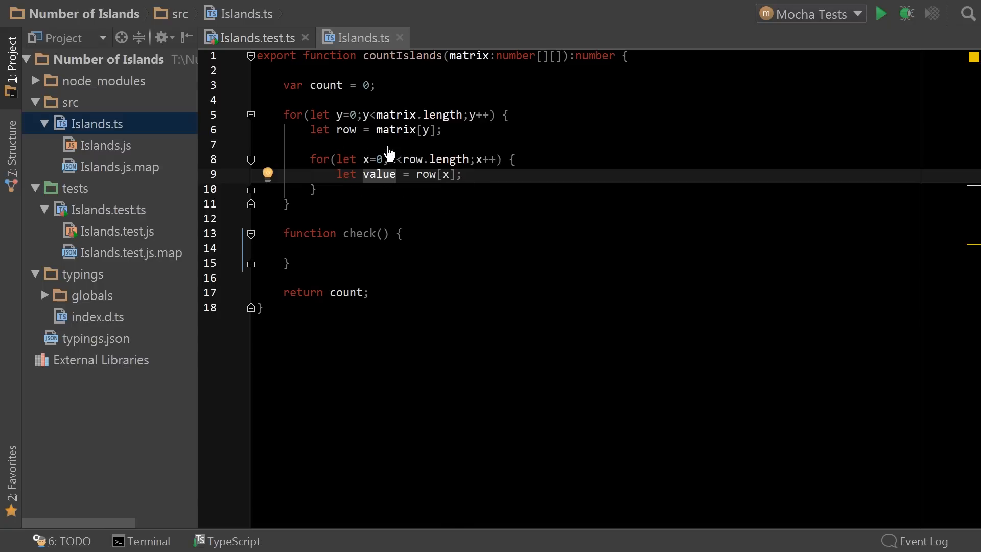
mouse_move(353, 203)
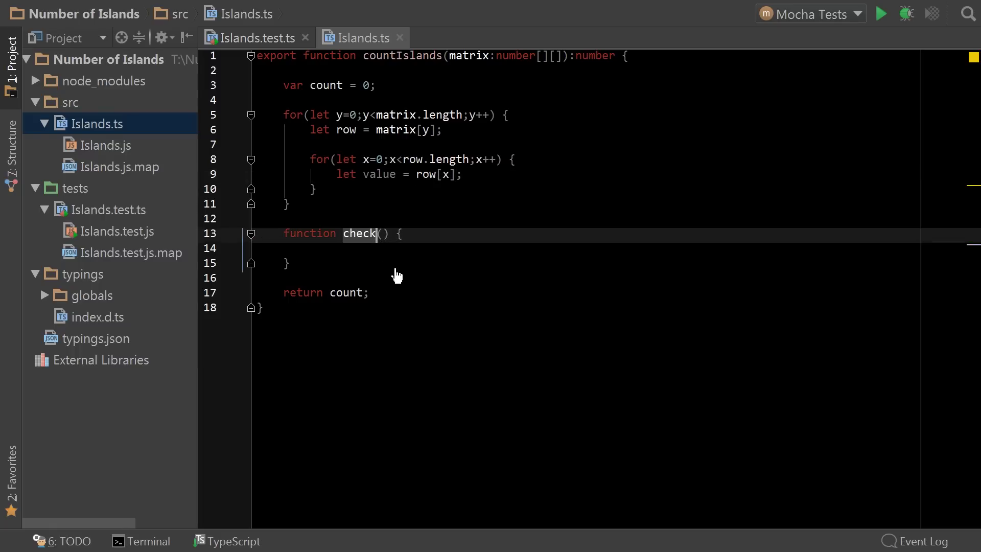
mouse_move(422, 230)
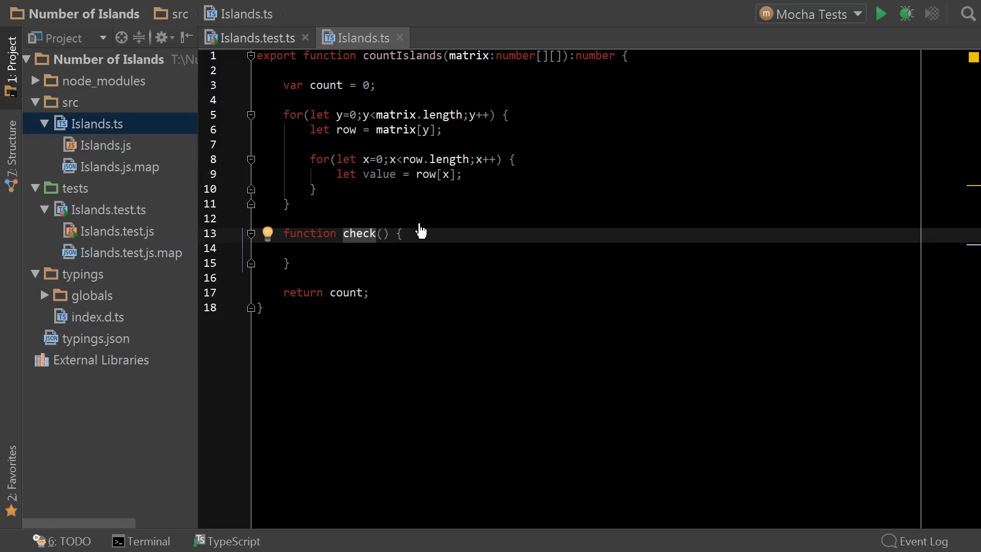
mouse_move(413, 175)
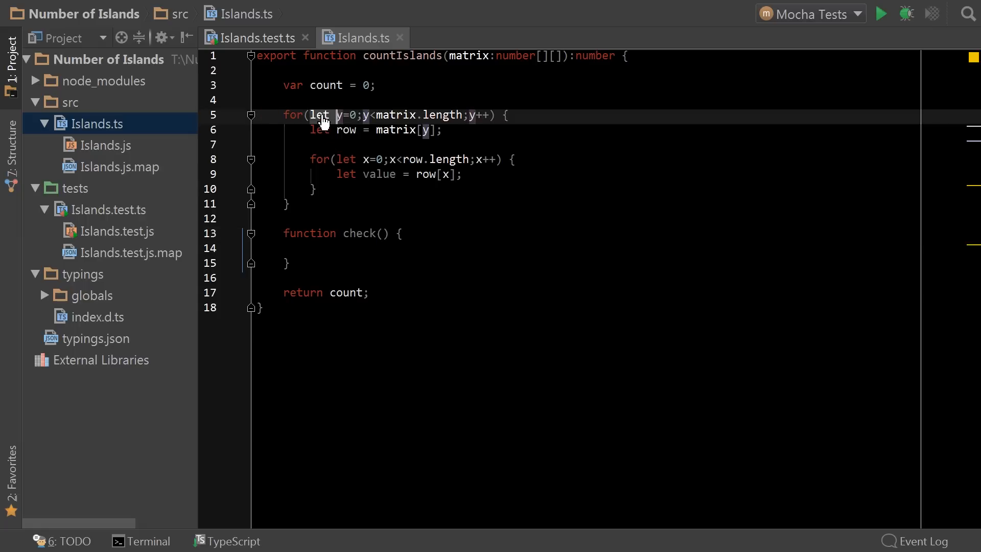
Declare var x:number, y:number, row:number[], value:number together at the top of countIslands
text(var x:number, y:number;)
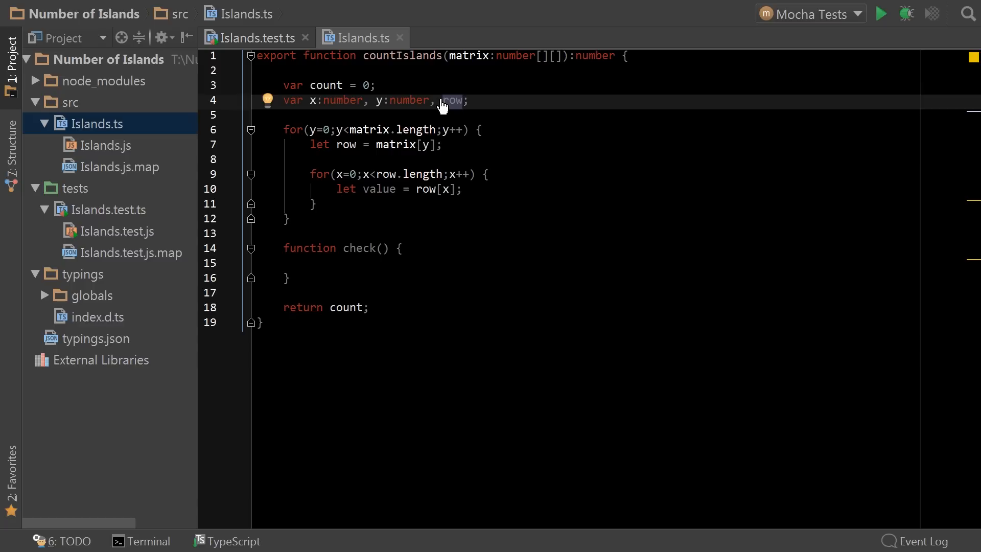
text(:number[], value:number)
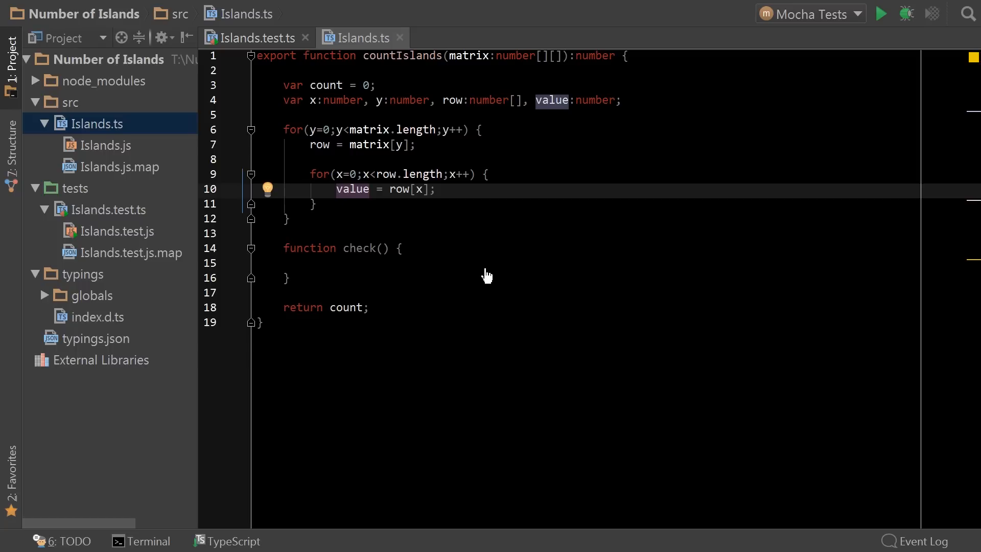
click(624, 100)
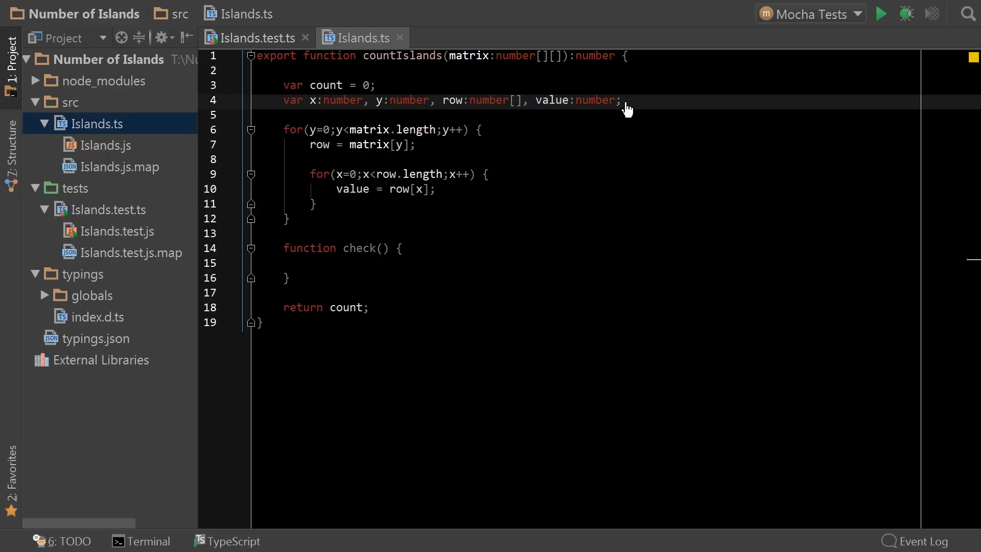
Declare a visited: boolean[][] array and call check() for every cell in the inner loop
text(v)
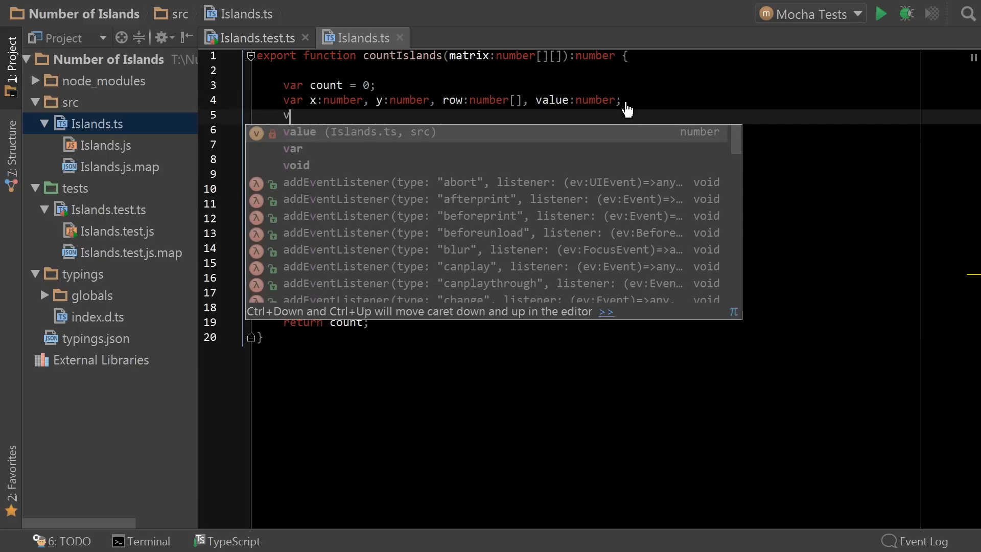
text(isited:)
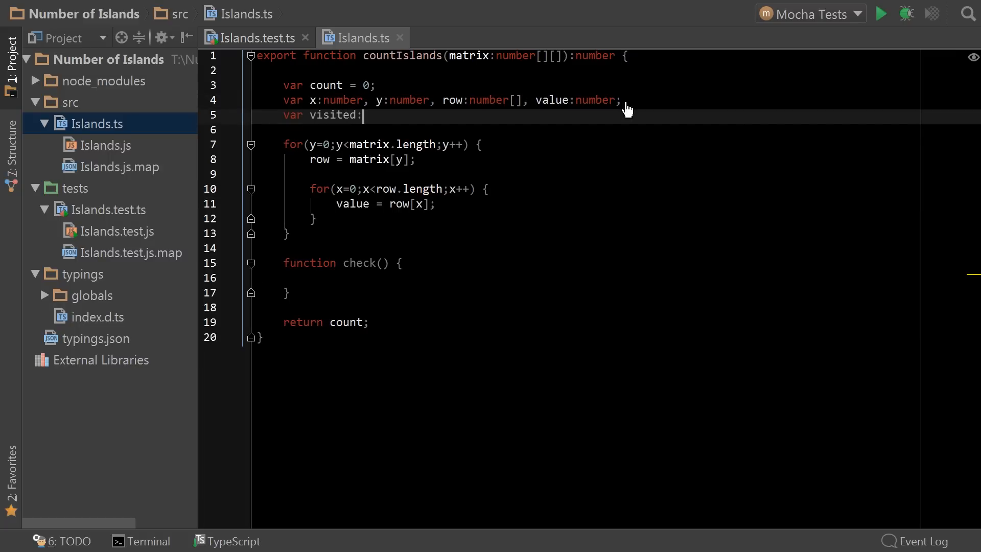
text(boolean[][] = [];)
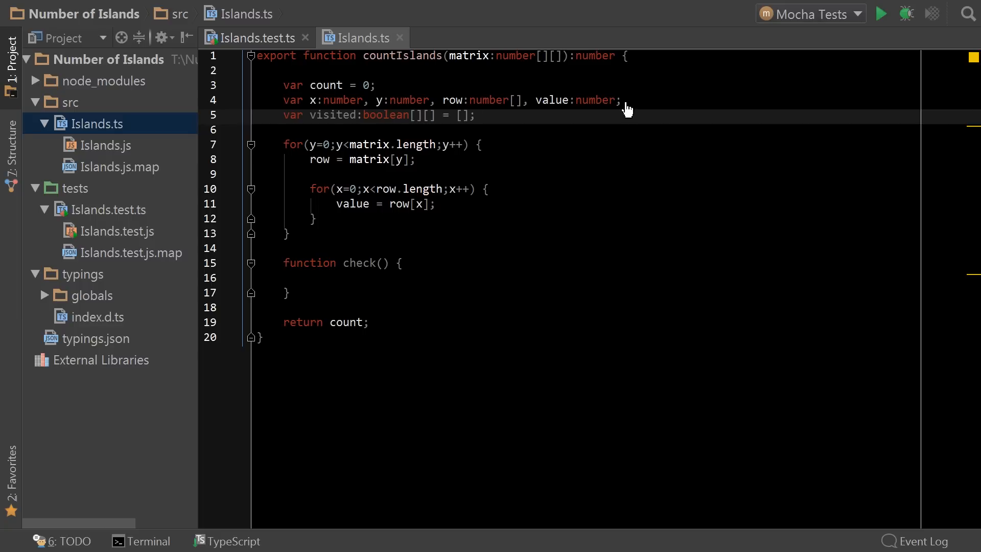
click(385, 263)
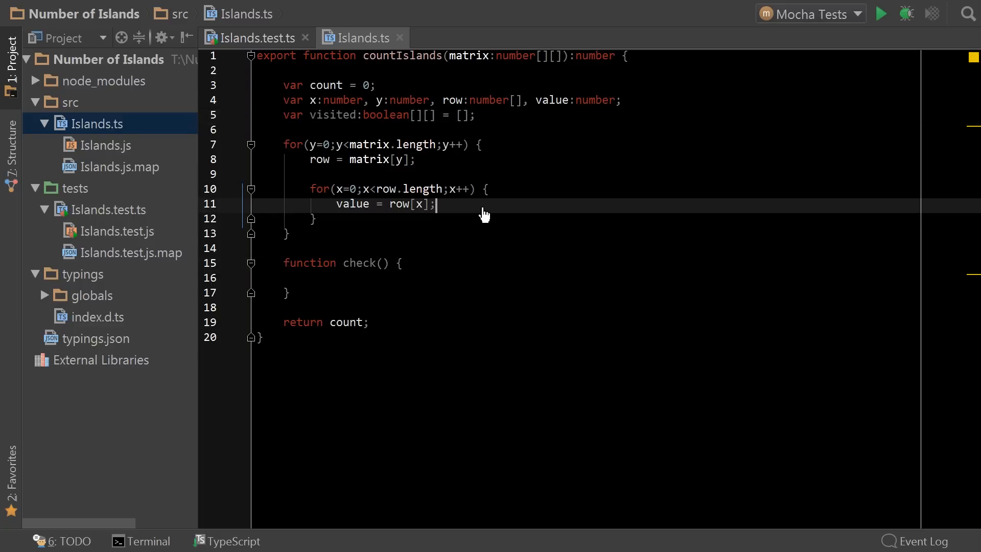
text(check();)
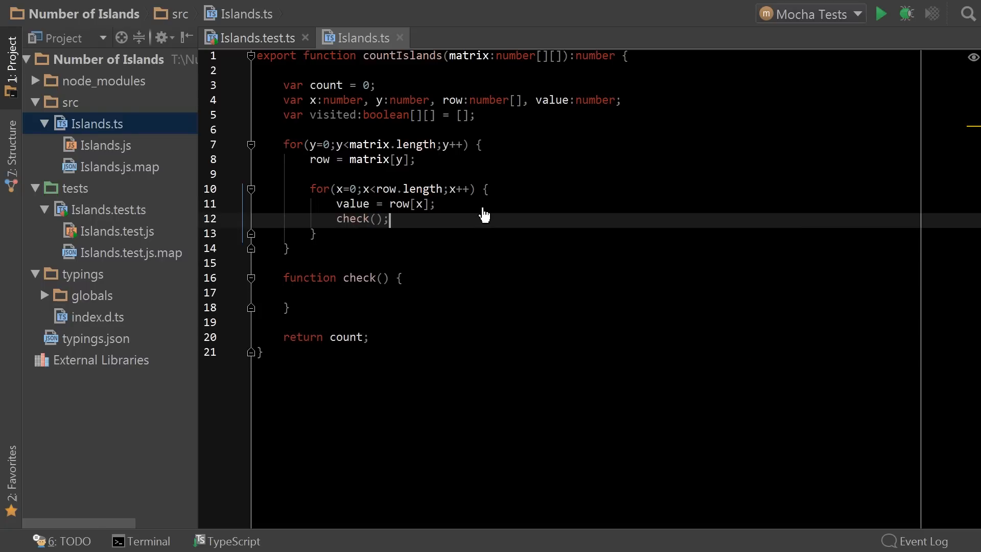
mouse_move(458, 242)
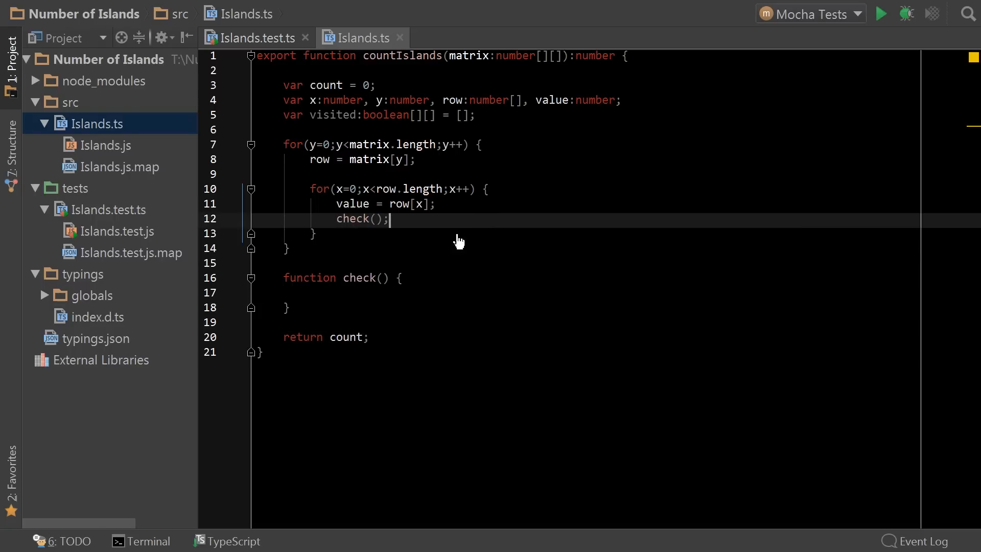
mouse_move(366, 300)
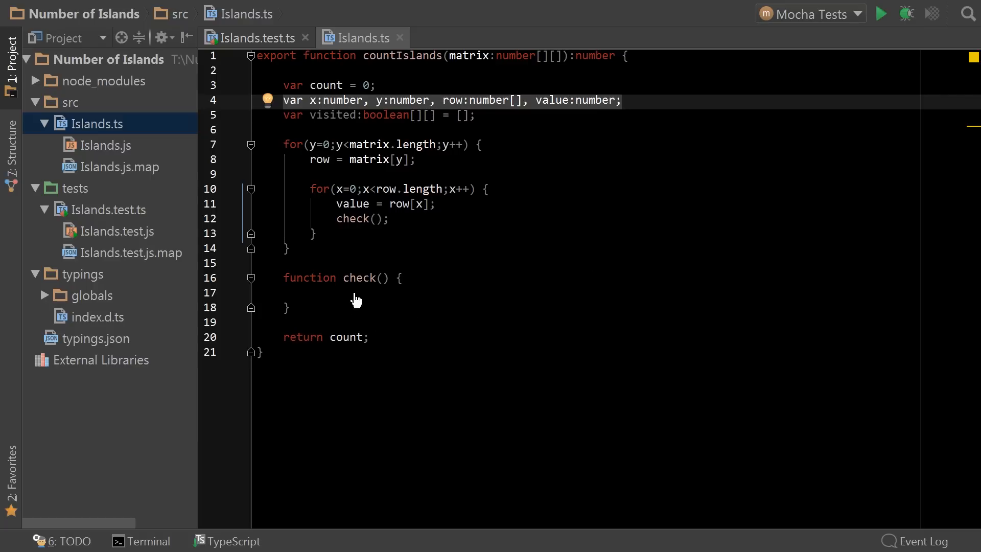
Begin a second helper function named checkXY below check()
text(function)
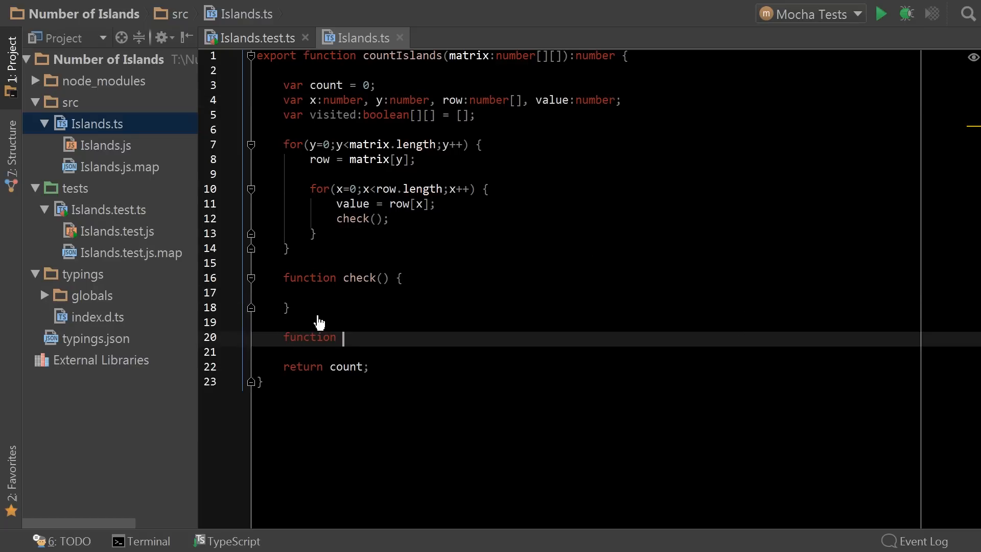
text(checkXY)
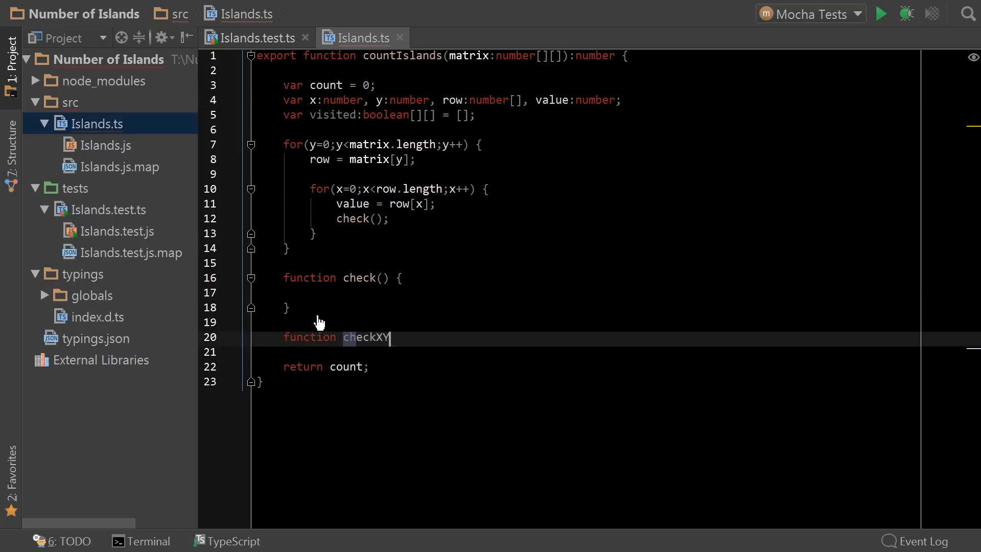
Give checkXY parameters (x1:number, y1:number) and give check a :boolean return type
text((x1)
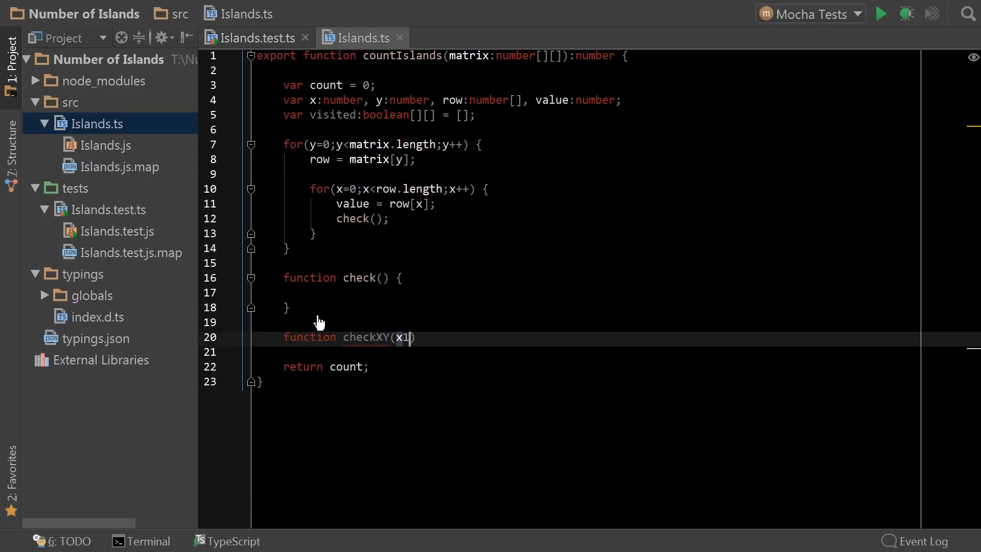
text(:number,)
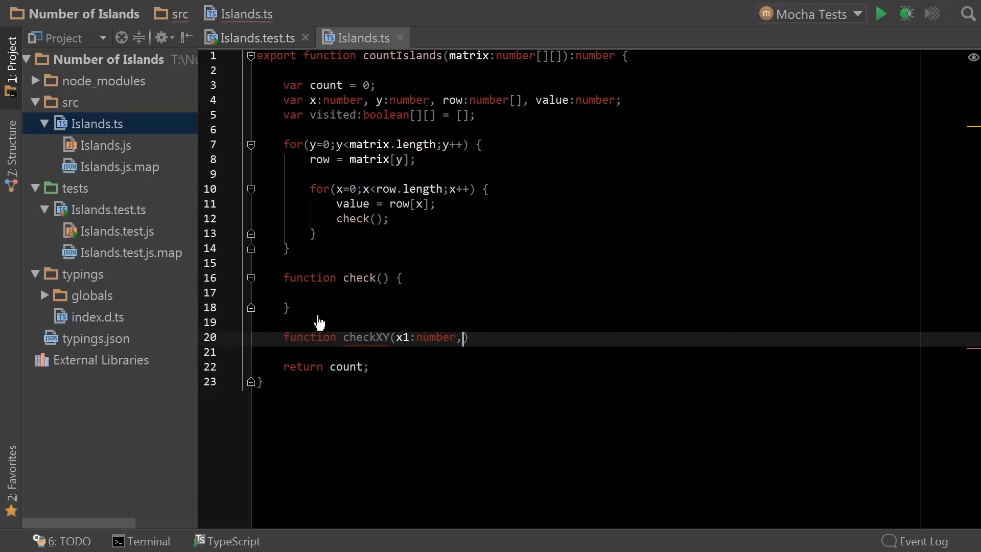
text(y1:number)
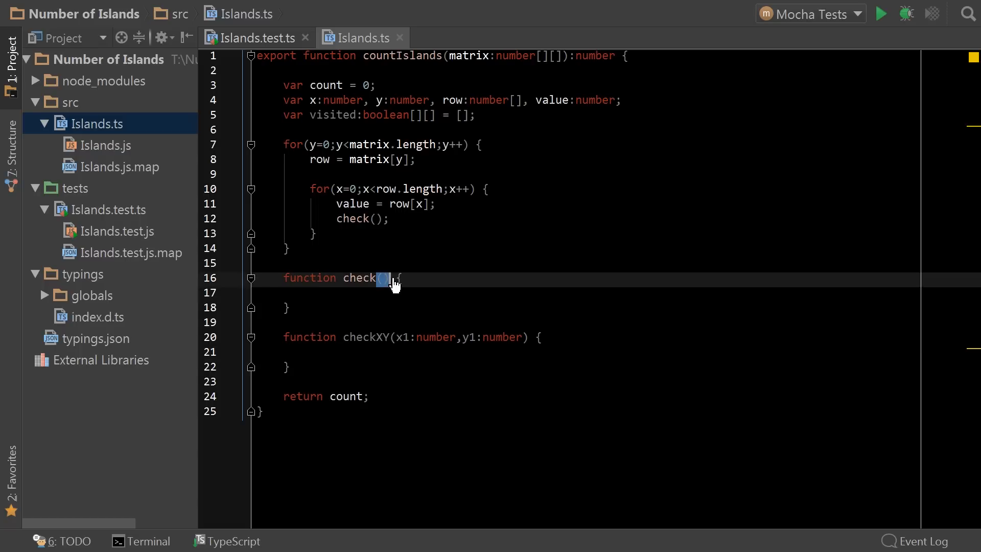
text(:boolean)
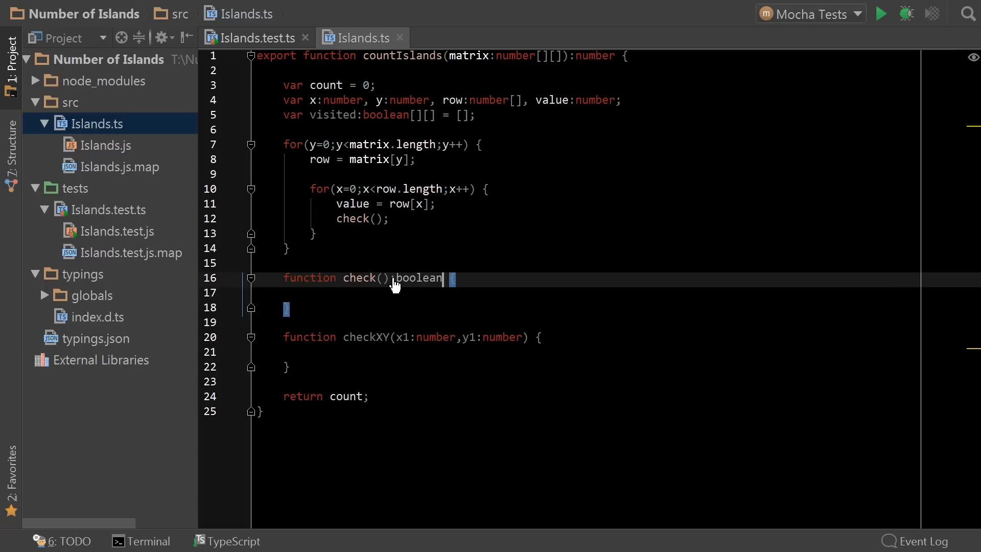
Wrap the call as if(check()) count++ and make check return !!value
click(350, 219)
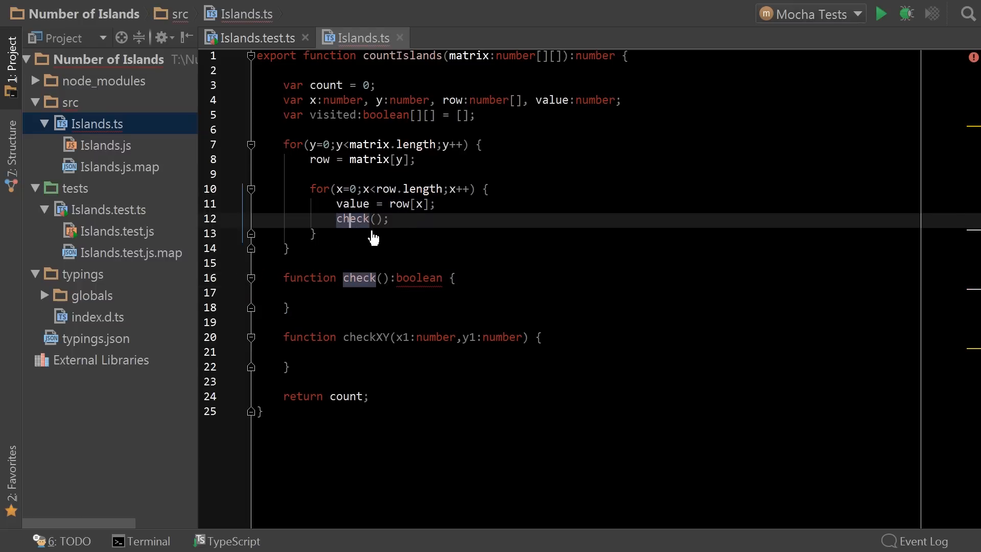
mouse_move(375, 249)
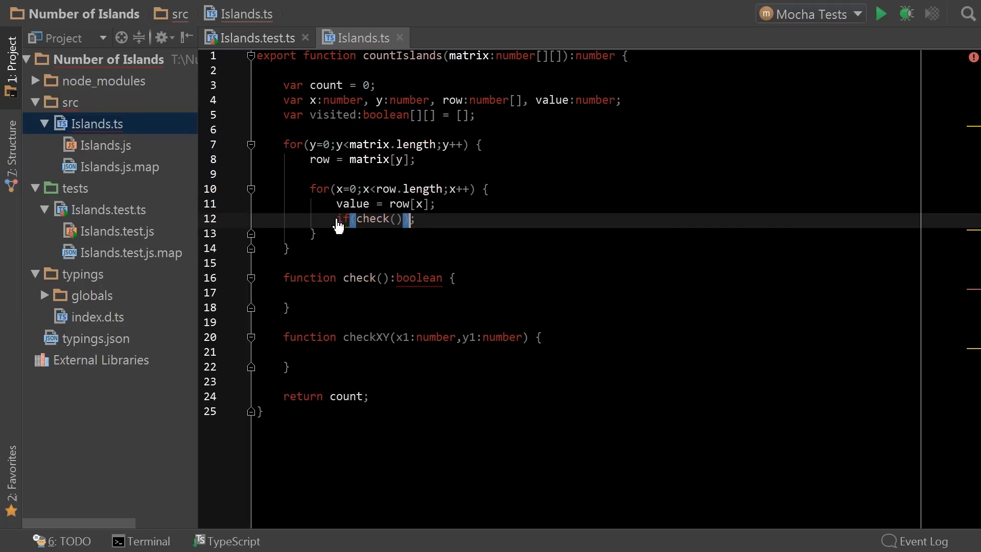
text(count++)
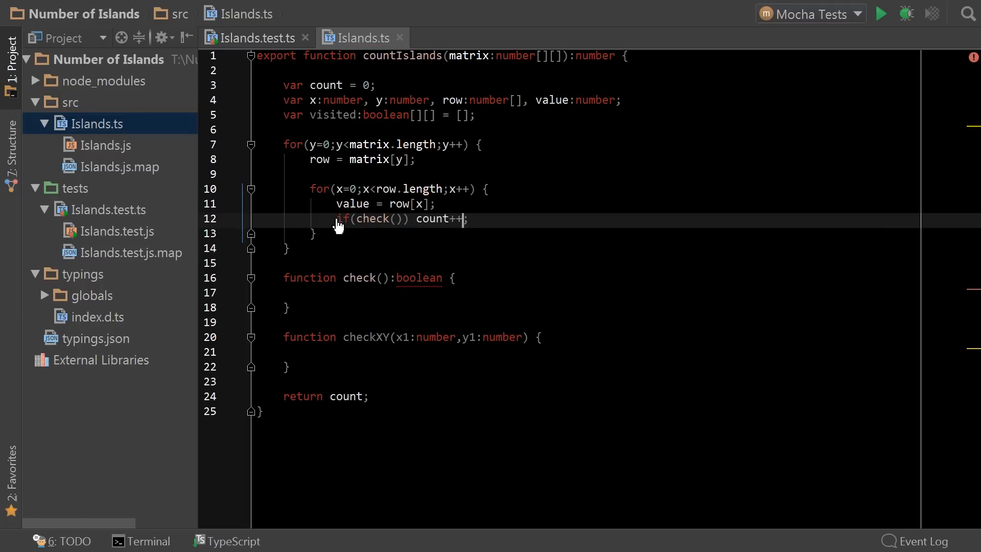
mouse_move(354, 310)
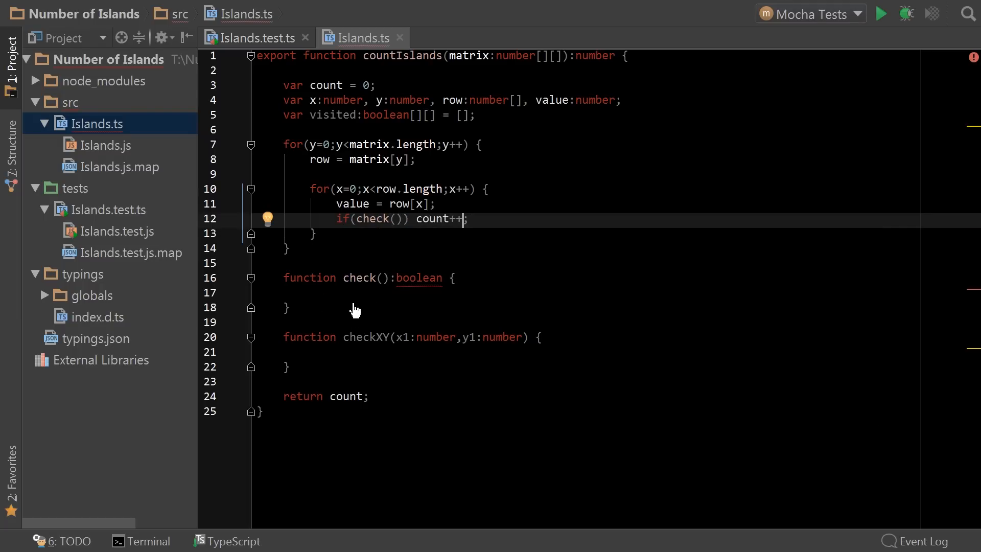
mouse_move(364, 362)
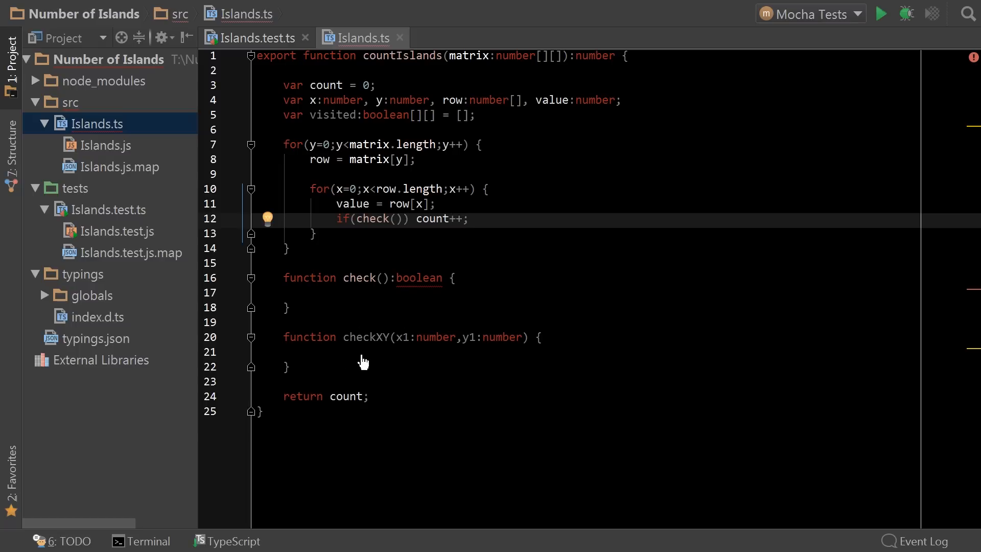
click(461, 218)
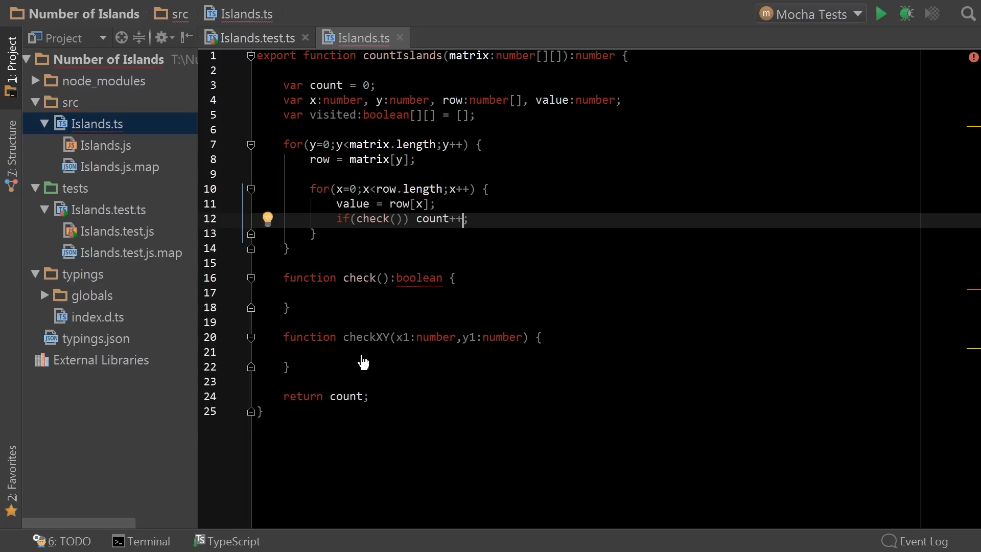
mouse_move(372, 294)
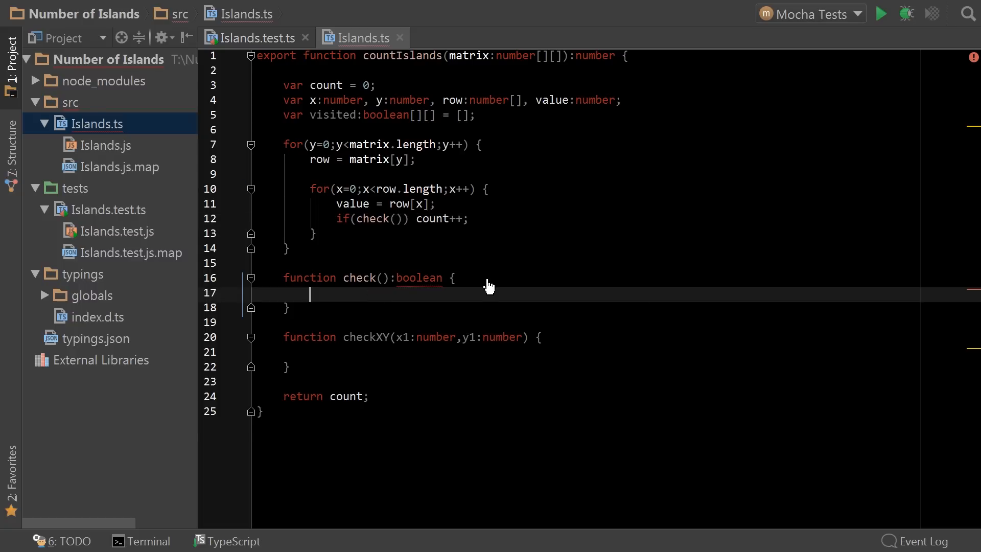
text(return)
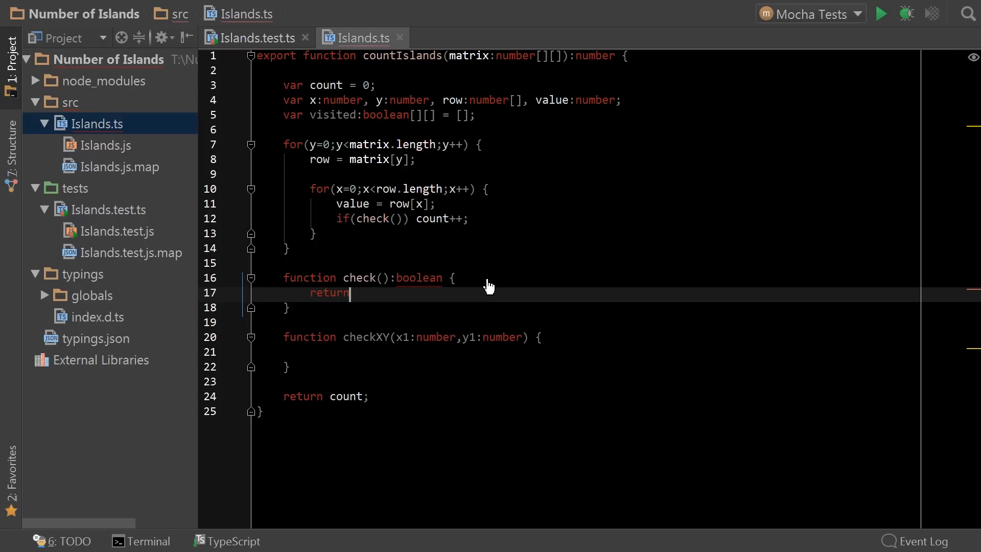
text(!!value;)
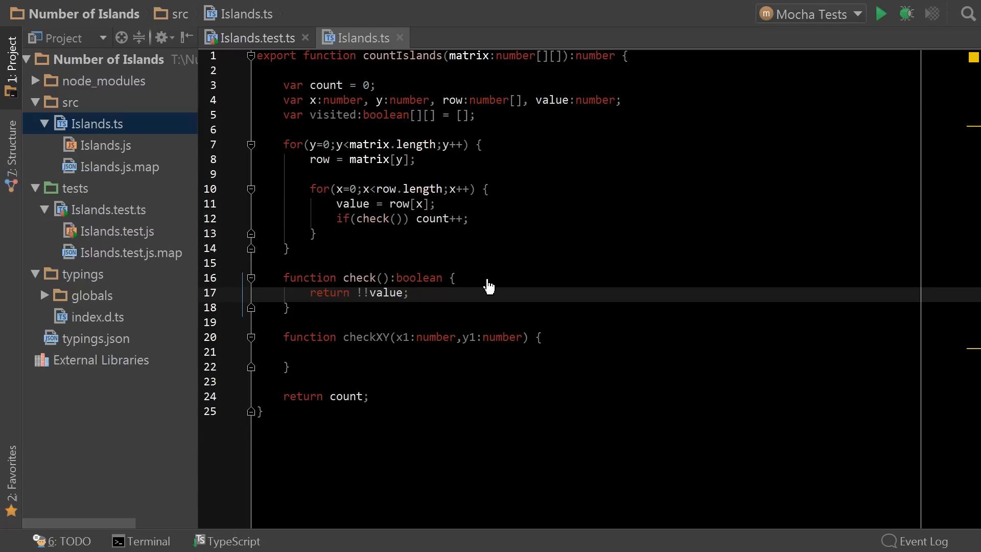
mouse_move(879, 14)
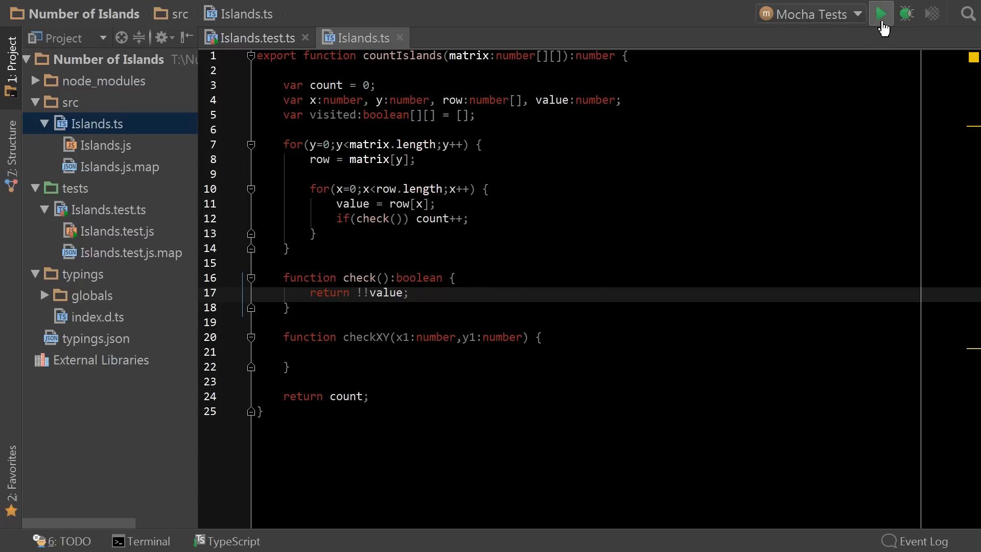
Run the Mocha tests, then add visited-row tracking in check with an else branch calling checkXY on neighbours
click(879, 13)
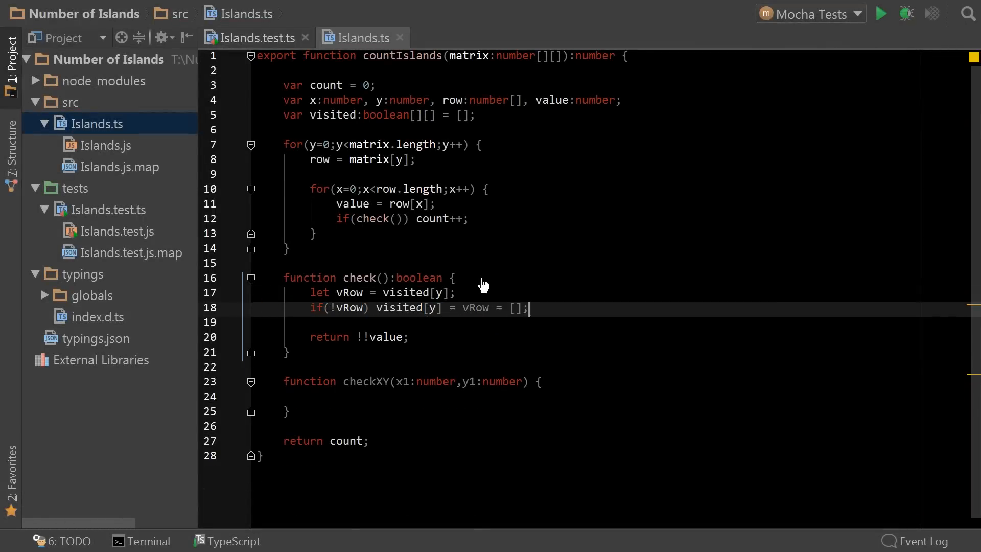
text(// Ensure row)
text(// Record thw)
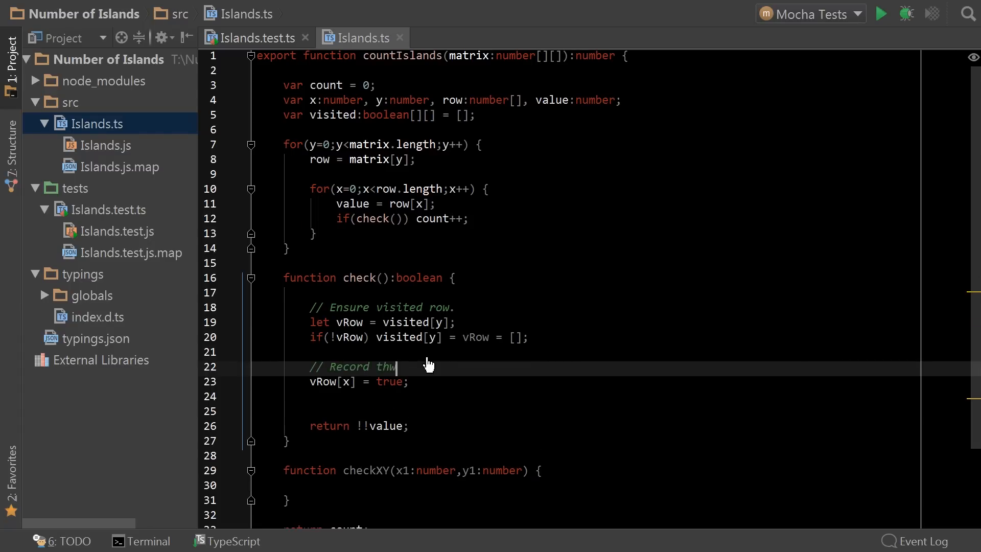
text(else if(vRow[x]) return false;)
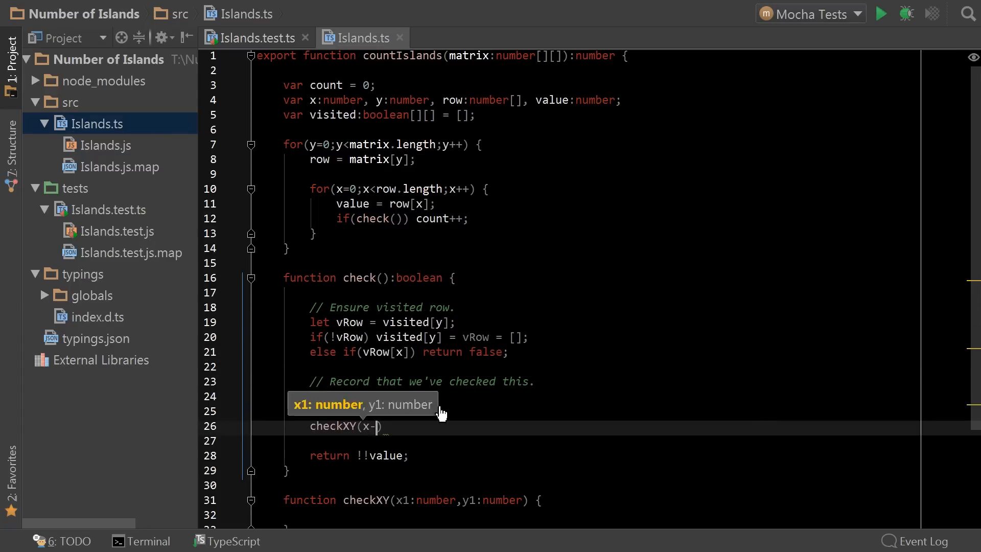
text(checkXY(x,y+1);)
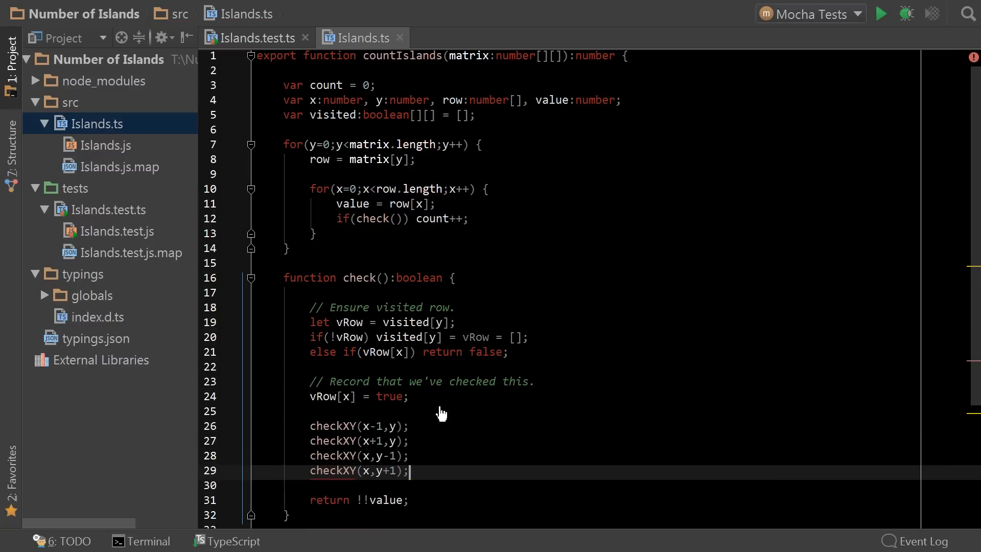
scroll(down, 3)
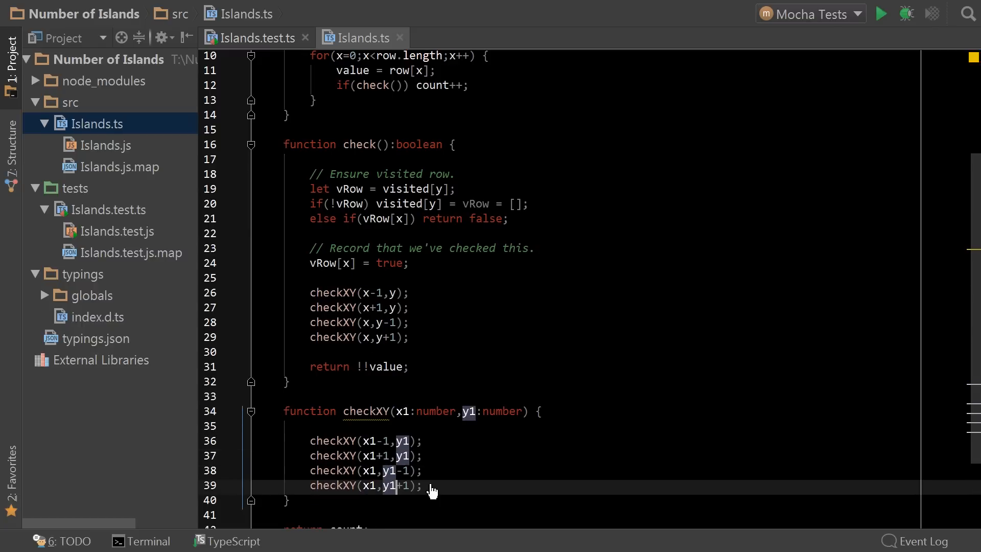
Extract the tracking into an alreadyVisited(x, y) helper used by check and checkXY, then collapse its body
text(function alreadyVisited(x:number, y:number):boolean {)
click(597, 411)
text(:void)
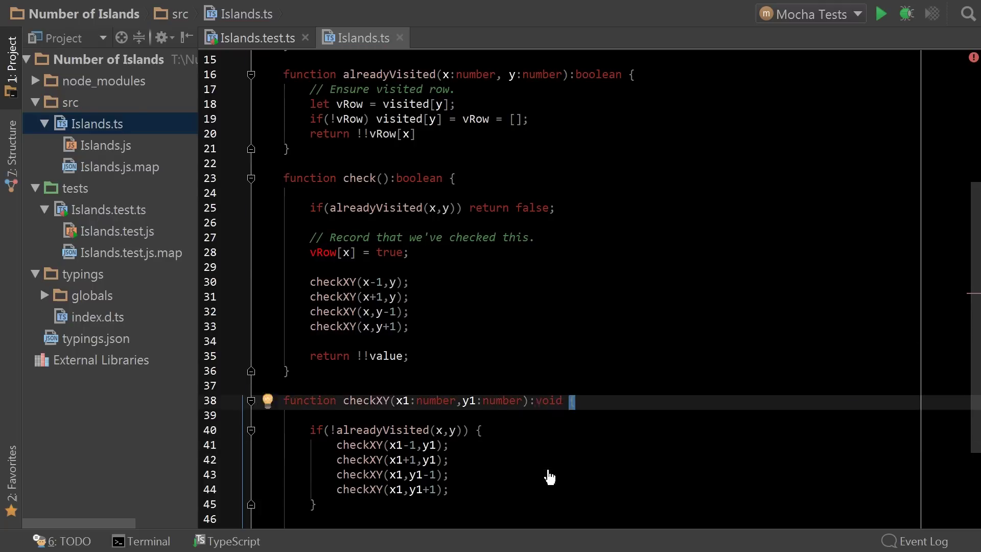
scroll(up, 3)
text(let result =)
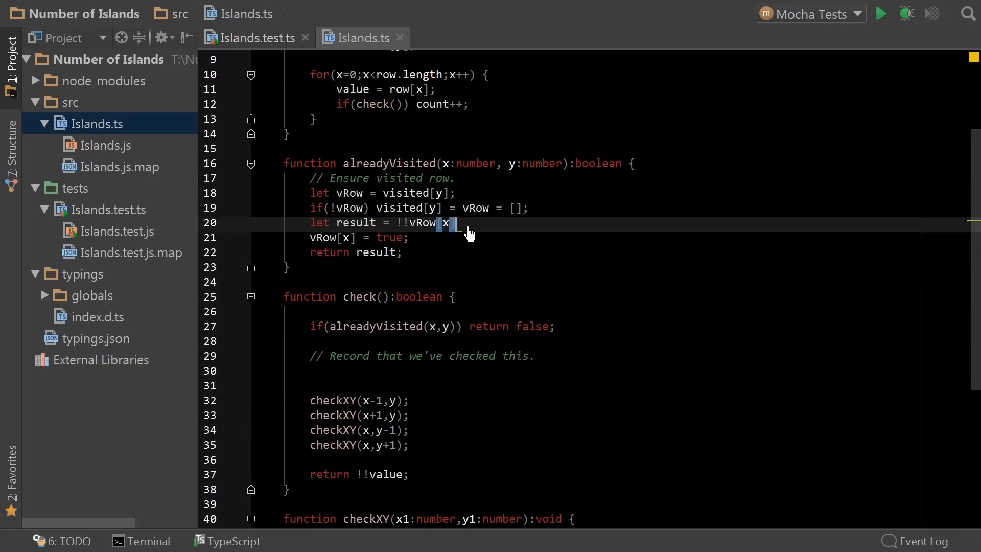
scroll(down, 3)
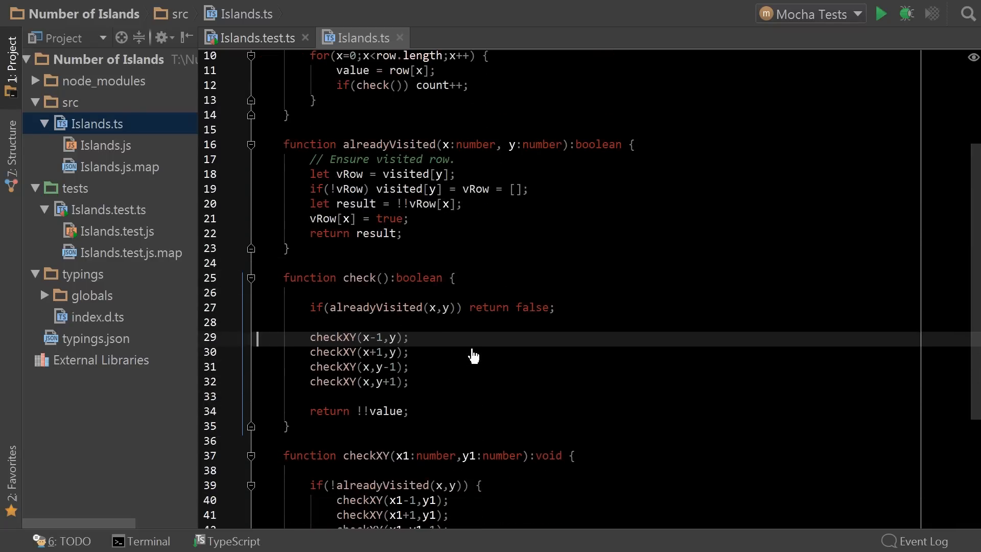
scroll(down, 3)
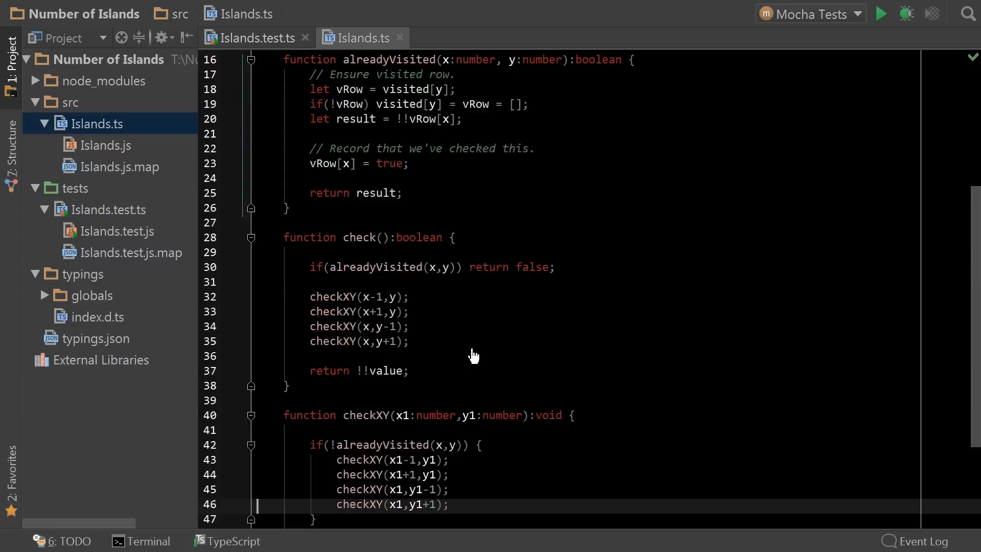
scroll(down, 3)
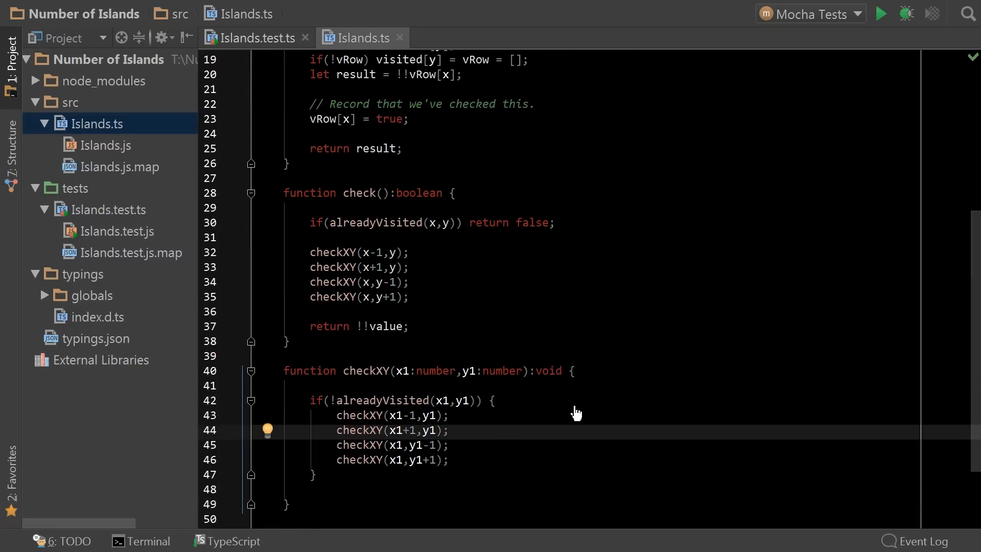
click(251, 101)
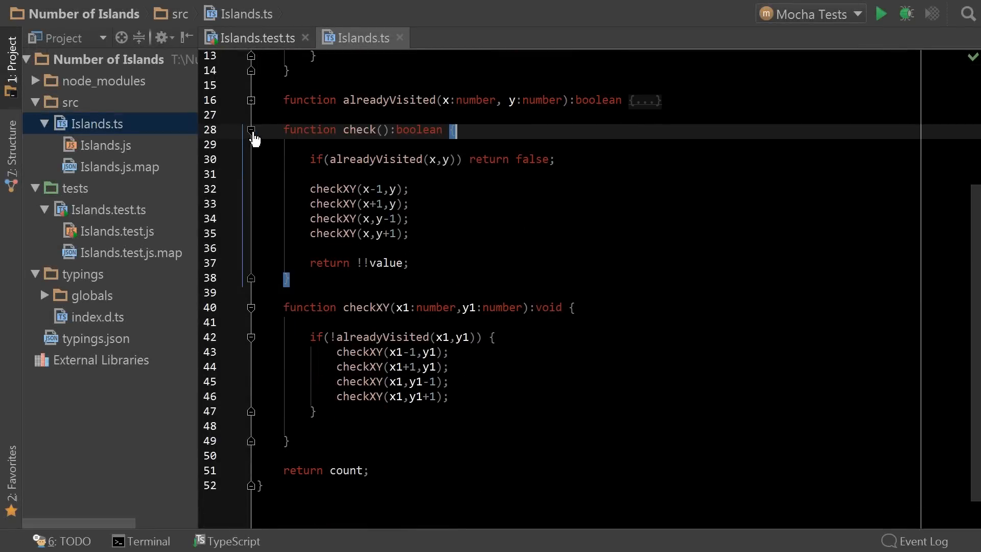
click(251, 130)
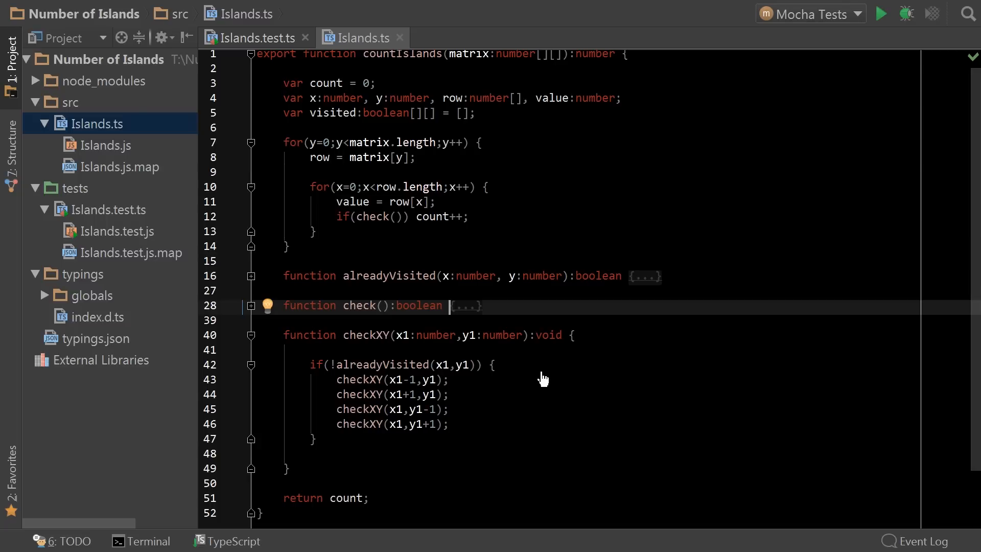
mouse_move(529, 406)
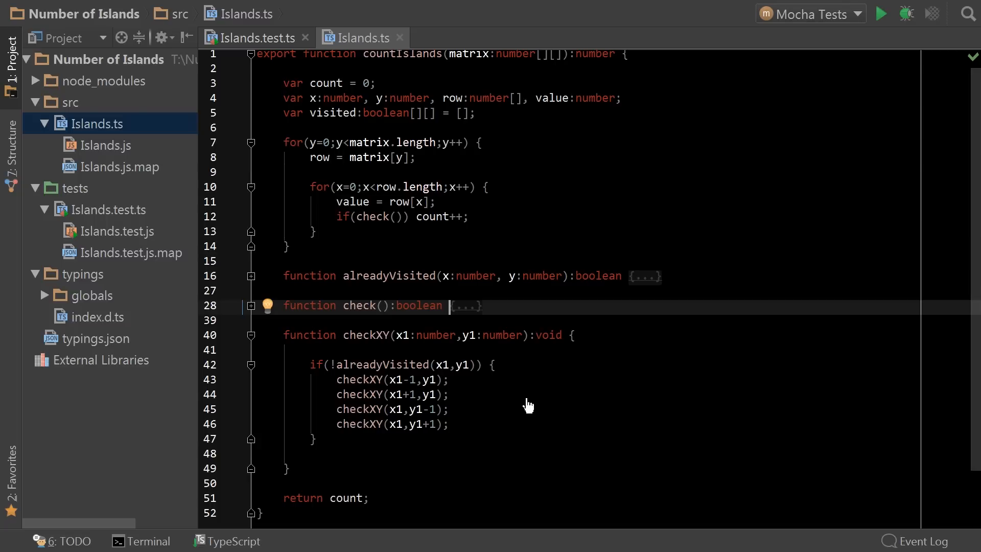
mouse_move(259, 316)
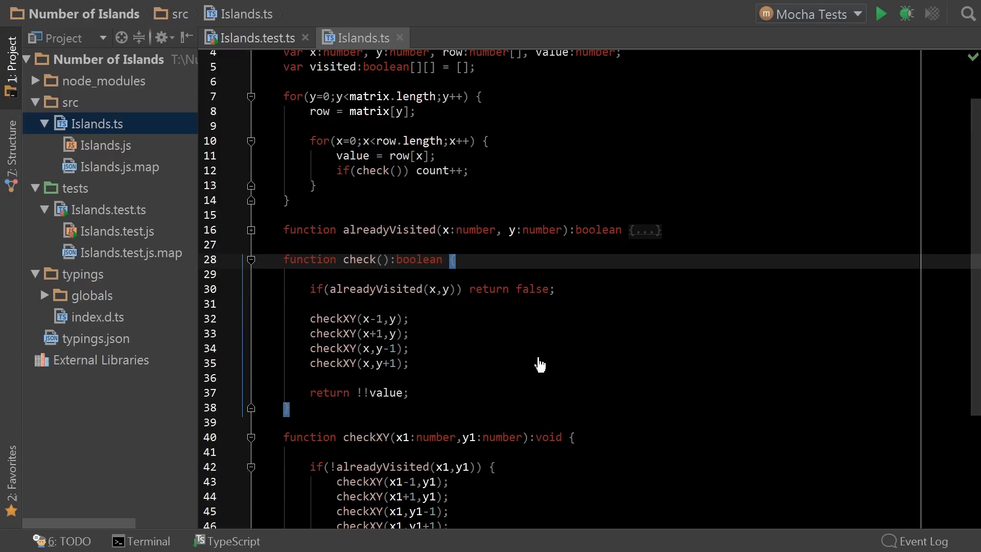
mouse_move(540, 348)
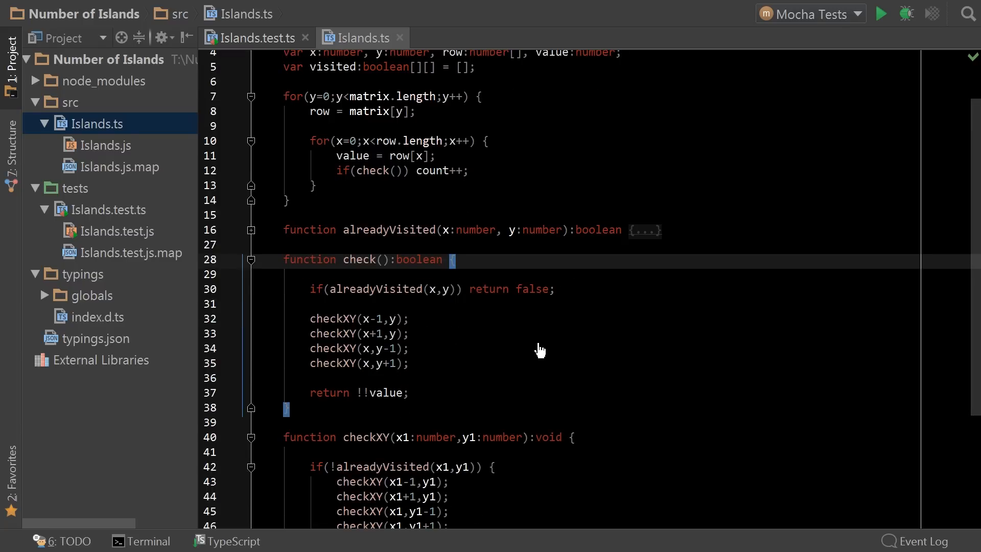
scroll(down, 3)
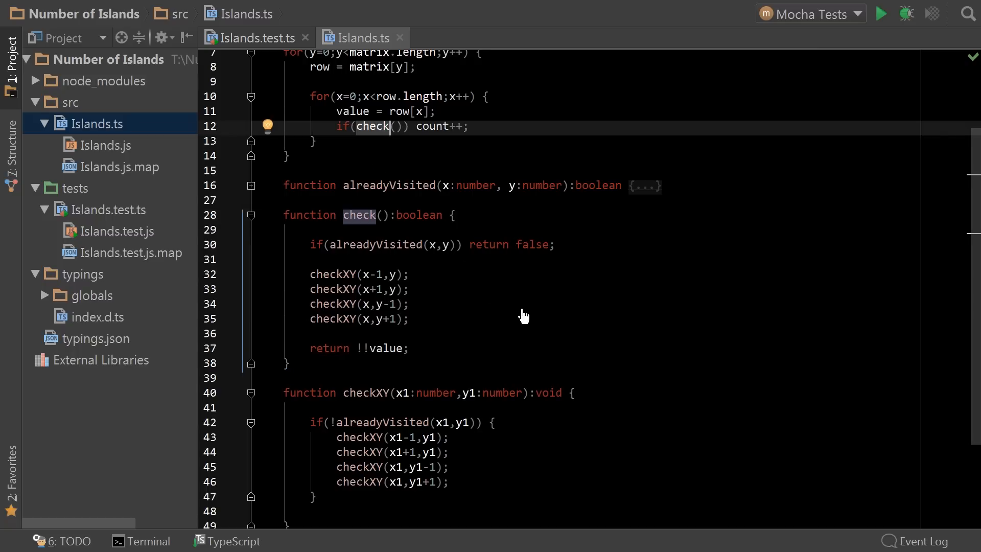
mouse_move(453, 495)
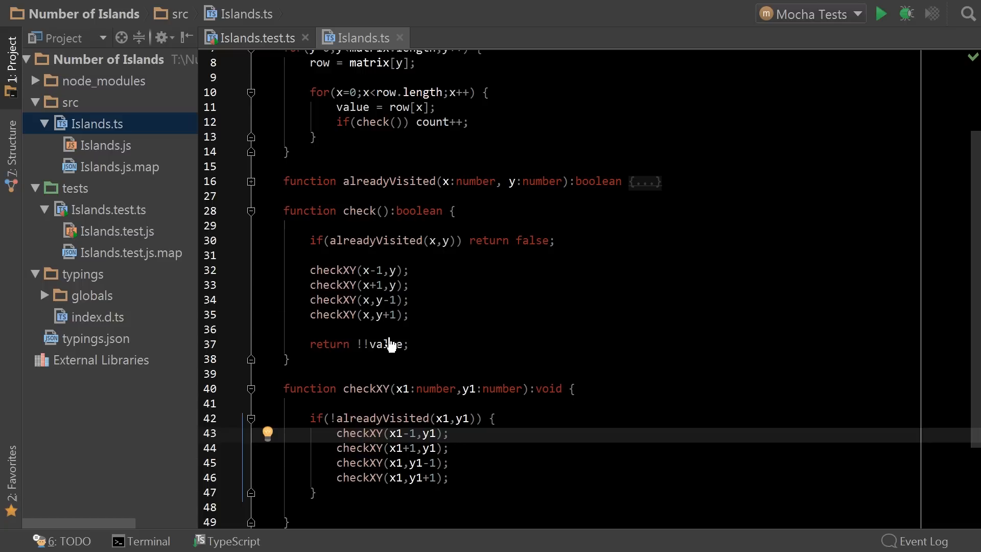
mouse_move(362, 459)
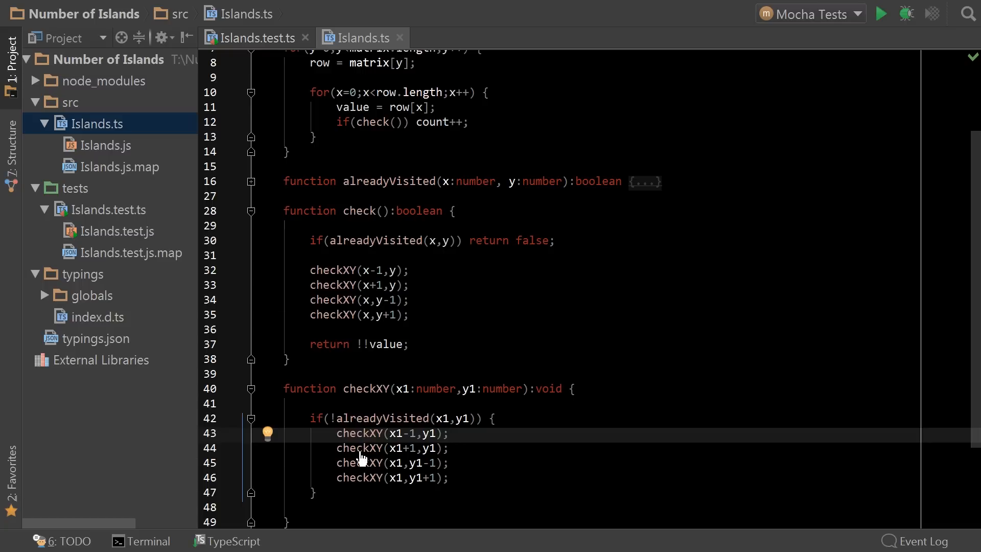
mouse_move(341, 434)
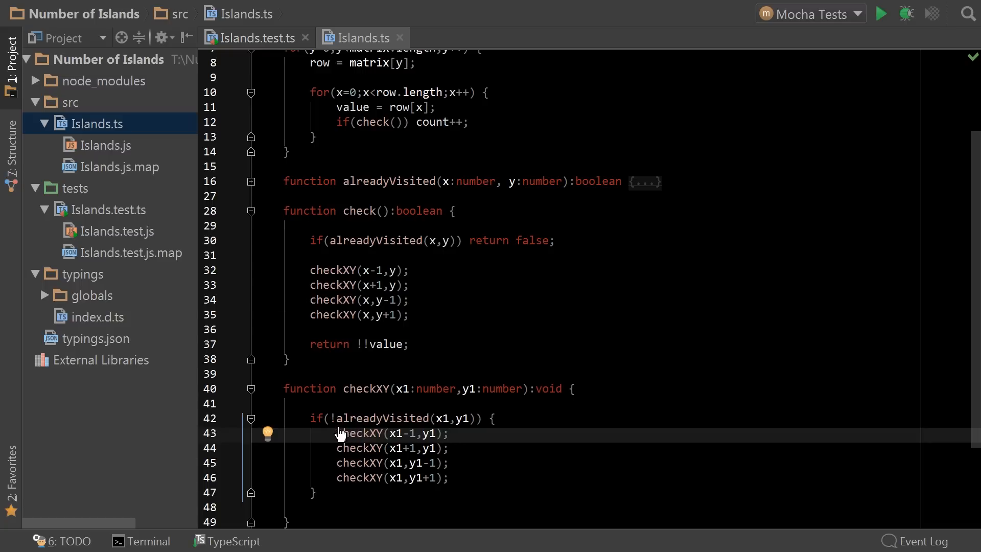
mouse_move(330, 426)
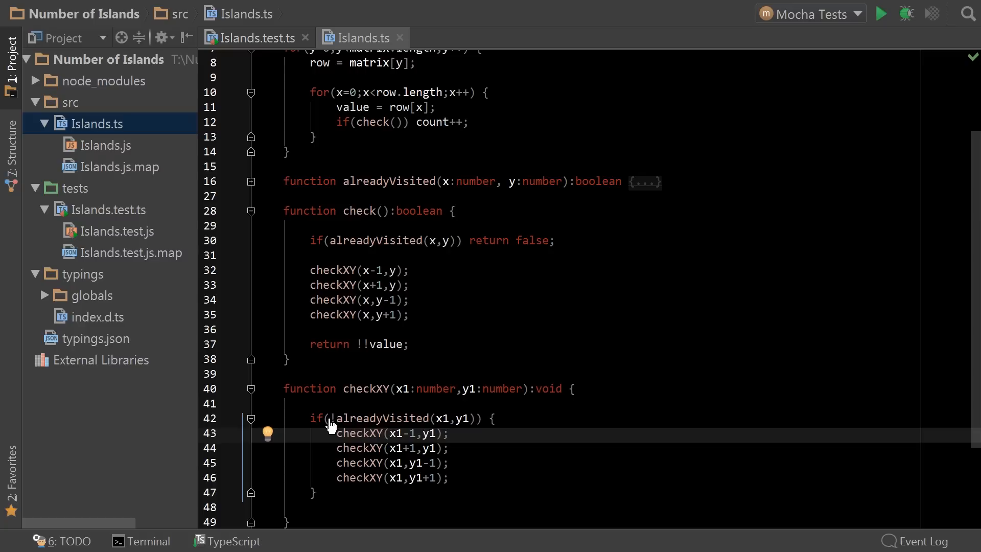
Guard checkXY with x1>=0 && y1>=0 && y1<matrix.length && x1<matrix[y1].length before !alreadyVisited(x1,y1)
text(x1>=0)
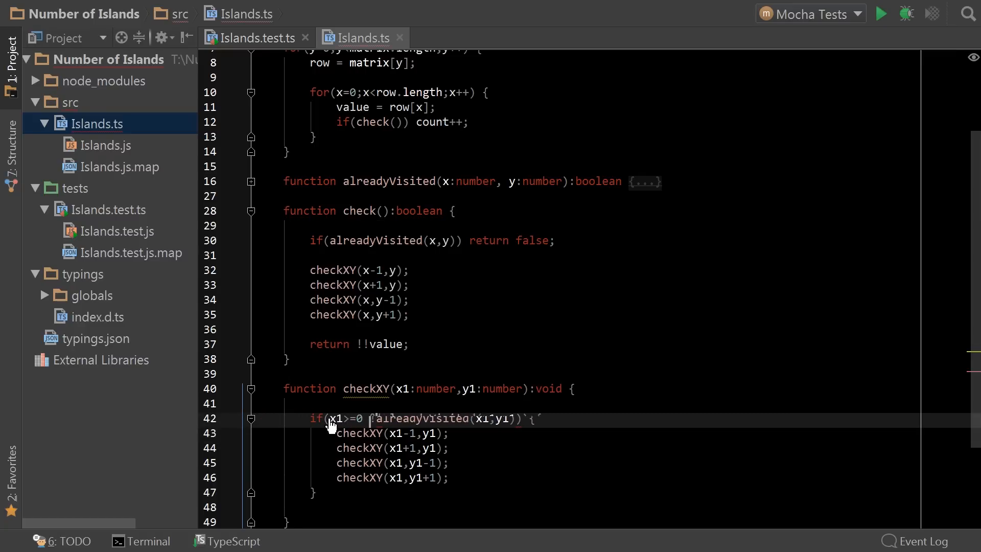
mouse_move(331, 425)
text(&& y1>=0 && y1<matrix.length && x)
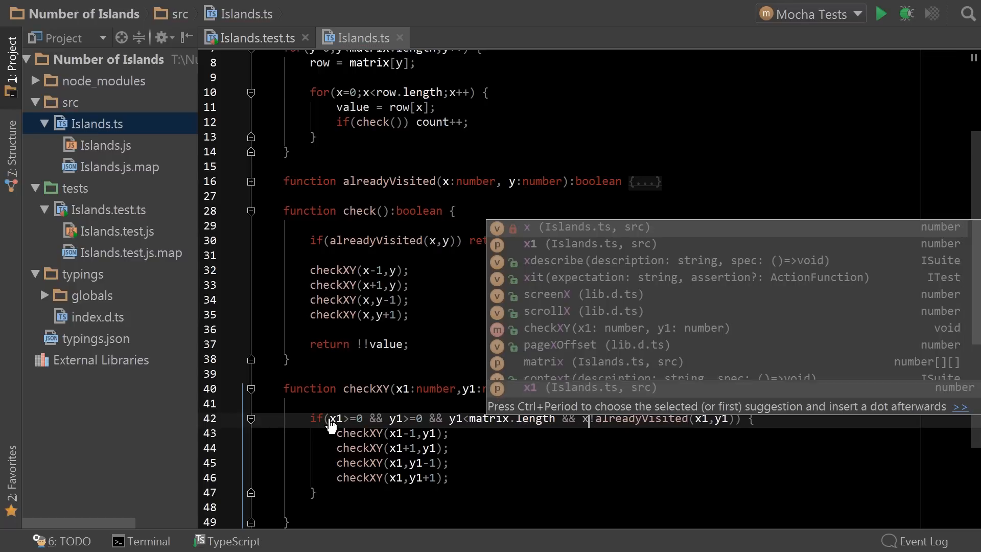
text(matrix[y1].length &&)
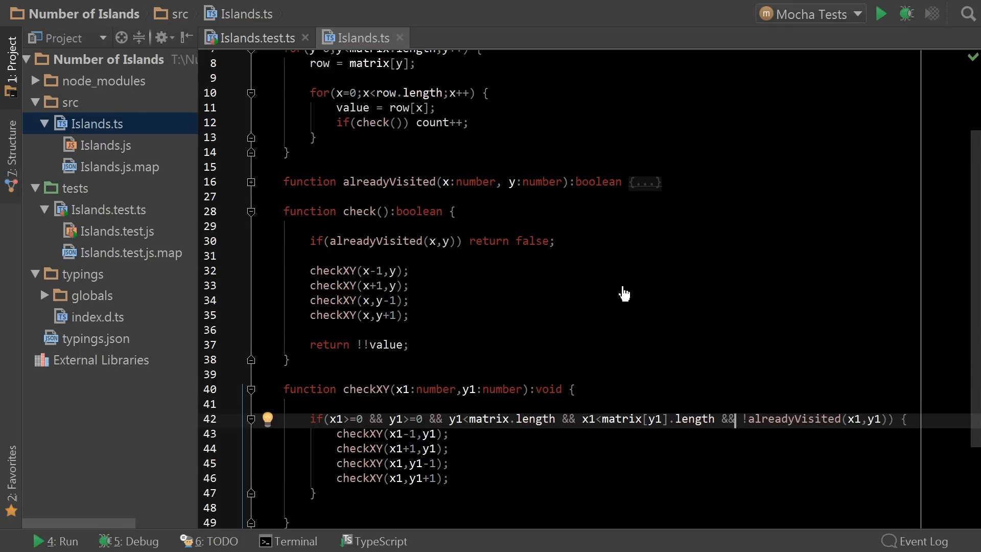
mouse_move(654, 158)
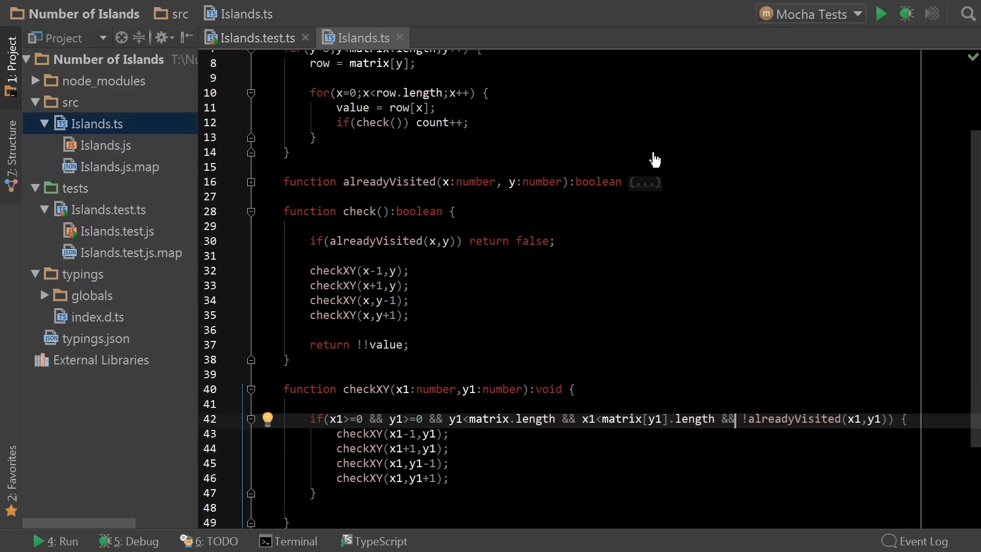
mouse_move(806, 46)
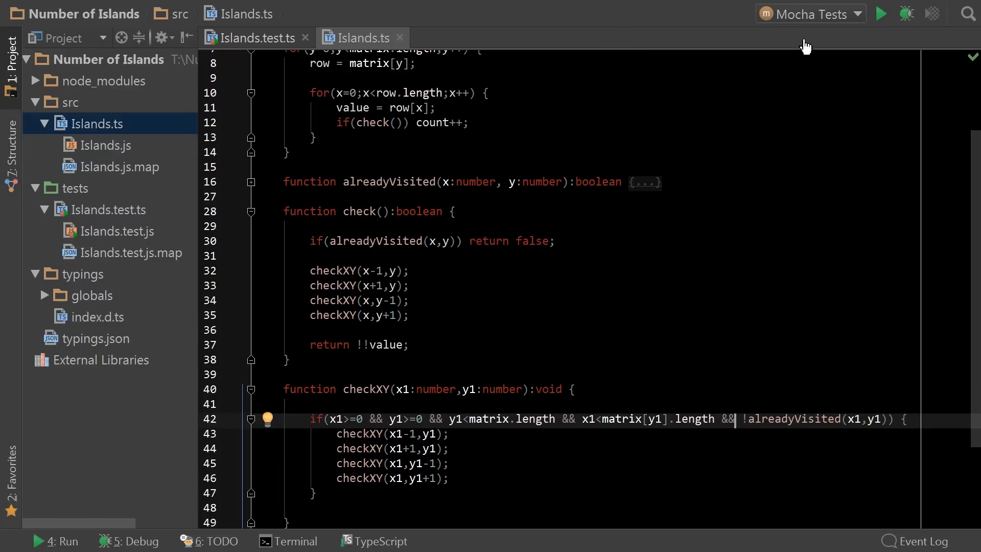
Run the Mocha tests, see both fail, then step out of check into countIslands and resume in the debugger
click(879, 14)
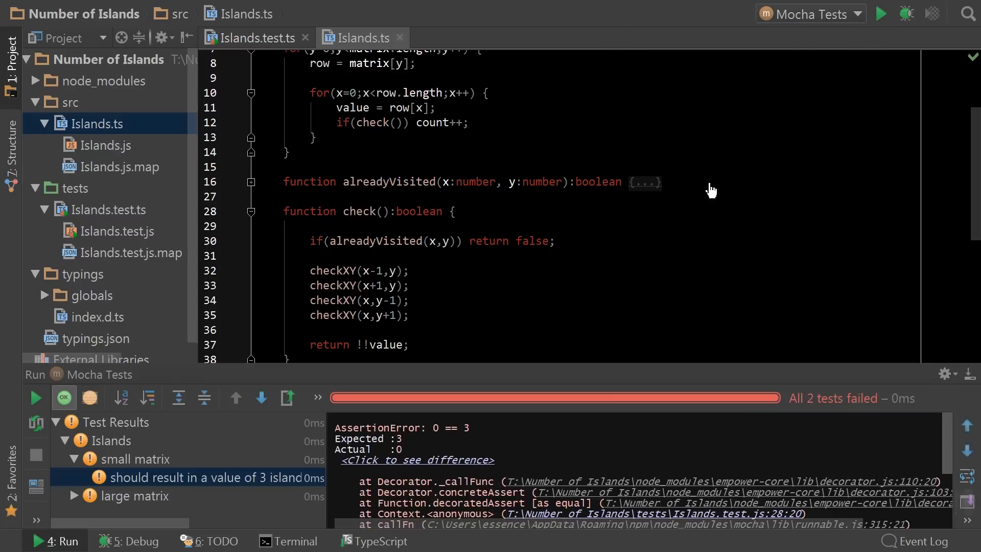
mouse_move(433, 438)
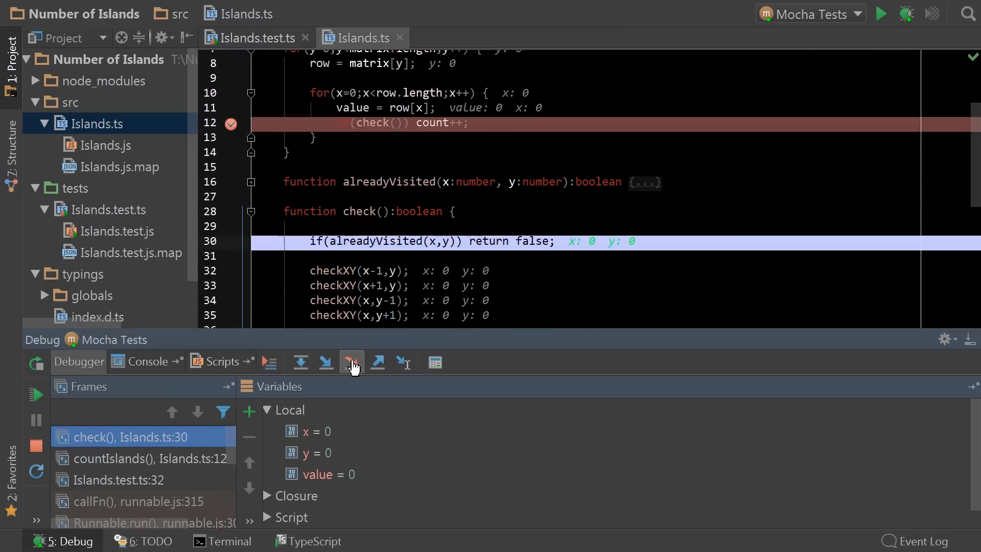
click(351, 362)
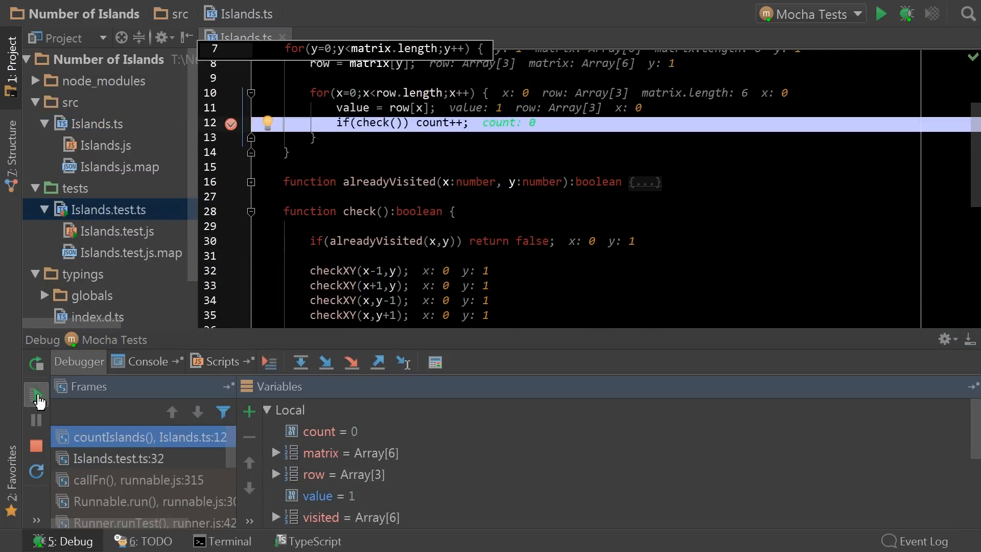
click(300, 361)
text(if(value) {)
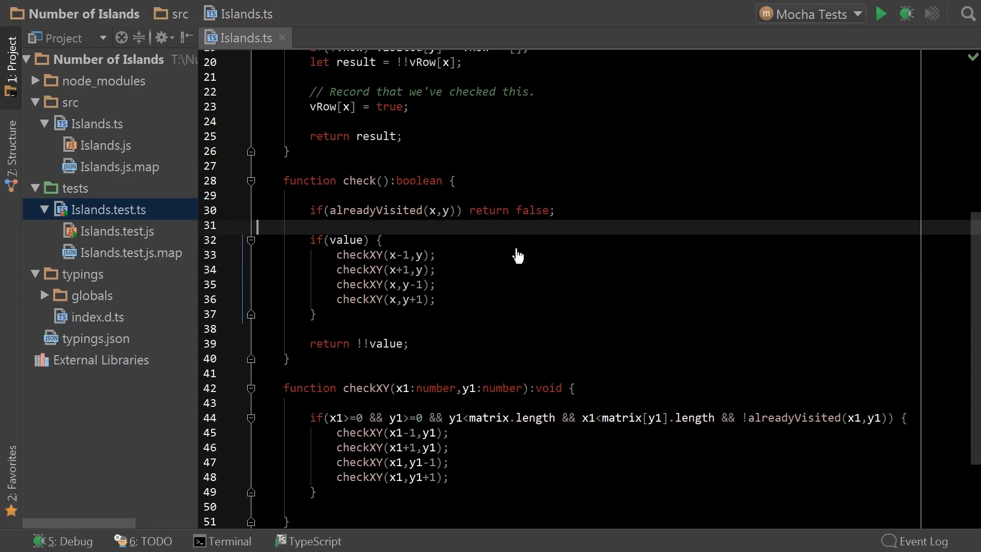
Add the matrix[y1][x1] land condition inside check so spreading starts only from land cells
click(409, 343)
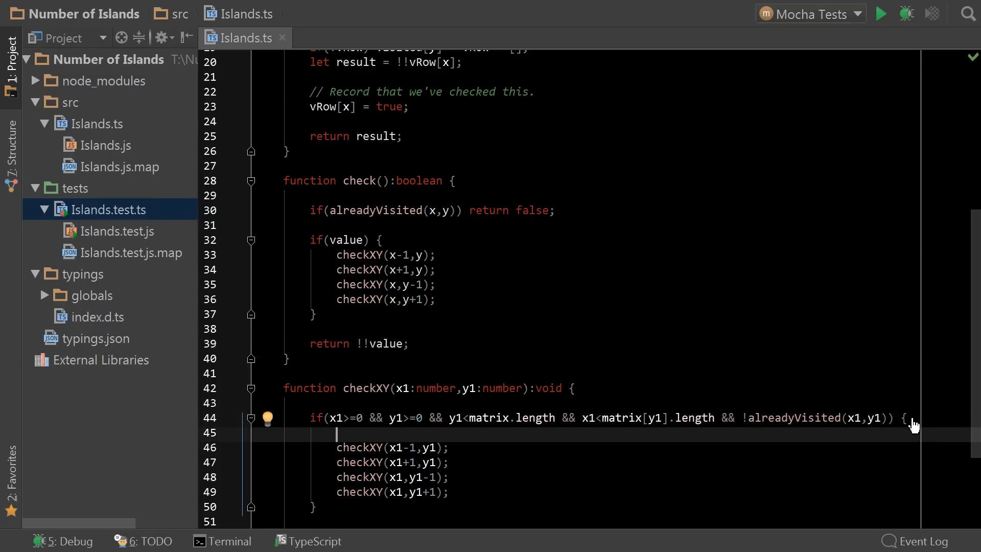
text(if(matrix[y1][)
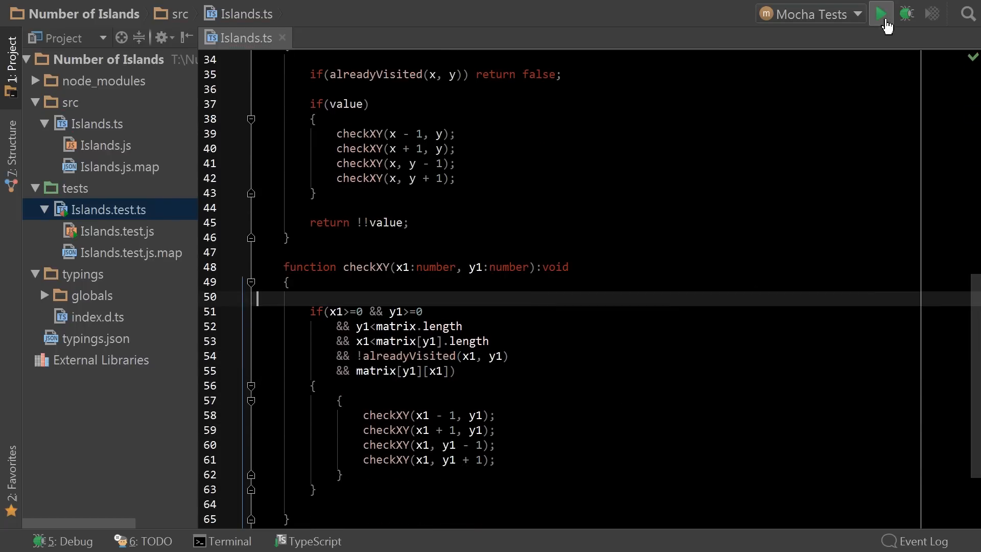
Rerun the Mocha tests and review check, dropping the checkXY(x - 1, y) neighbour call
click(881, 13)
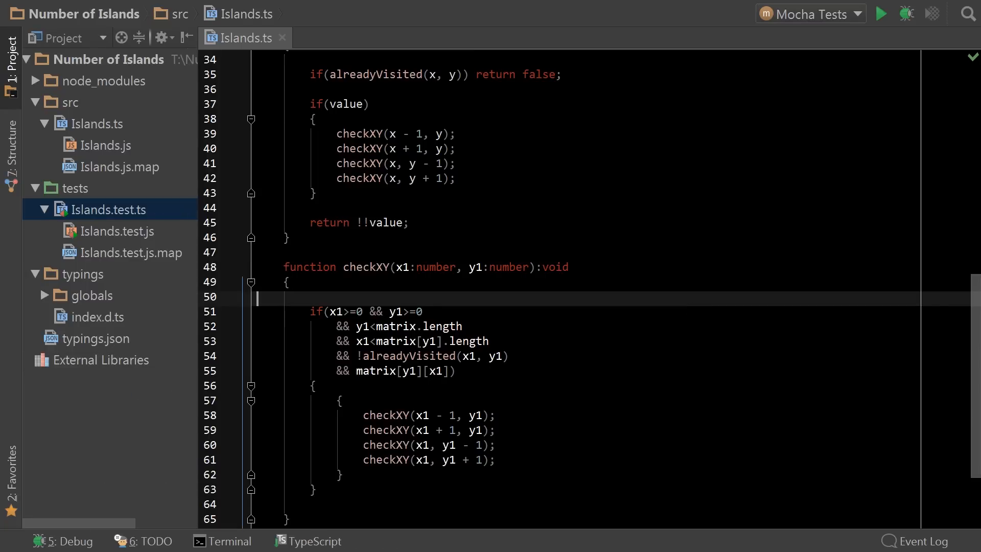
mouse_move(637, 320)
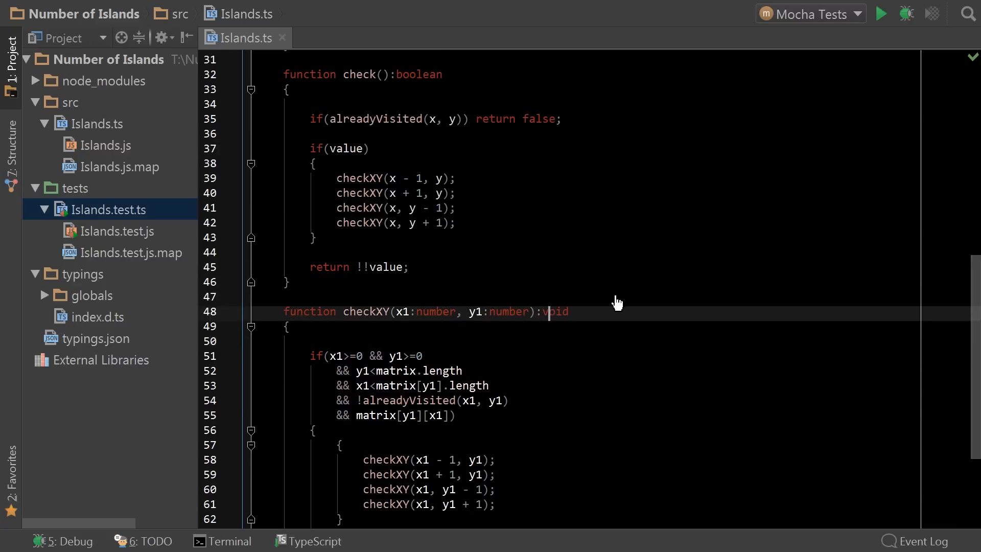
scroll(up, 3)
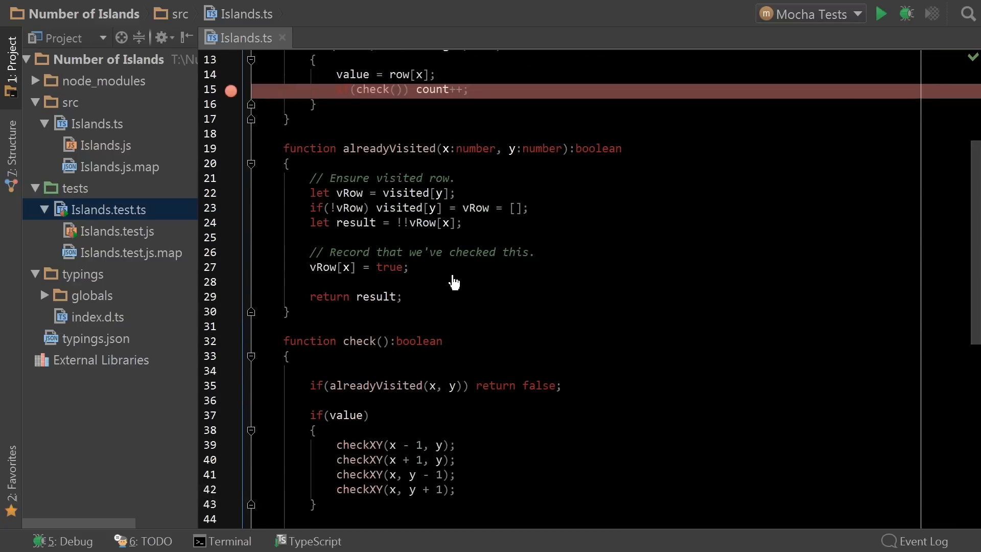
mouse_move(525, 413)
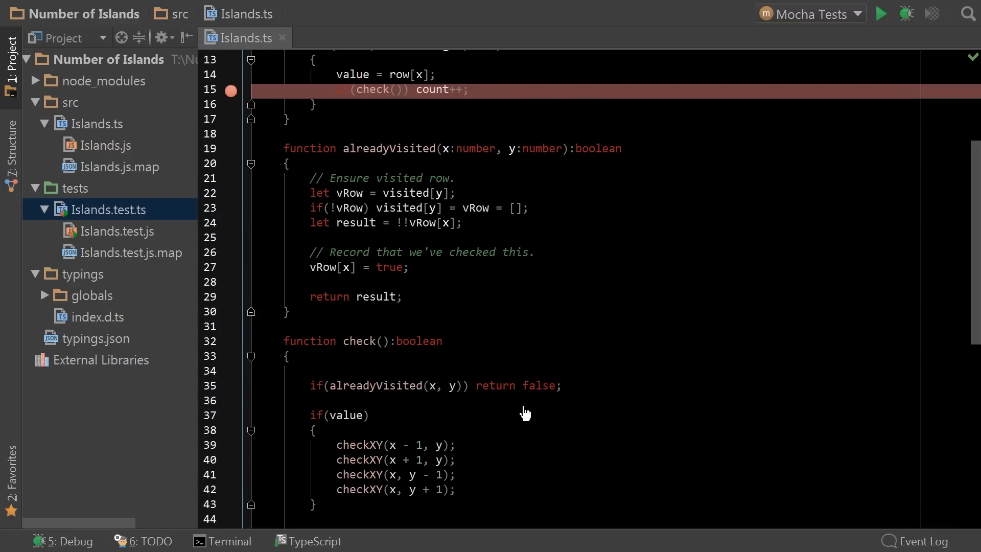
scroll(down, 3)
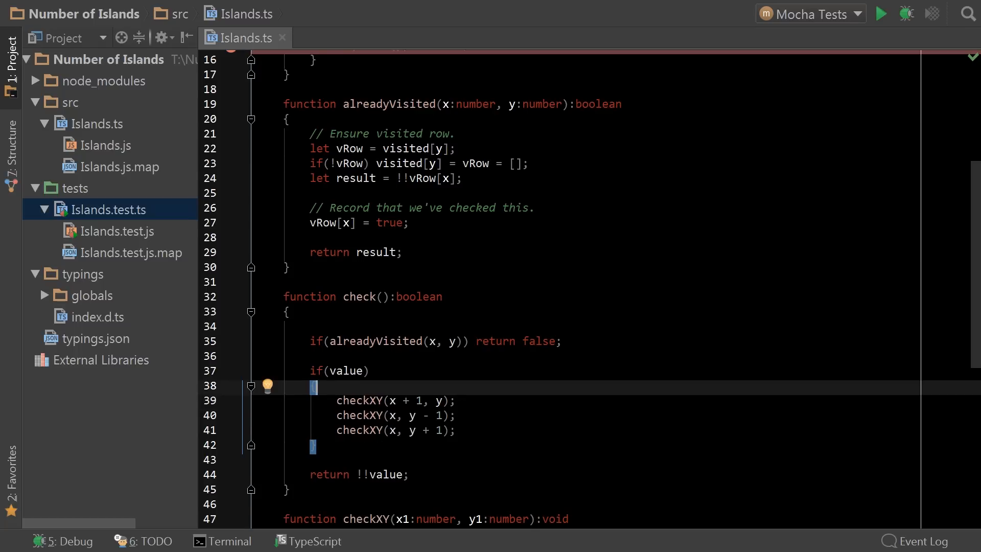
click(879, 13)
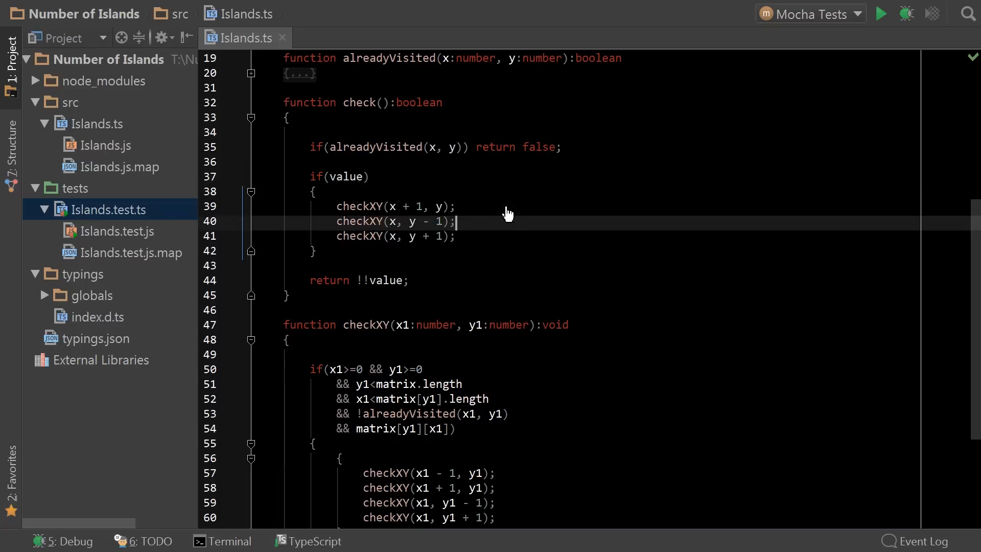
click(879, 12)
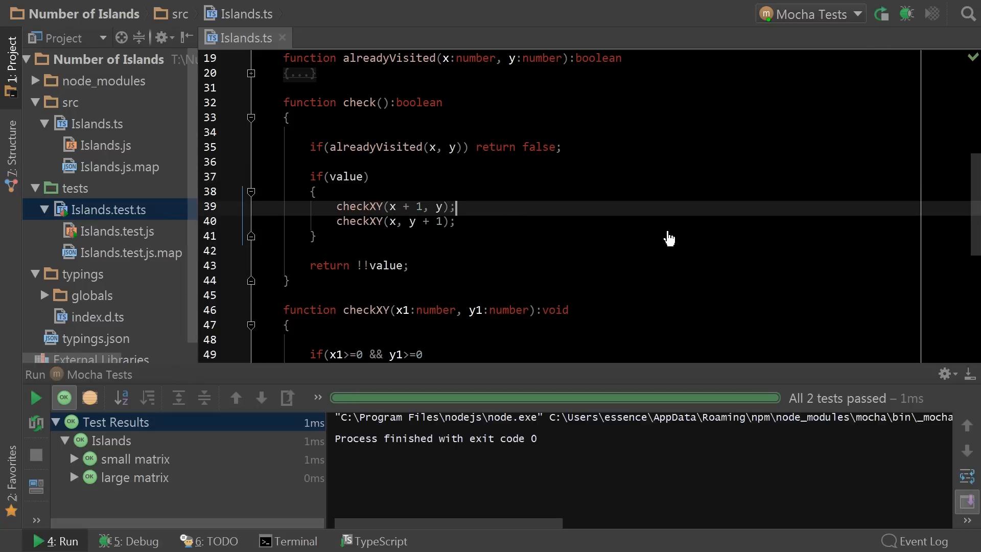
mouse_move(28, 528)
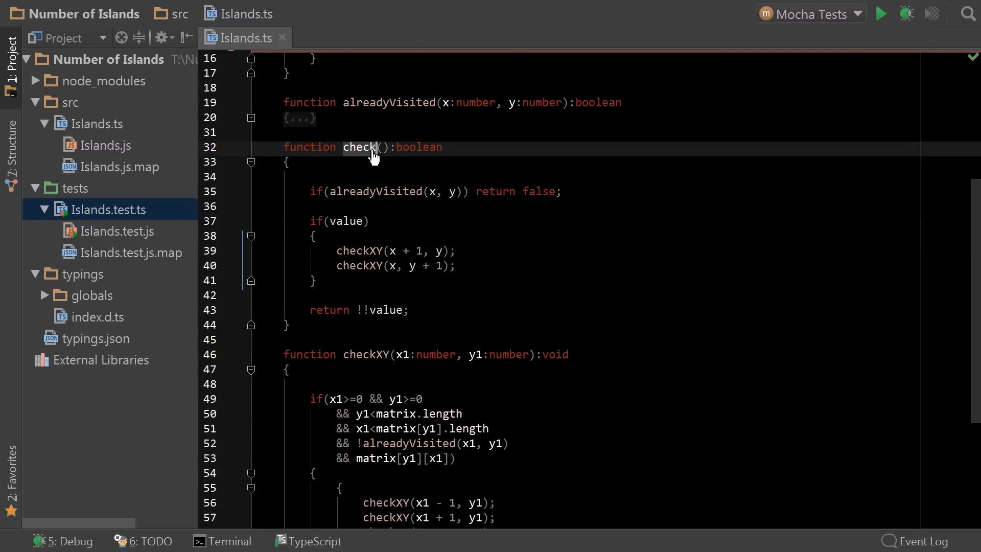
scroll(down, 3)
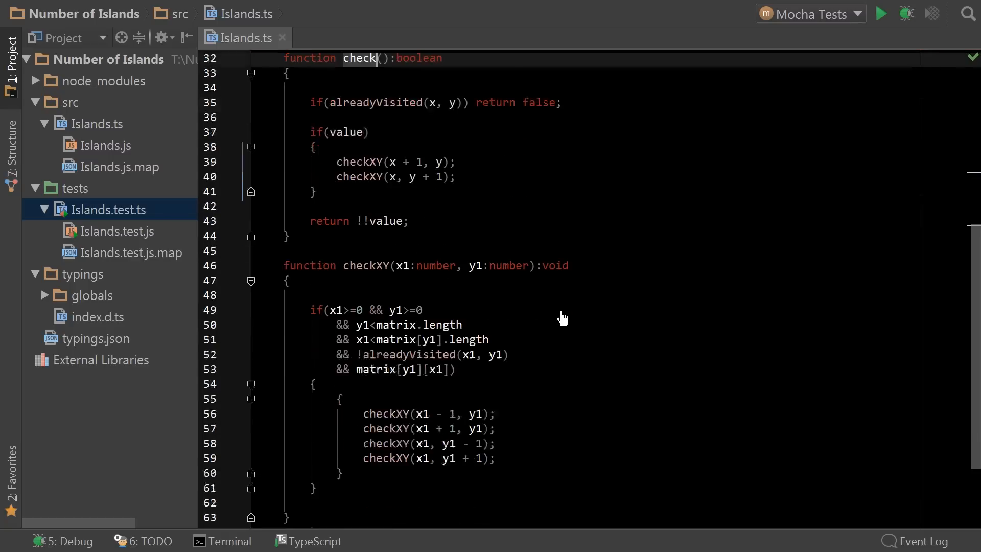
mouse_move(330, 153)
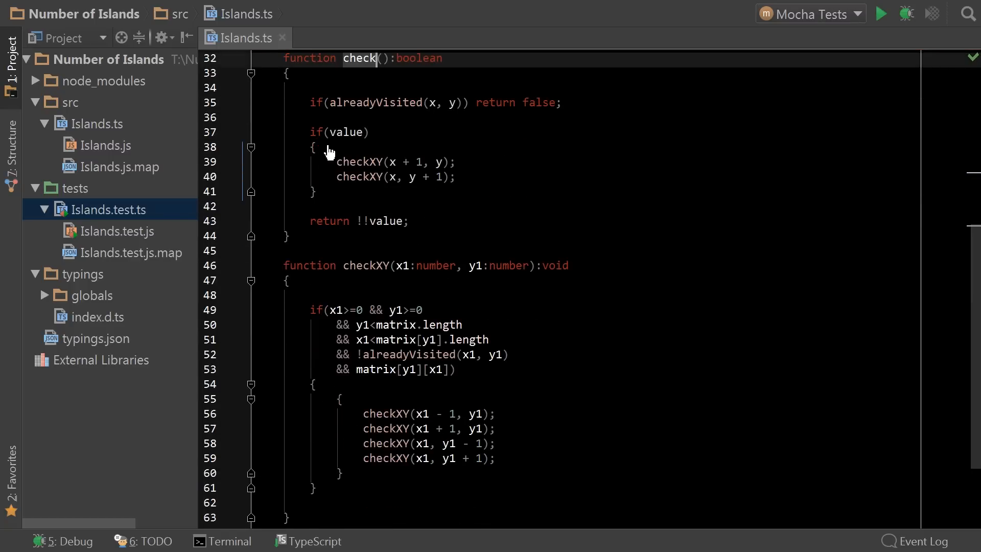
mouse_move(416, 390)
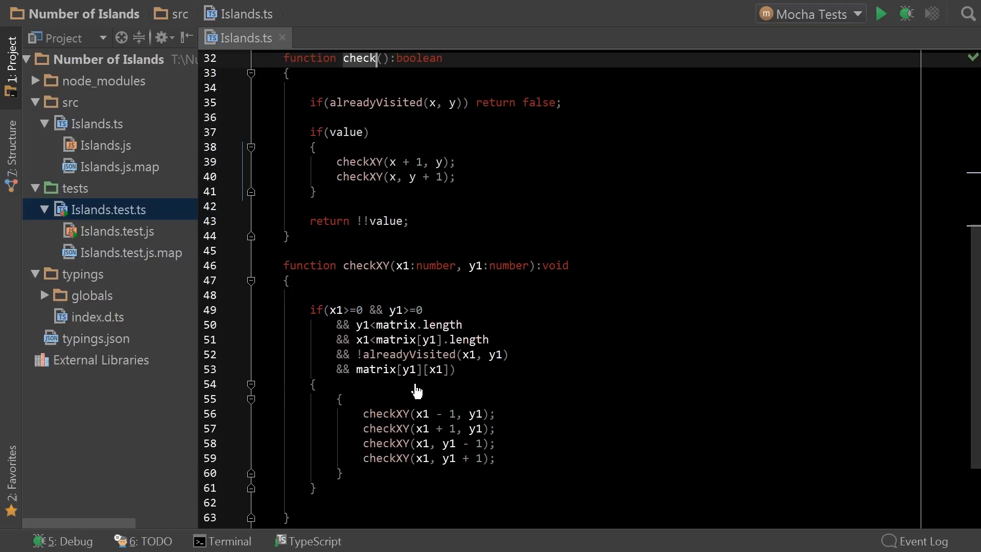
mouse_move(348, 276)
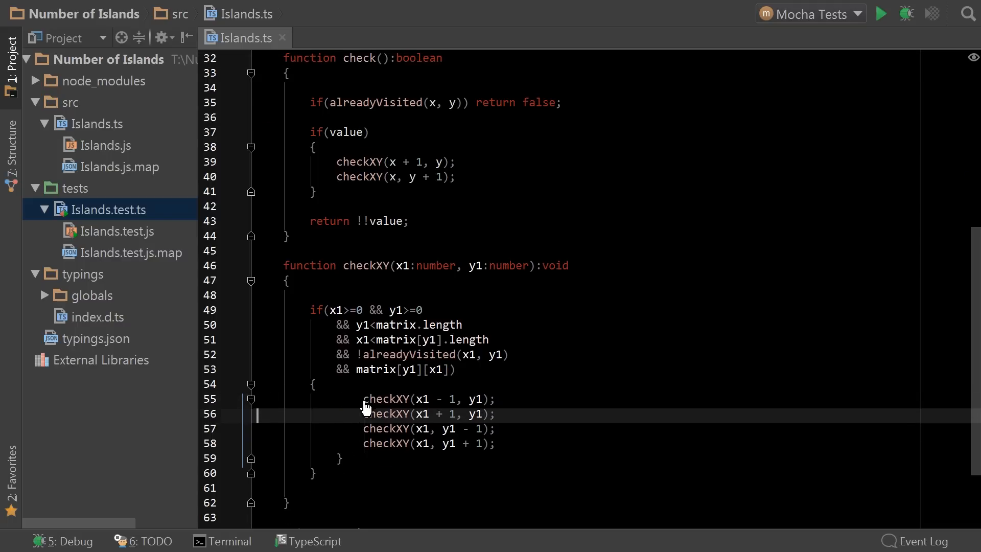
scroll(up, 3)
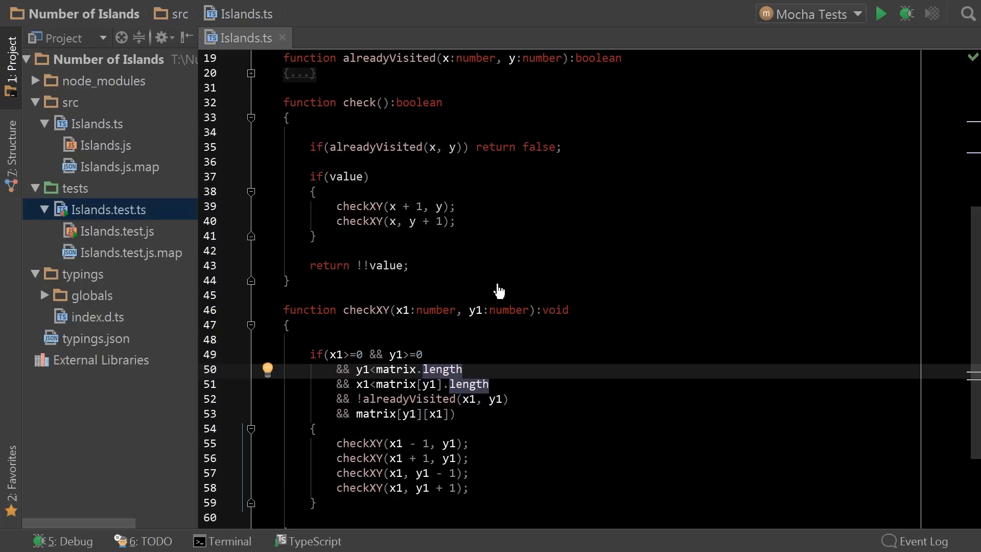
mouse_move(477, 227)
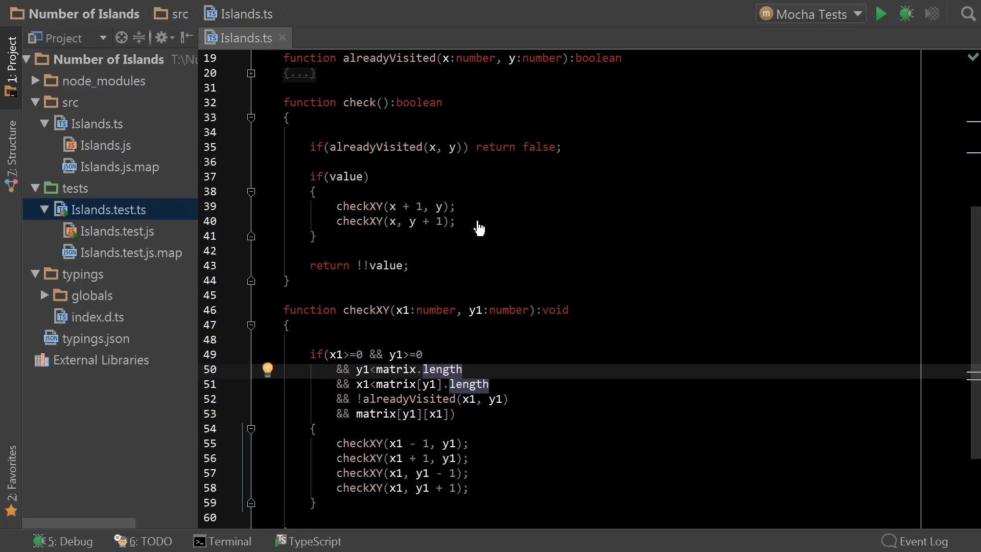
mouse_move(336, 215)
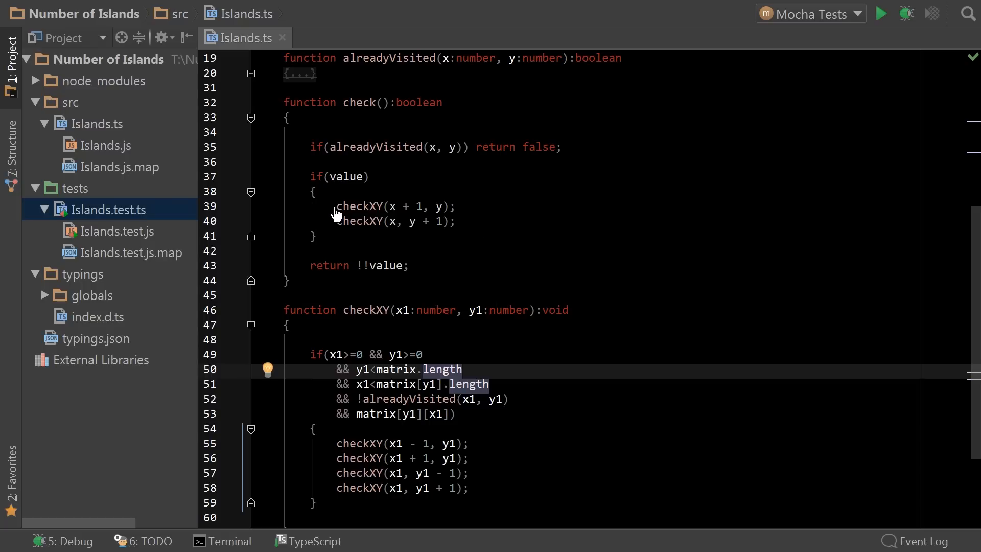
mouse_move(397, 213)
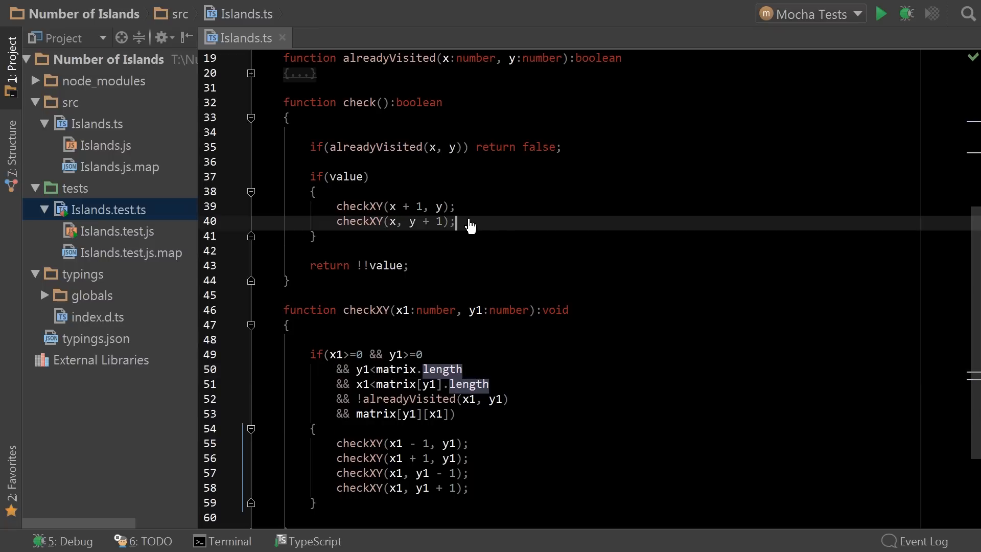
Add x++; on a new line after check's two checkXY calls
key(enter)
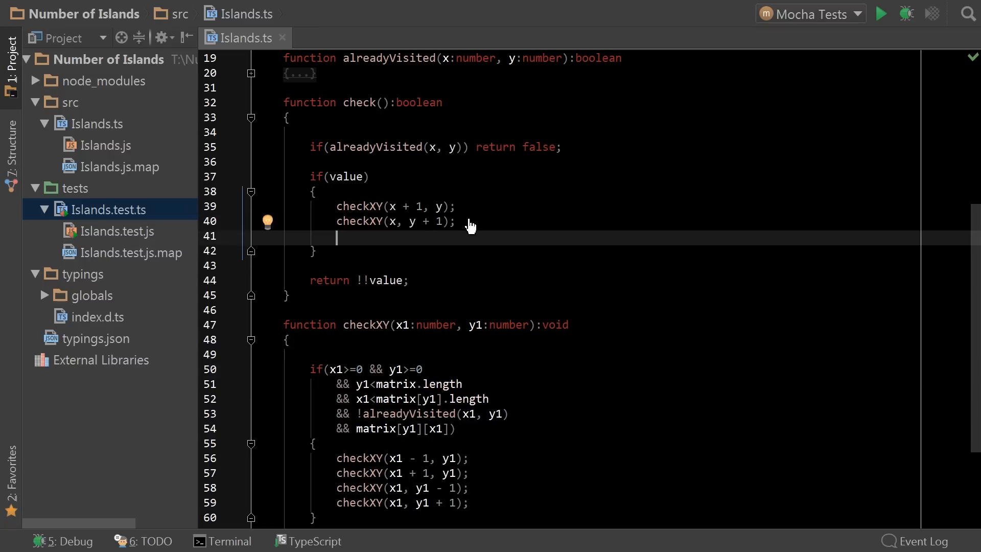
text(x++)
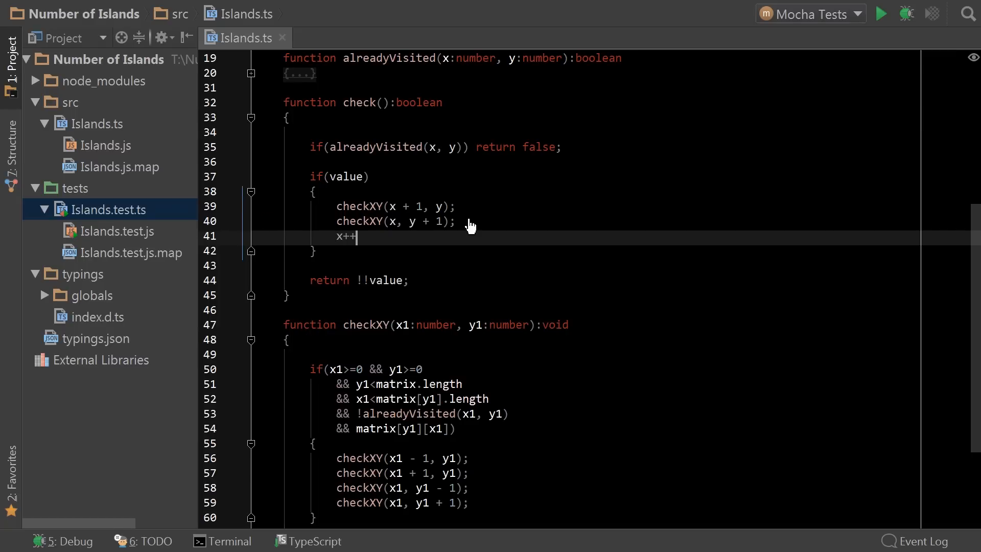
text(;)
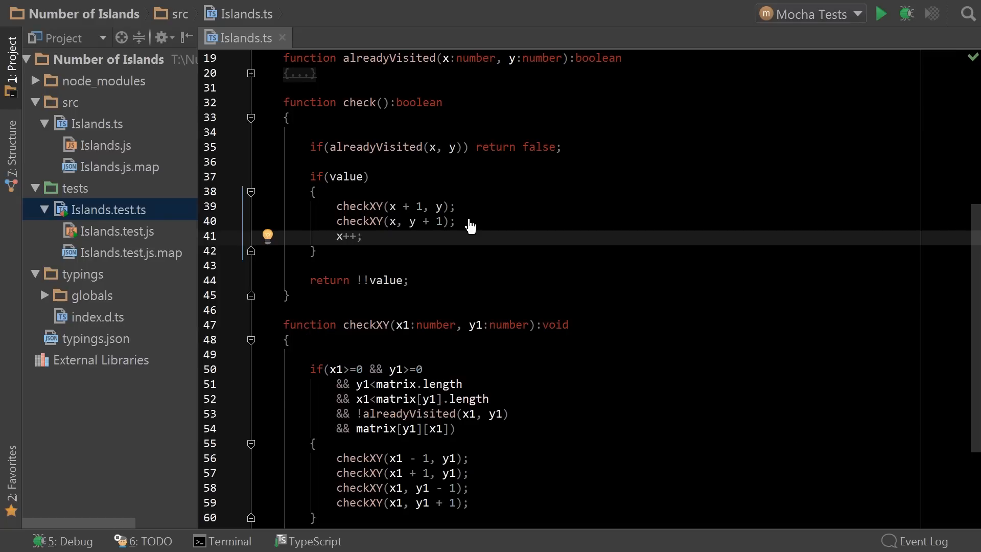
Run the Mocha tests to confirm both still pass
click(878, 13)
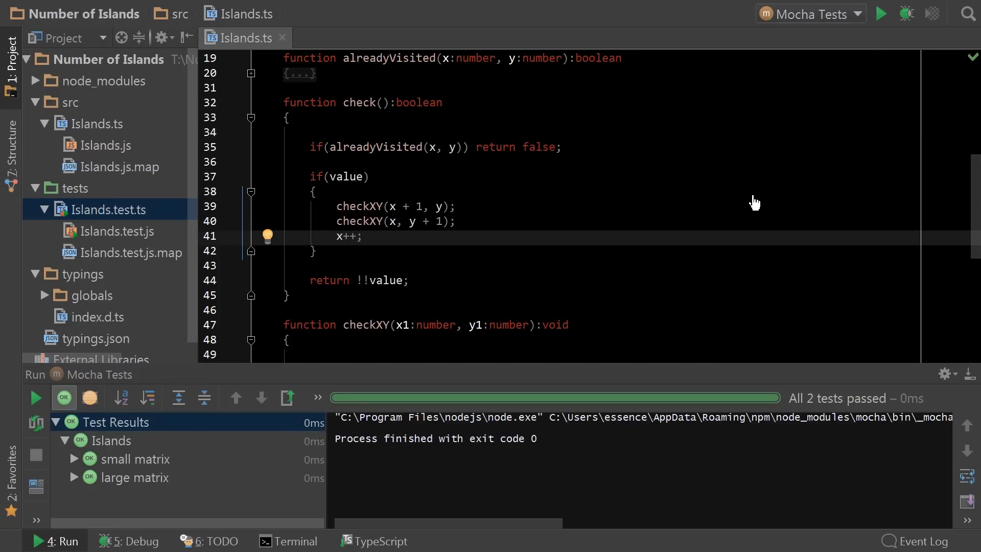
scroll(up, 3)
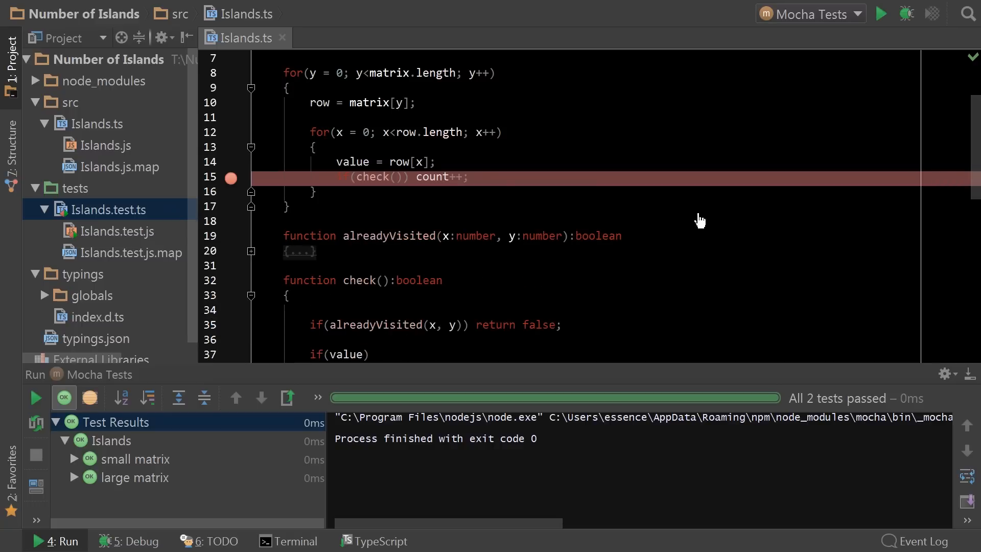
mouse_move(380, 169)
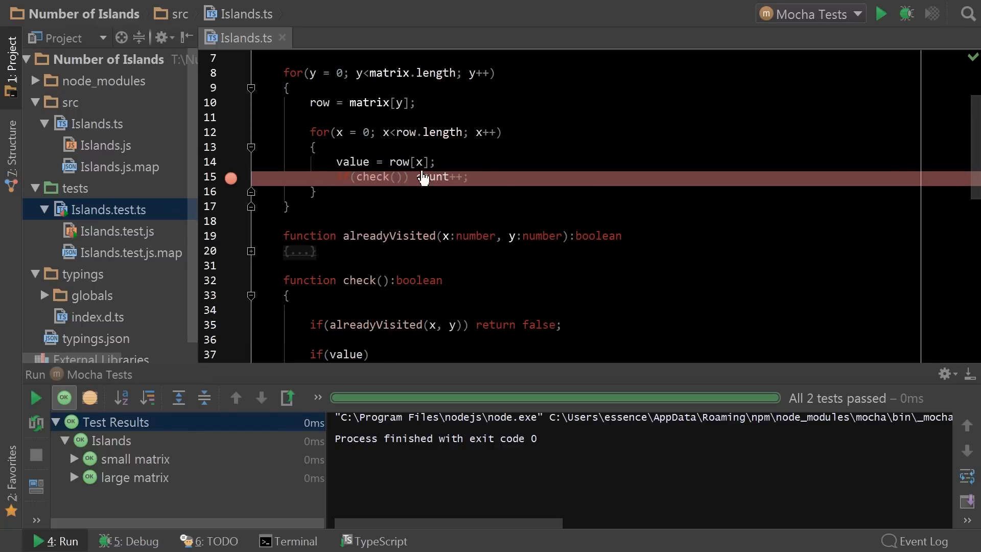
mouse_move(429, 301)
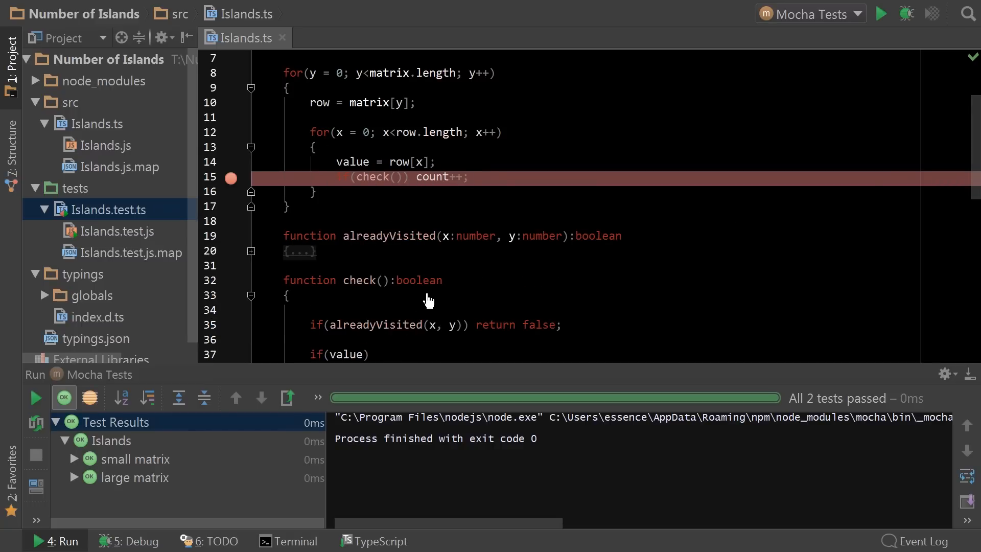
mouse_move(365, 291)
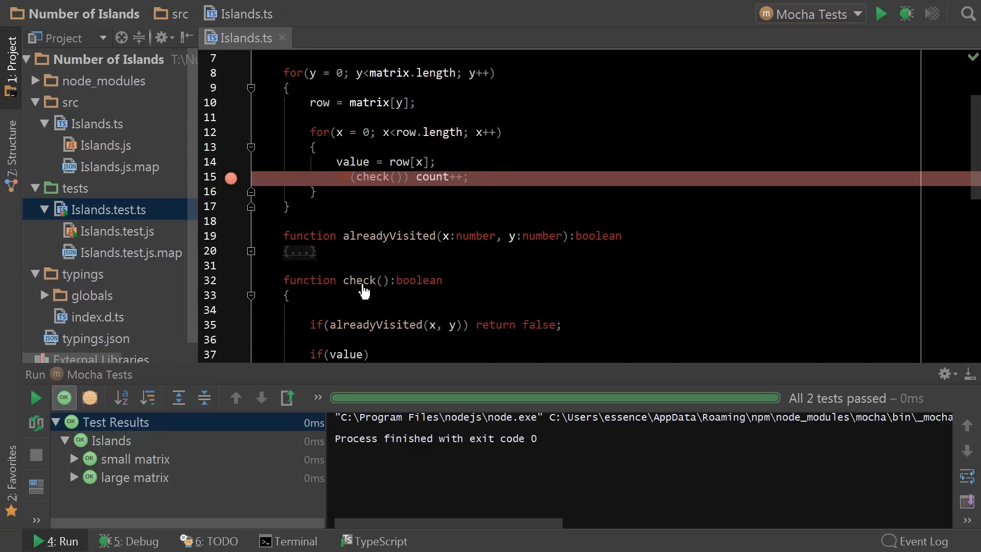
scroll(down, 3)
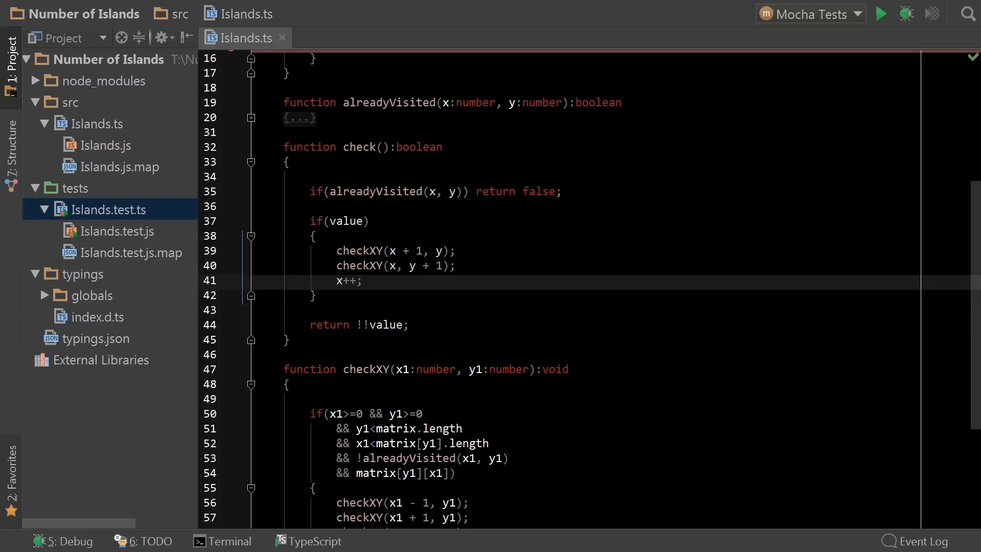
mouse_move(599, 328)
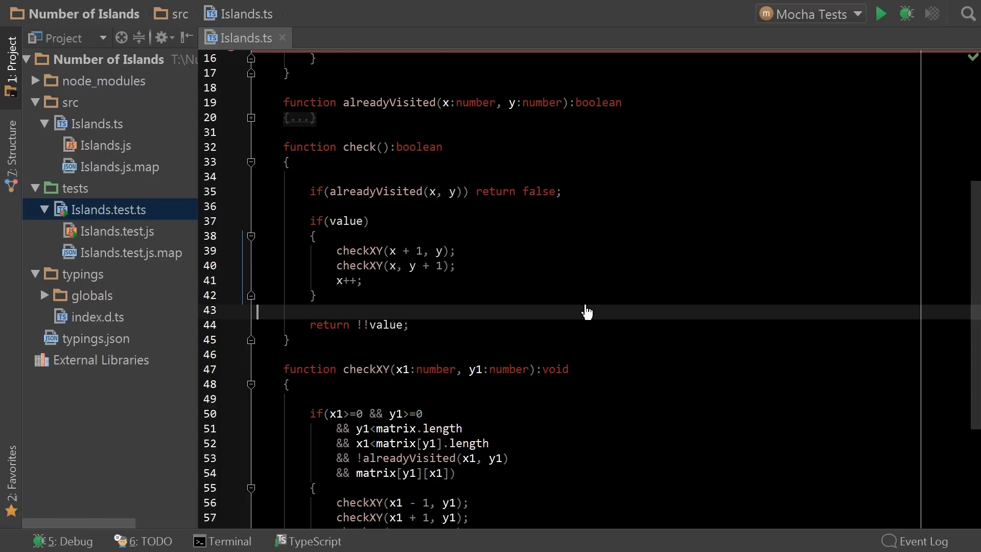
Give checkXY a number return type with return 0; at its end
scroll(down, 3)
text(num)
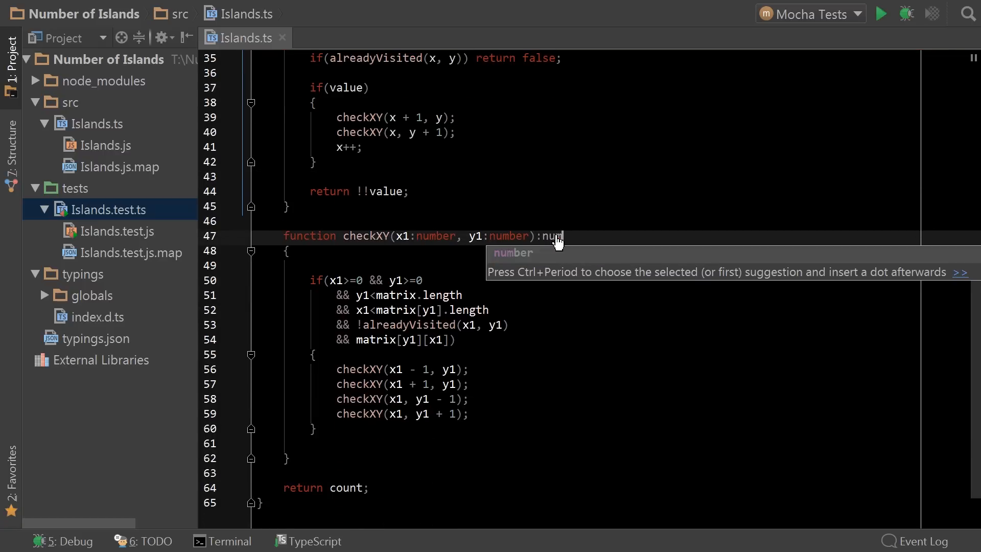
key(Enter)
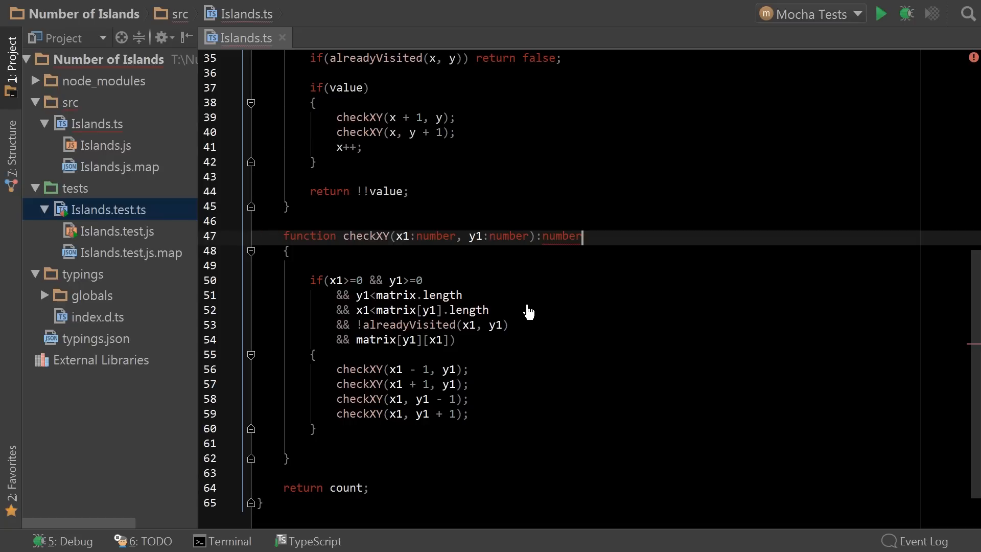
key(enter)
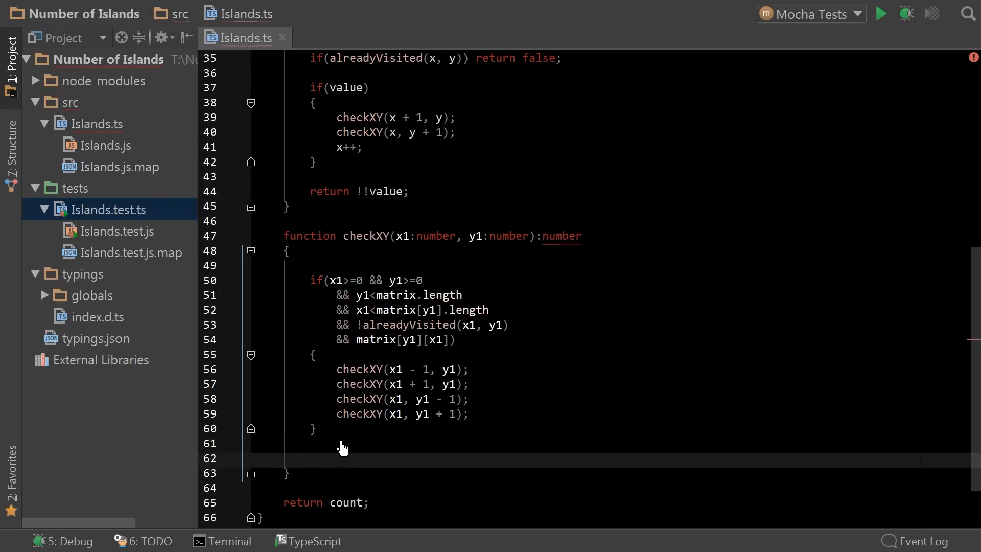
text(return 0;)
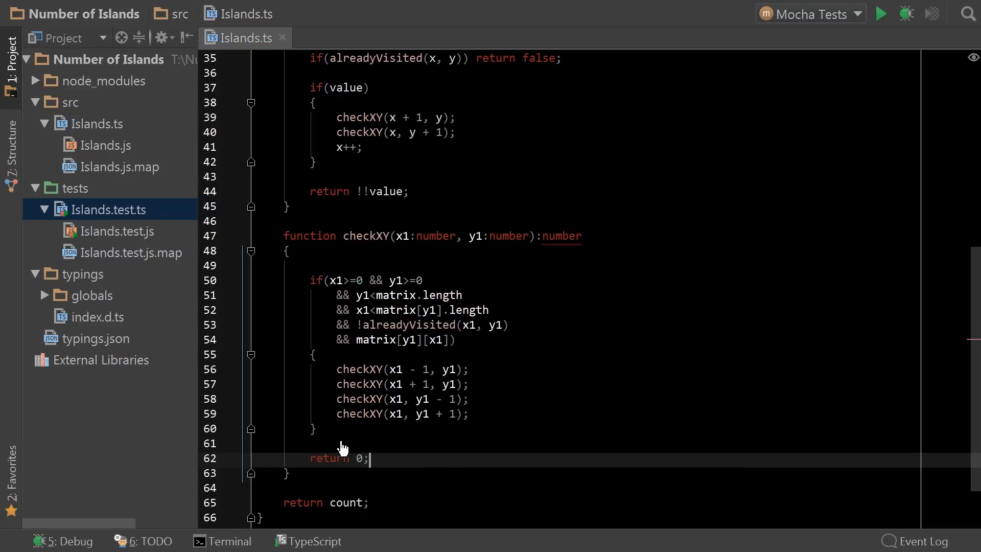
mouse_move(338, 398)
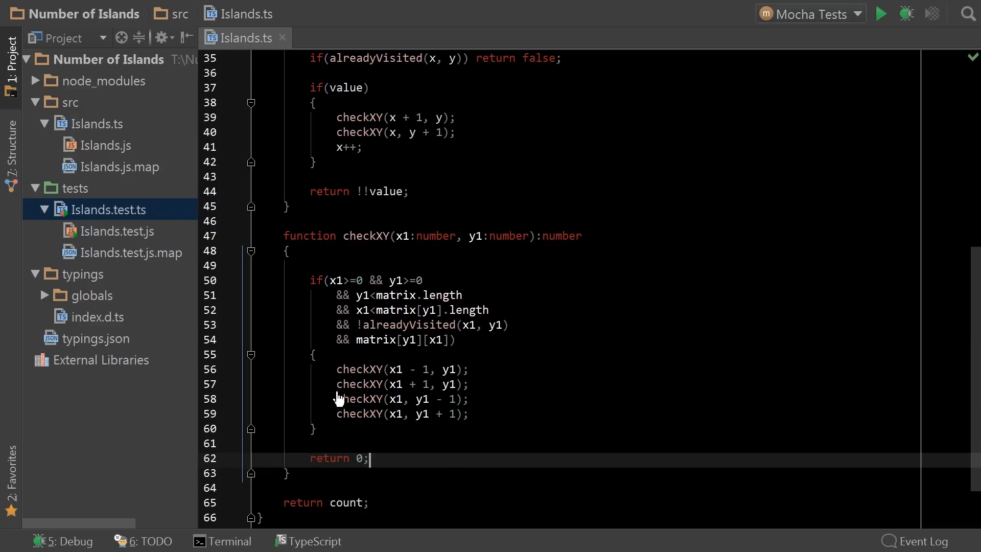
mouse_move(338, 392)
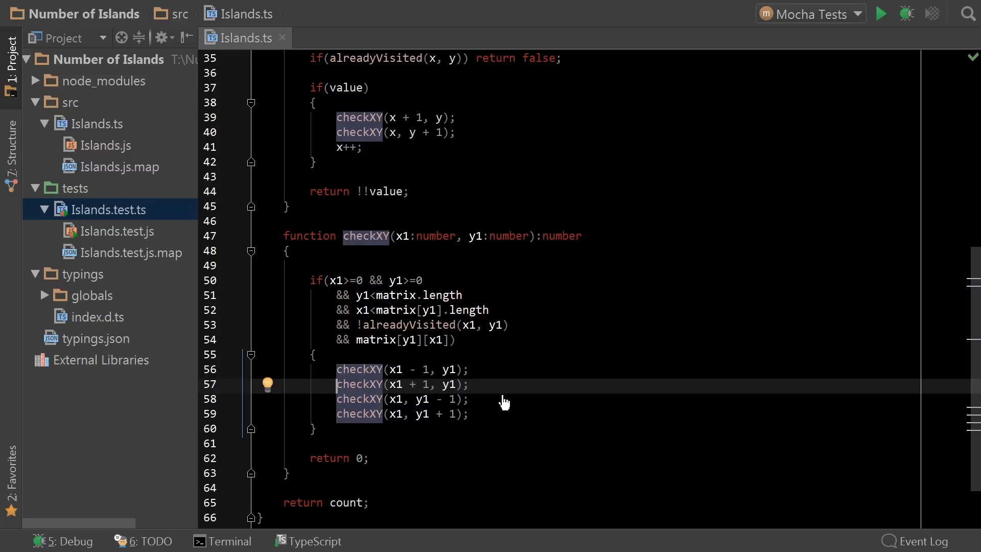
Return checkXY(x1 + 1, y1) + 1, use x += checkXY(x + 1, y), and confirm both Mocha tests pass
click(503, 398)
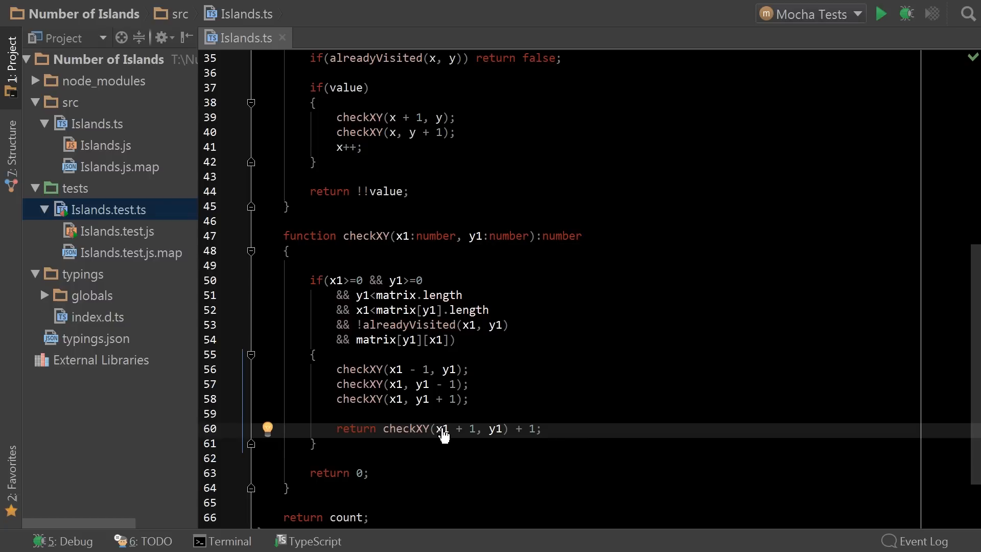
click(541, 428)
text(x += )
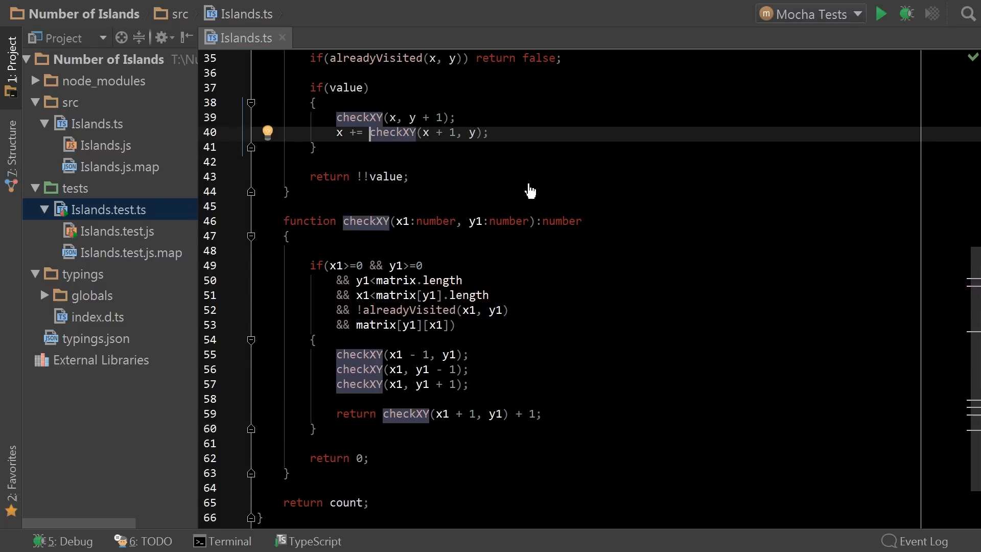
click(879, 14)
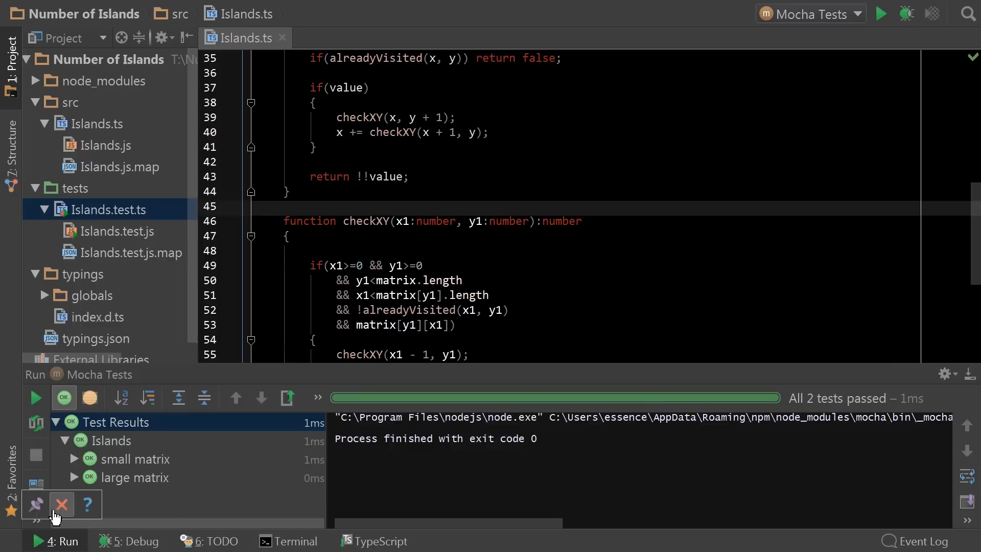
click(60, 504)
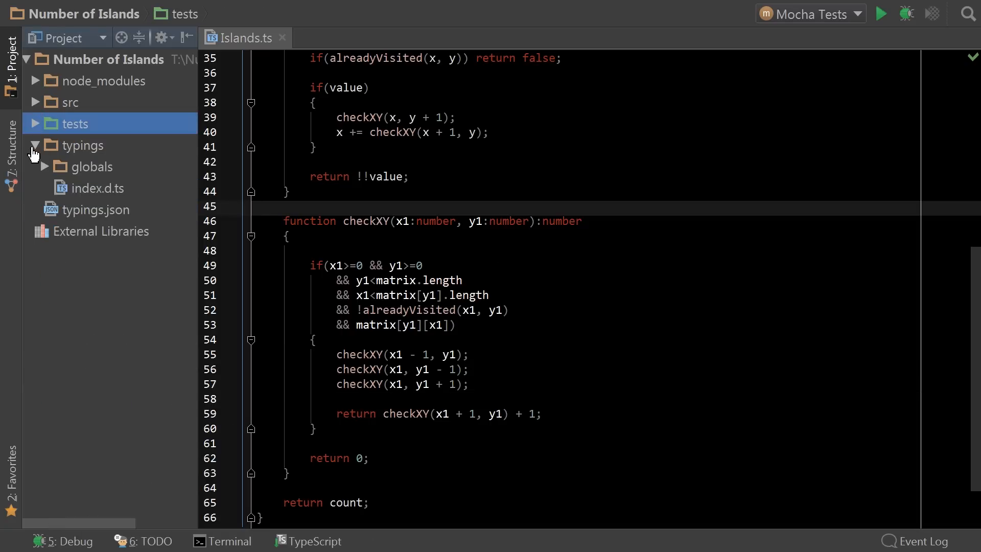